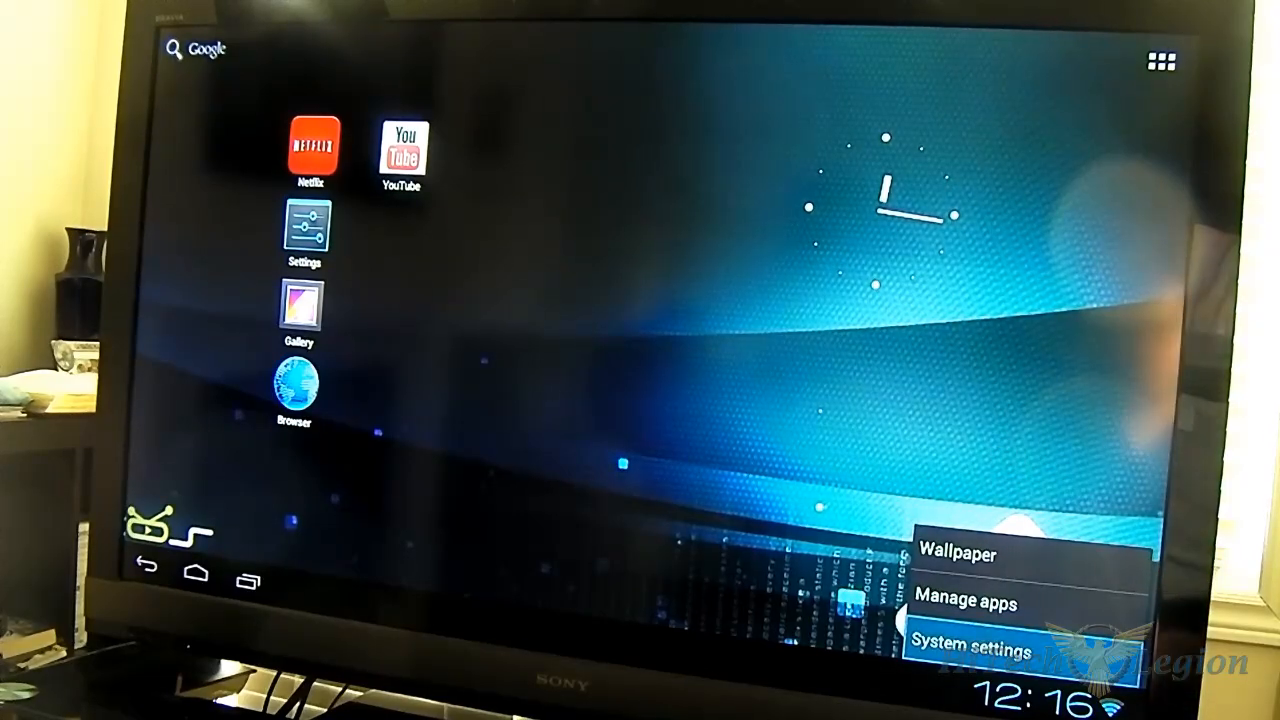
- Enter System settings, review the Wi-Fi network list, then select Ethernet in the left list
{"action": "left_click", "coordinate": [976, 640]}
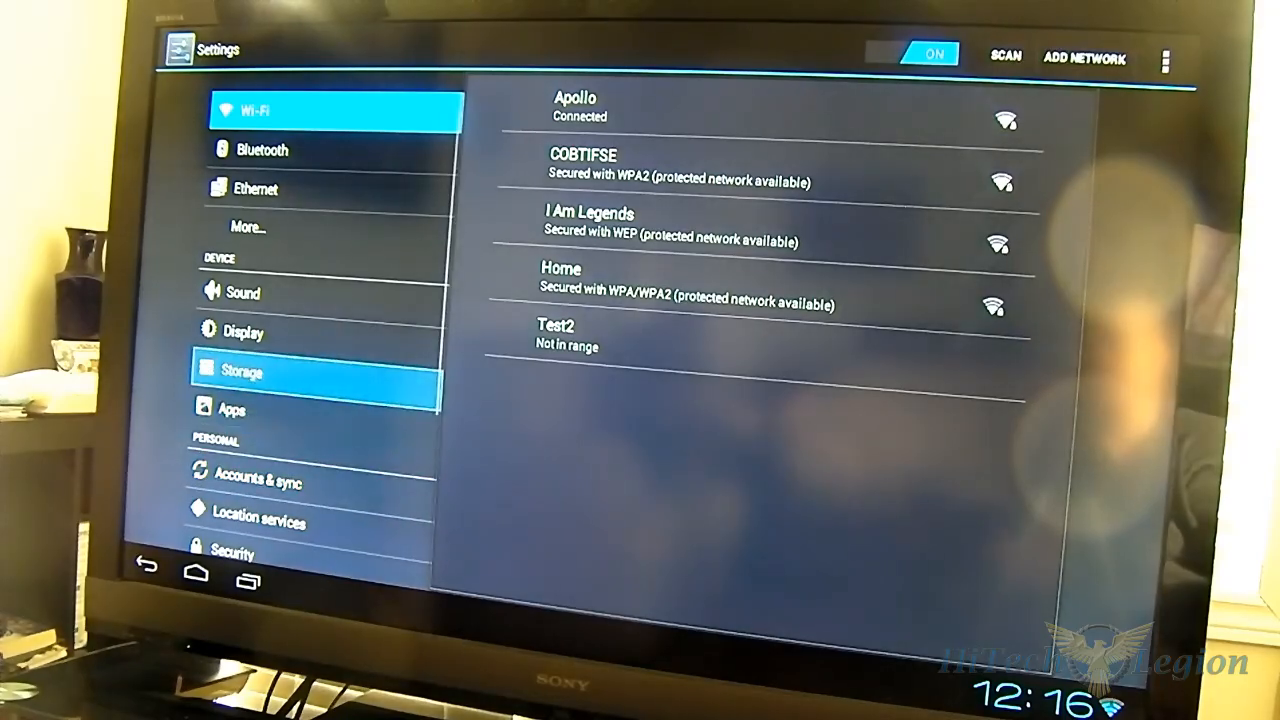
{"action": "left_click", "coordinate": [256, 188]}
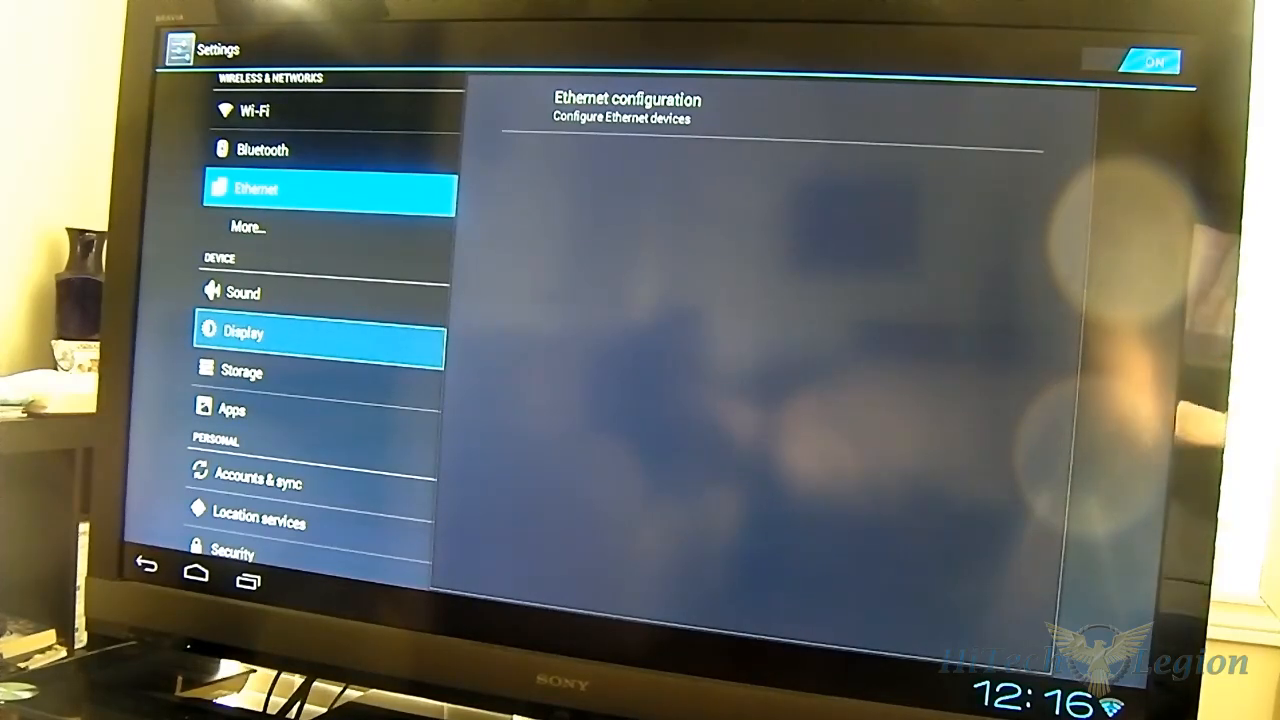
{"action": "left_click", "coordinate": [240, 372]}
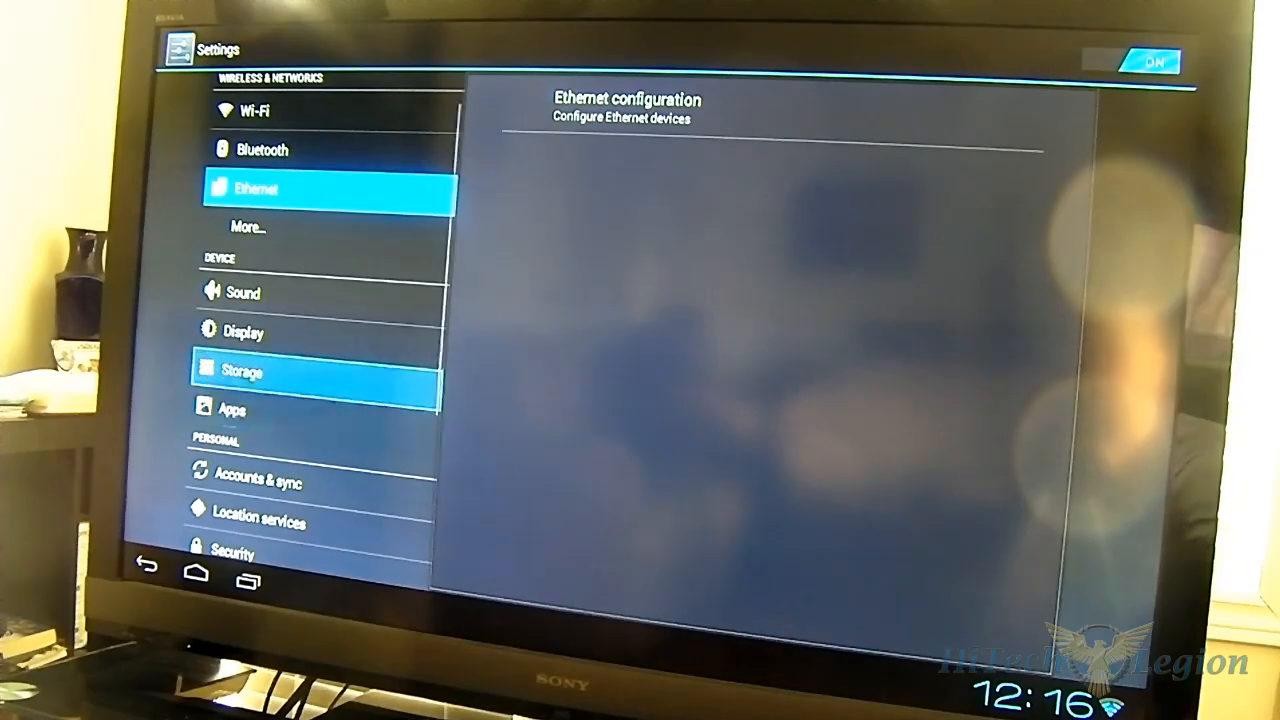
{"action": "left_click", "coordinate": [244, 292]}
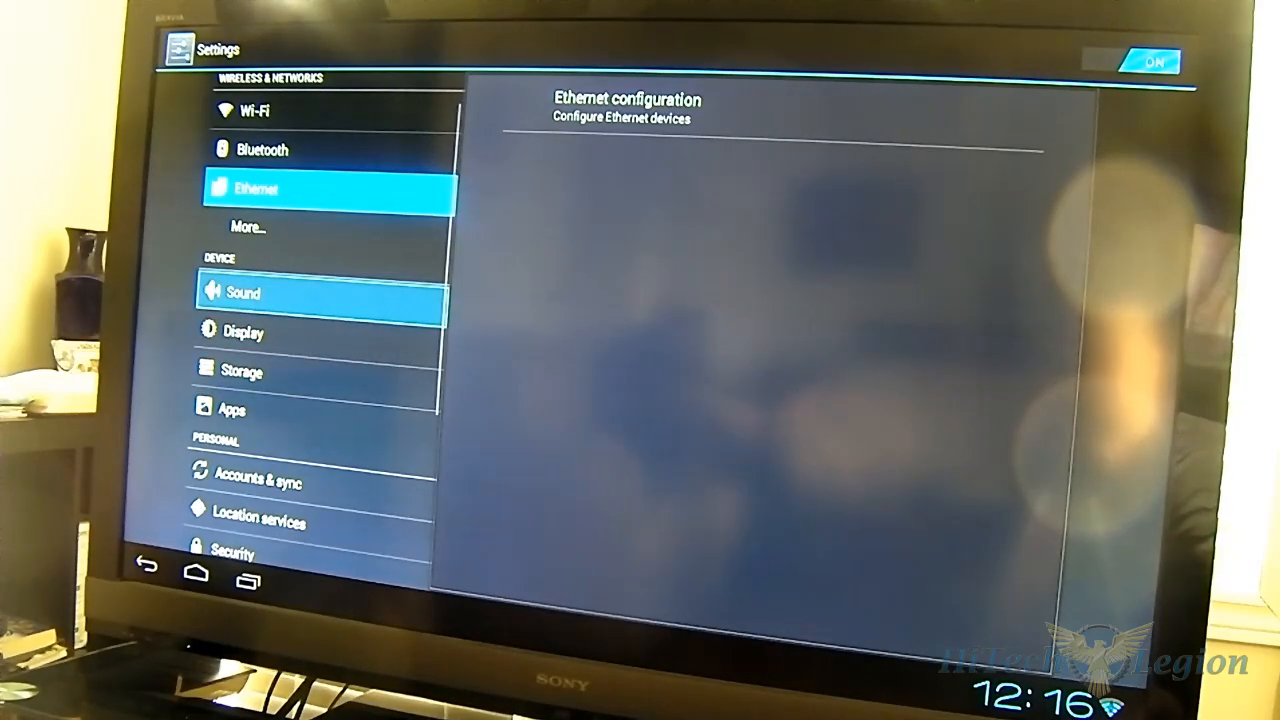
- In Display settings, view the Output mode resolution choices and cancel without changing
{"action": "left_click", "coordinate": [244, 332]}
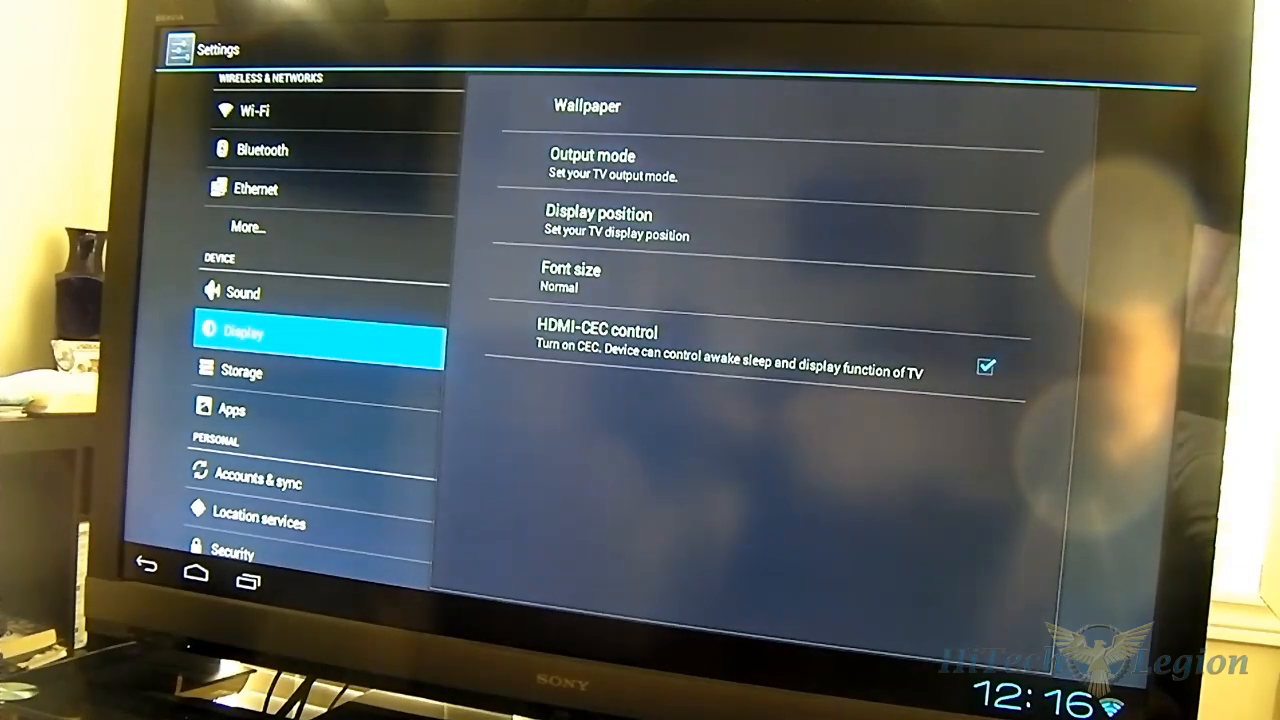
{"action": "left_click", "coordinate": [768, 164]}
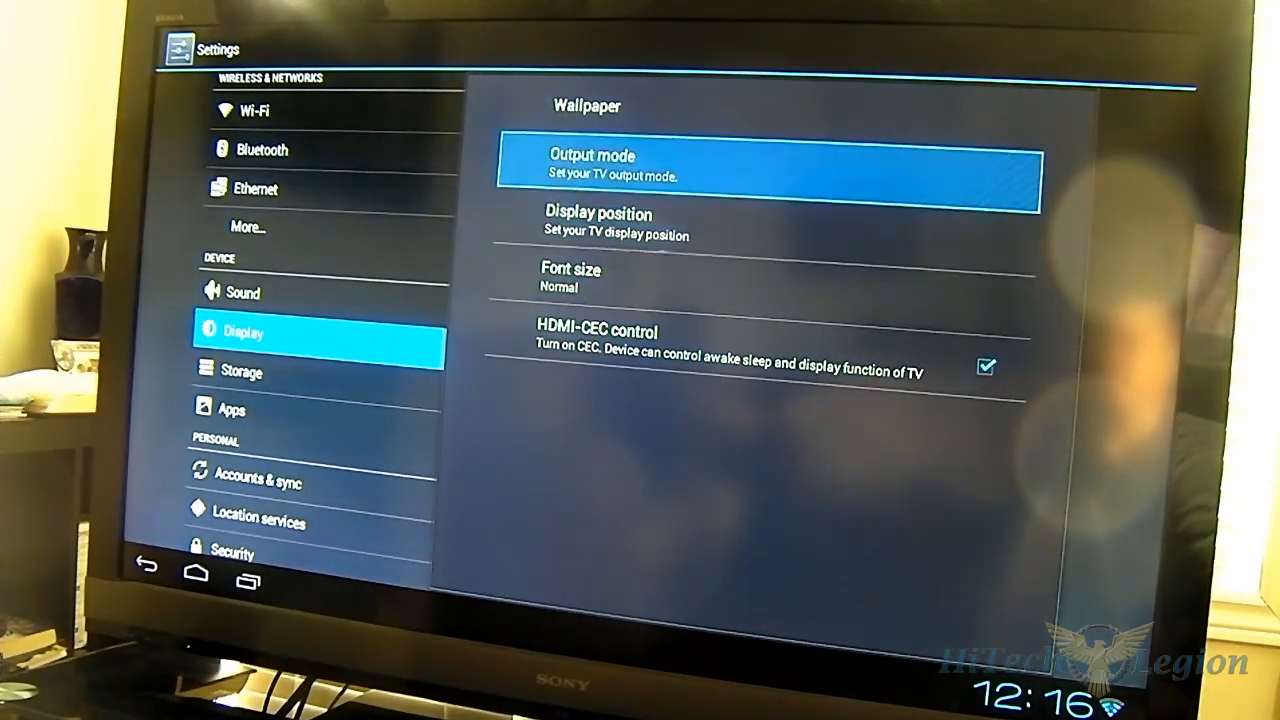
{"action": "left_click", "coordinate": [768, 164]}
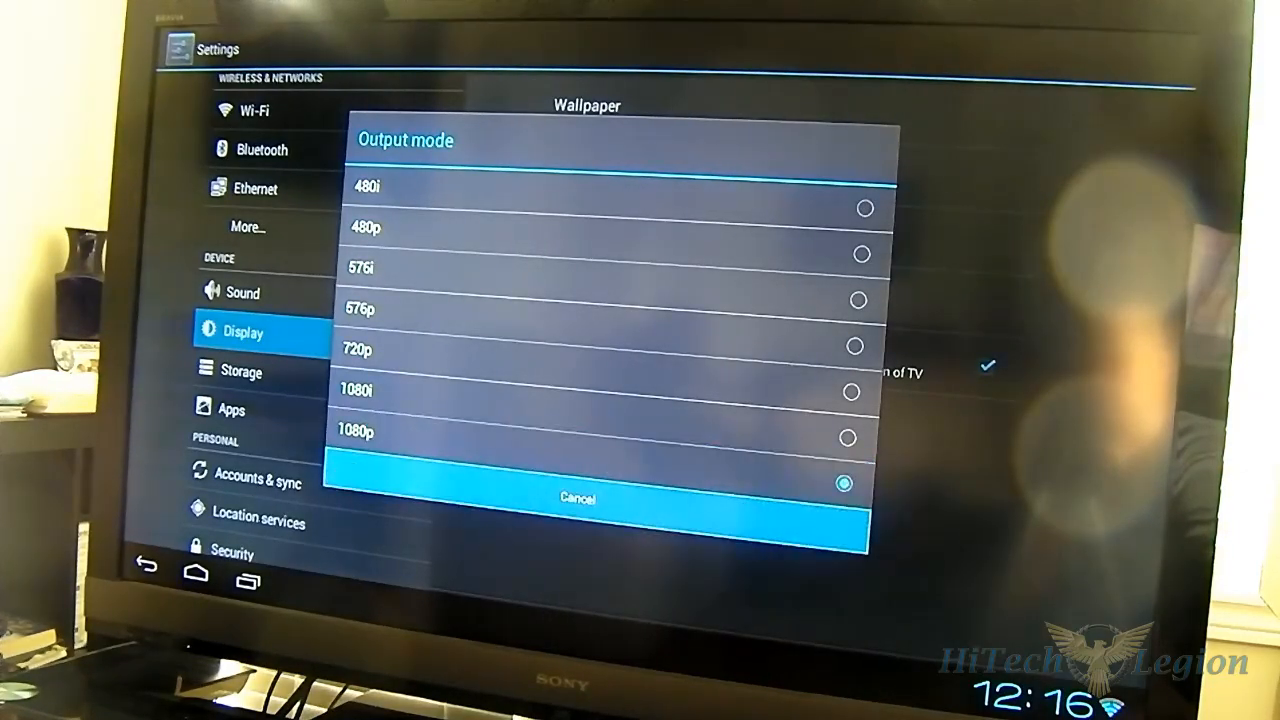
{"action": "left_click", "coordinate": [574, 498]}
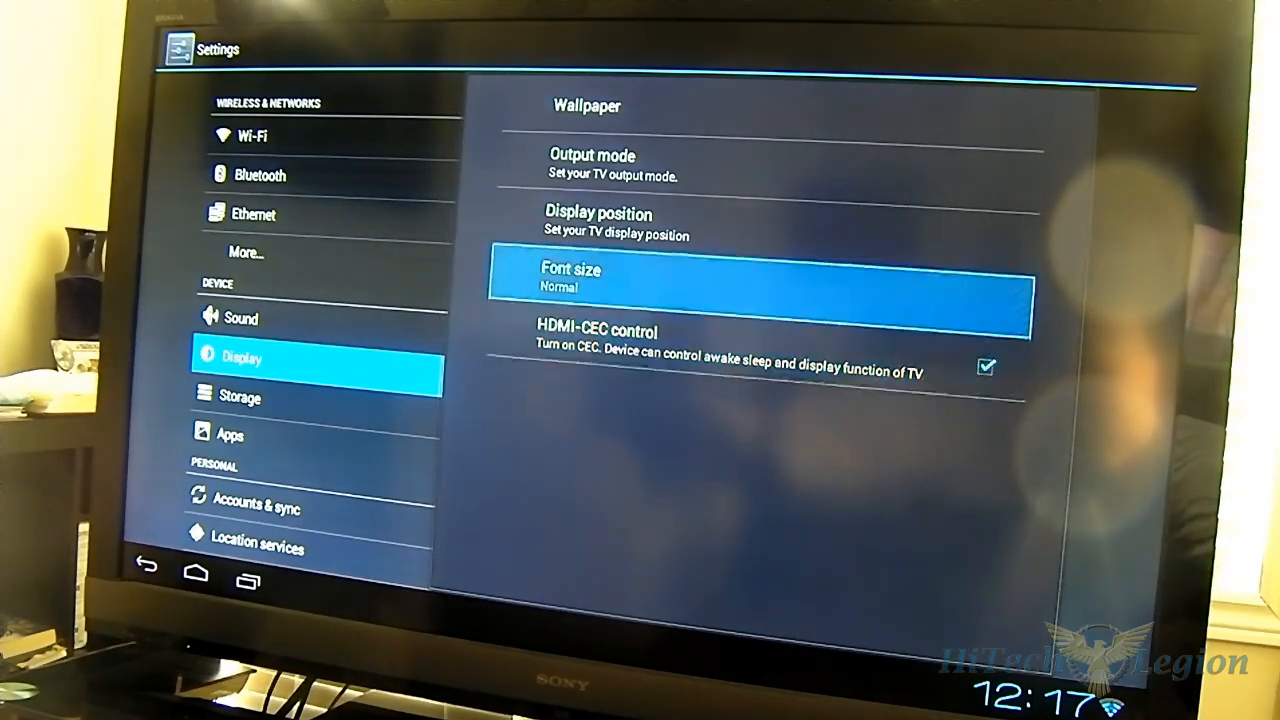
- Set the Display font size to Huge, then move on to the Storage overview
{"action": "left_click", "coordinate": [764, 276]}
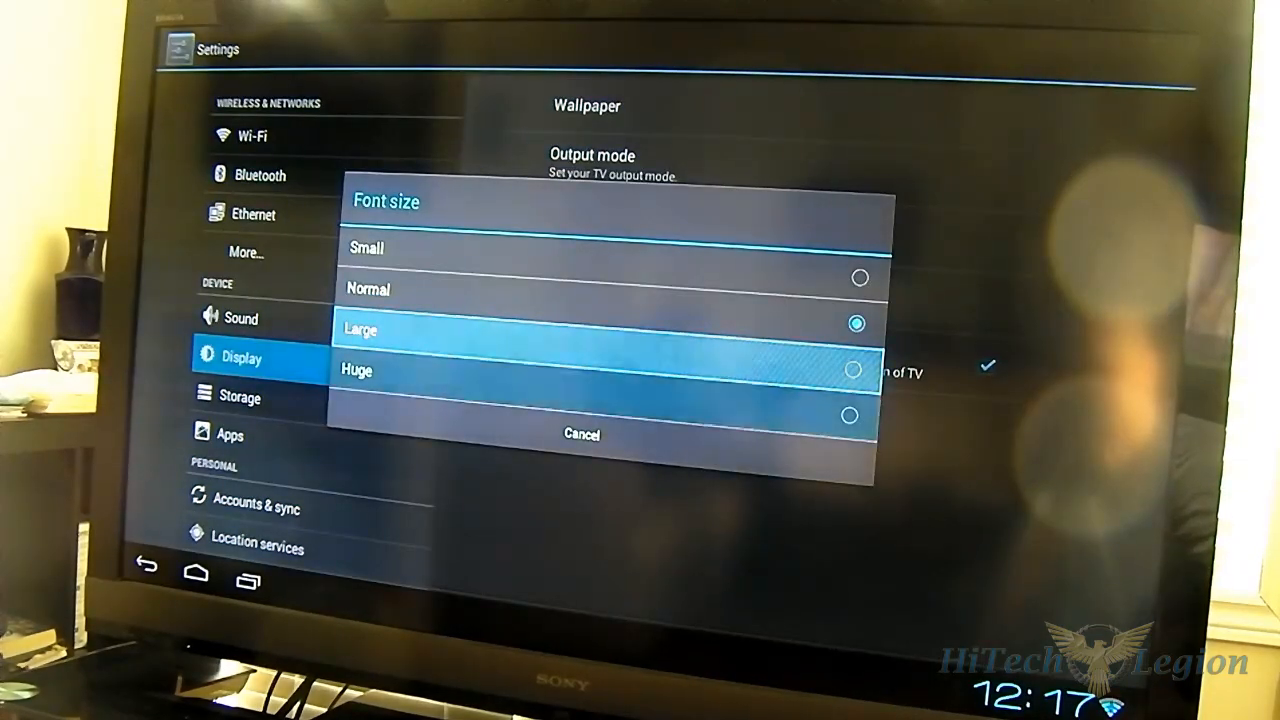
{"action": "left_click", "coordinate": [356, 370]}
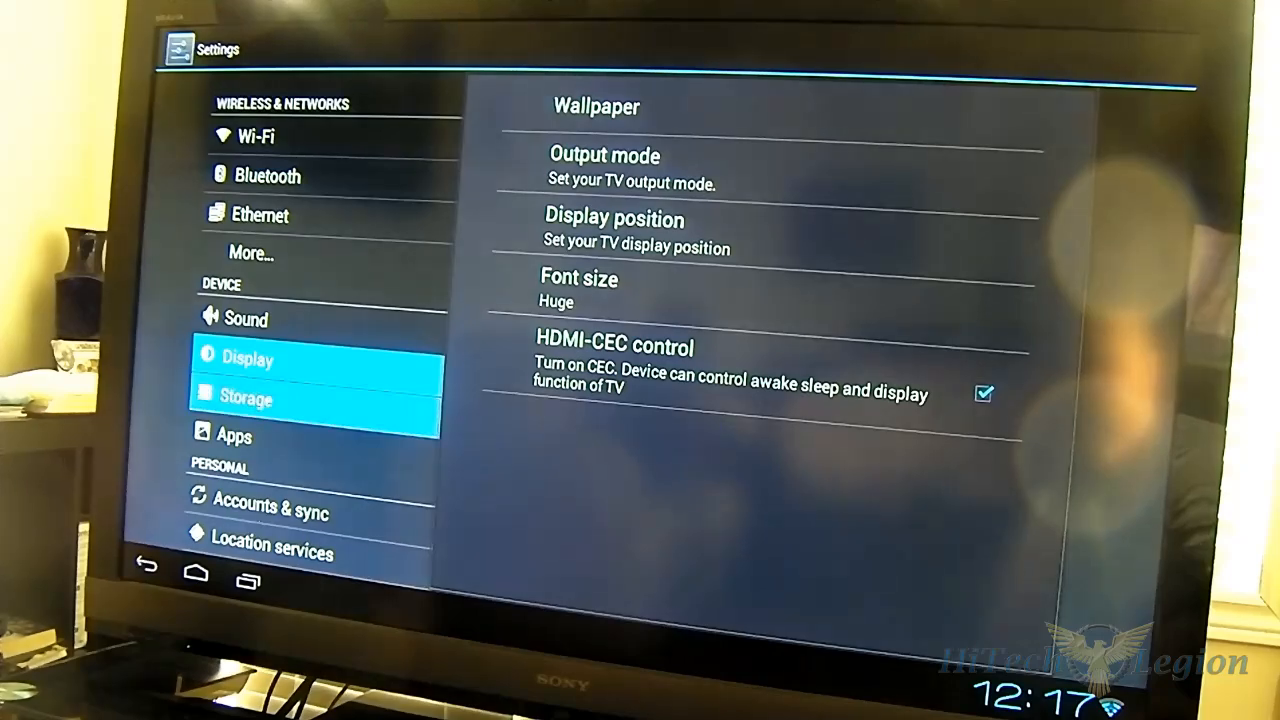
{"action": "left_click", "coordinate": [246, 398]}
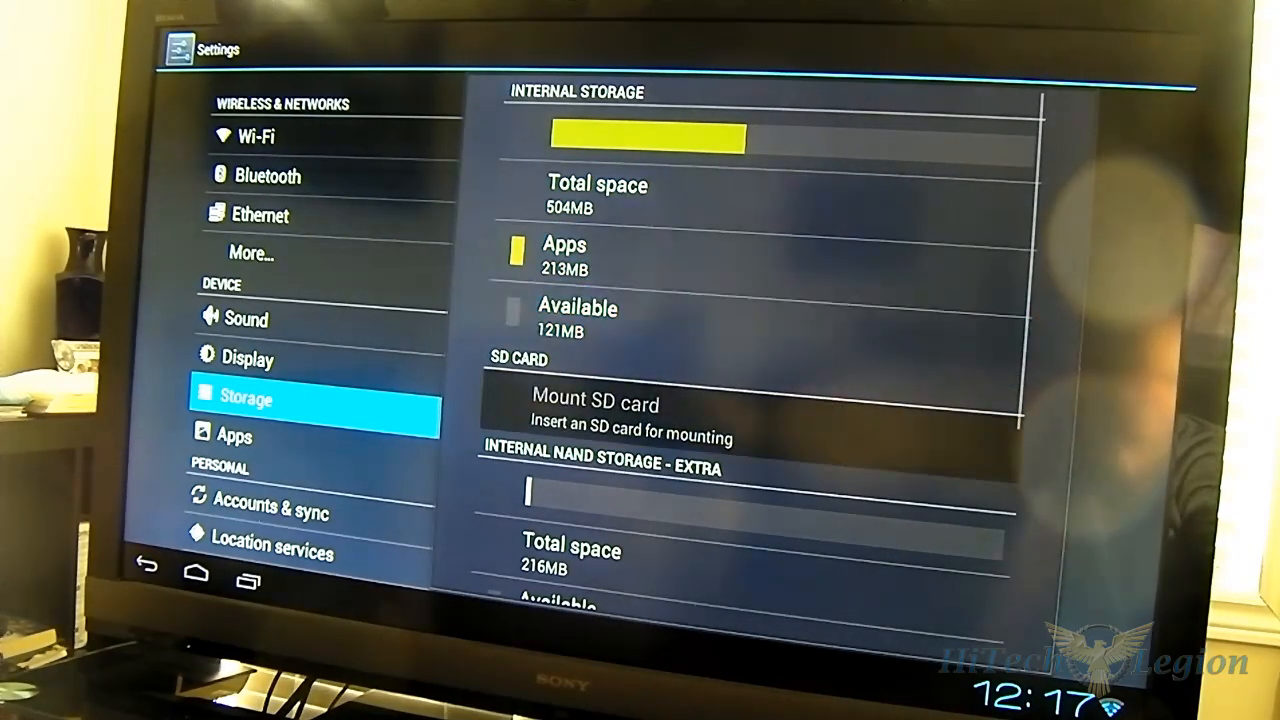
- Review internal, NAND and USB storage (3.51GB available), then switch to the Apps list
{"action": "scroll", "scroll_direction": "down", "scroll_amount": 3}
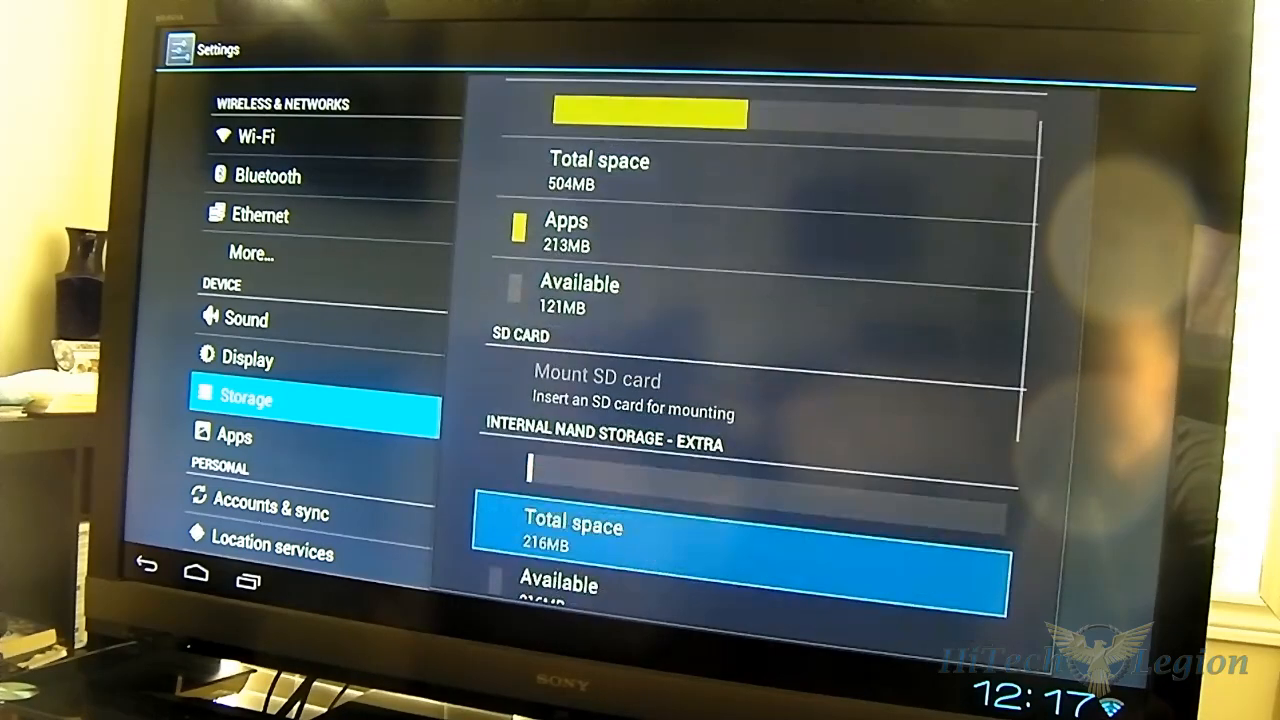
{"action": "scroll", "scroll_direction": "down", "scroll_amount": 3}
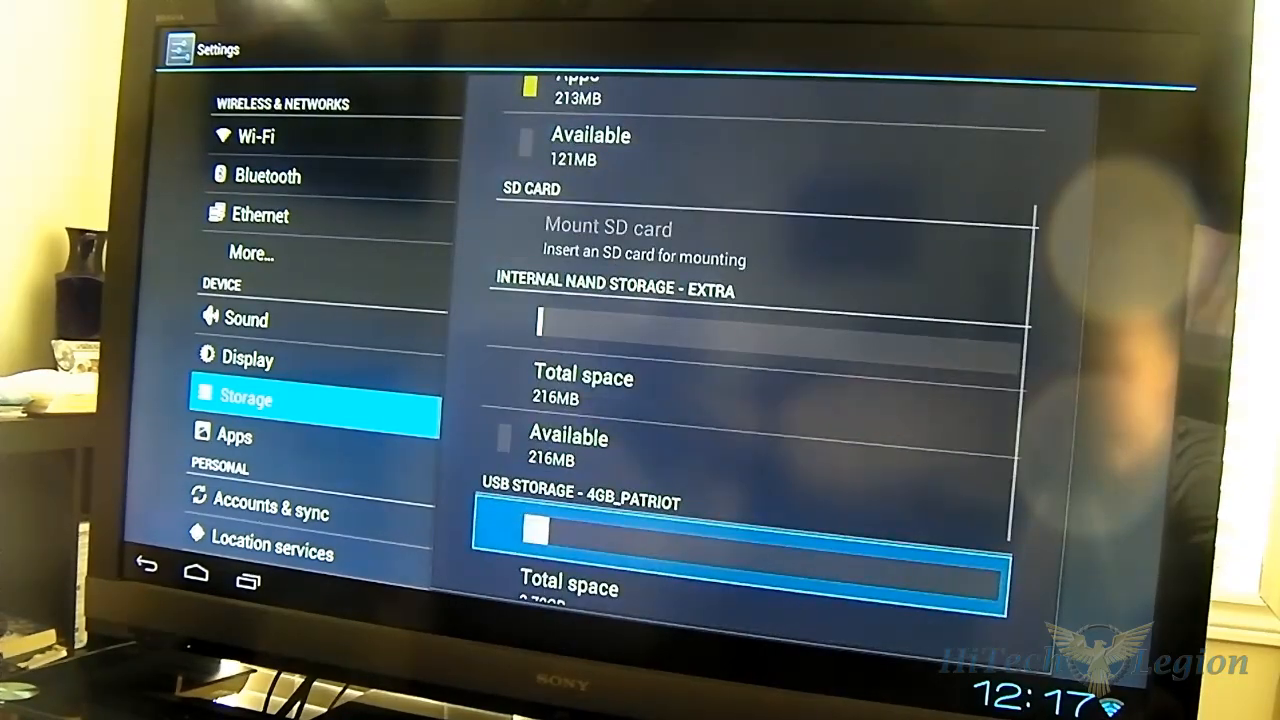
{"action": "scroll", "scroll_direction": "down", "scroll_amount": 3}
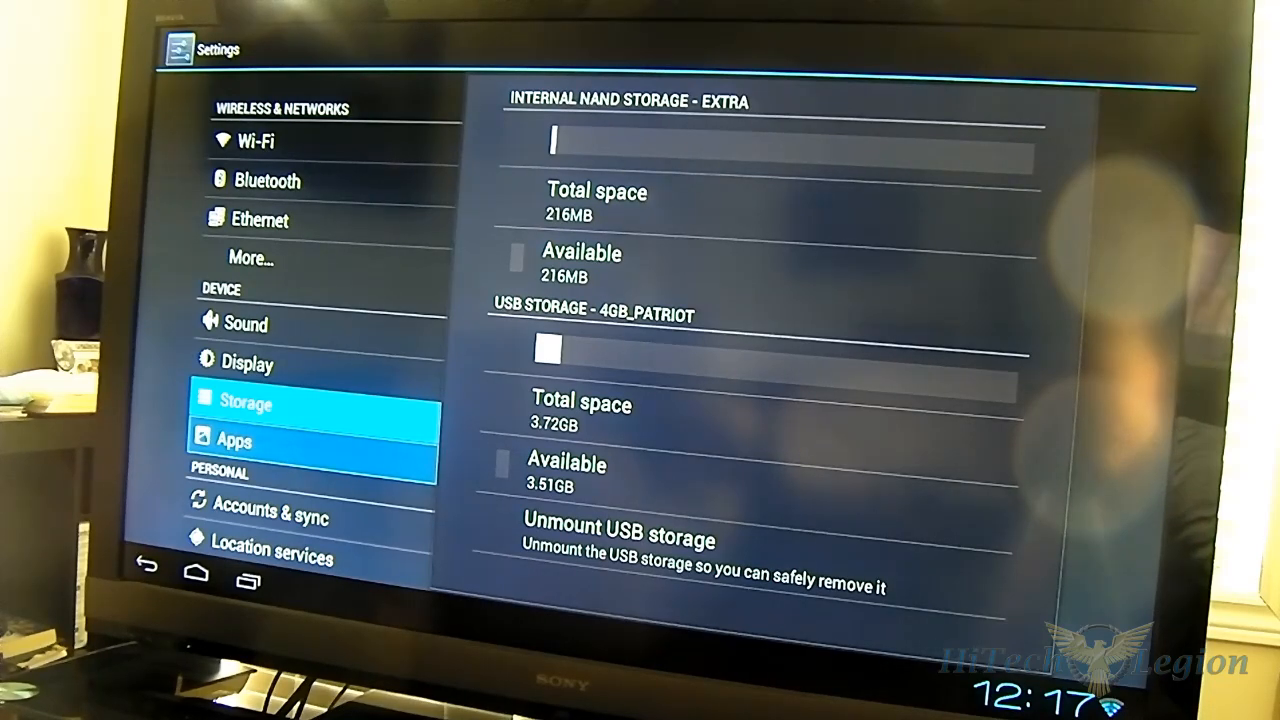
{"action": "left_click", "coordinate": [234, 440]}
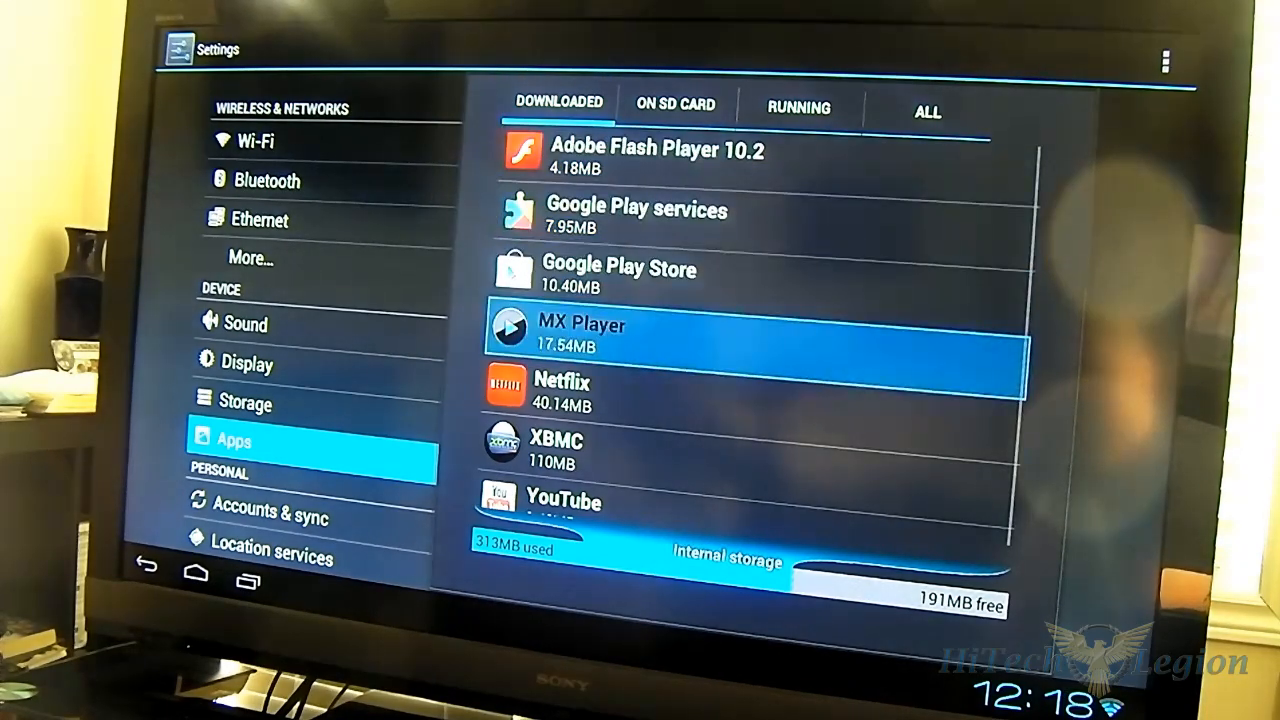
- Scroll the Downloaded apps list, then select Accounts & sync showing one Google account
{"action": "scroll", "scroll_direction": "down", "scroll_amount": 3}
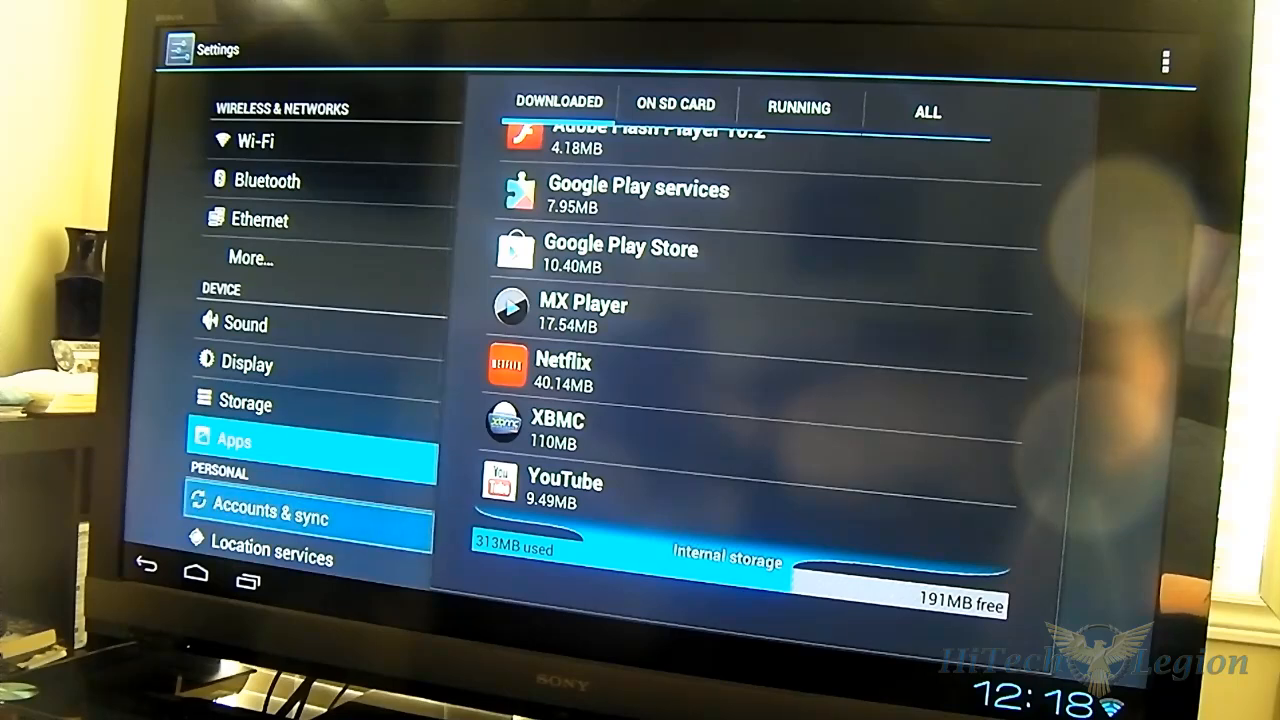
{"action": "left_click", "coordinate": [258, 516]}
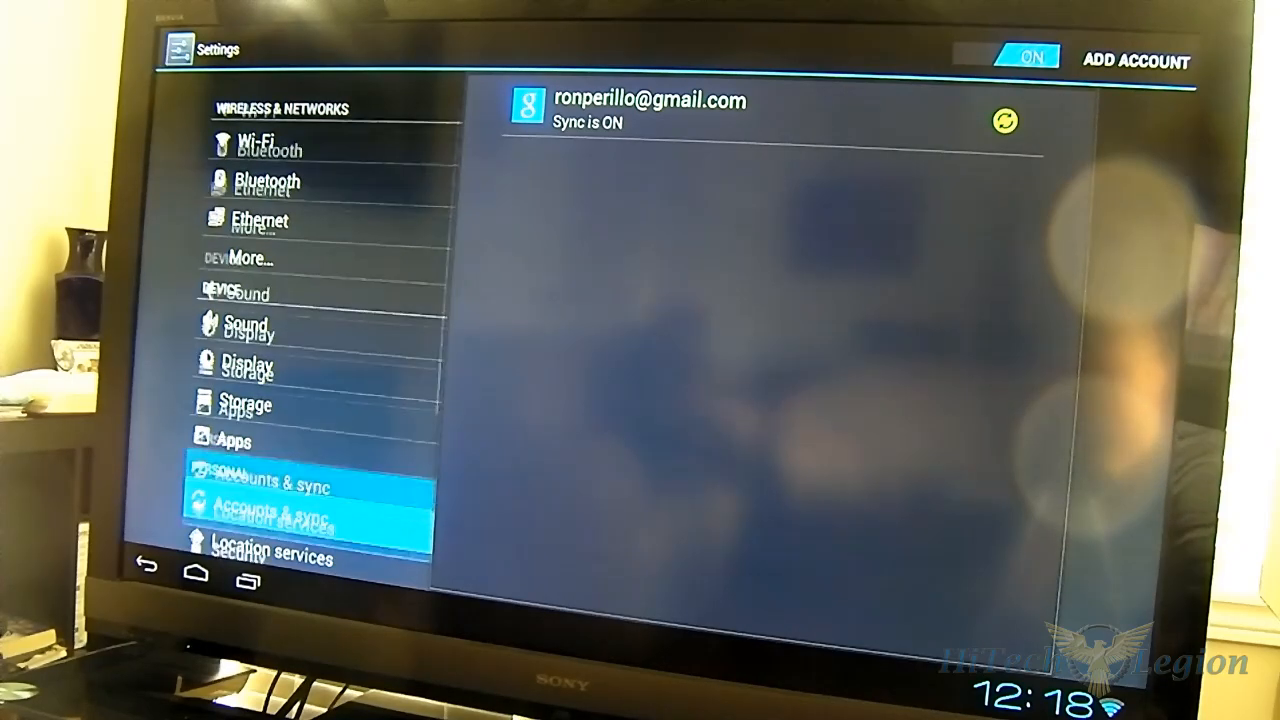
- Scroll the settings categories past Security and Language to About MediaBox
{"action": "scroll", "scroll_direction": "down", "scroll_amount": 3}
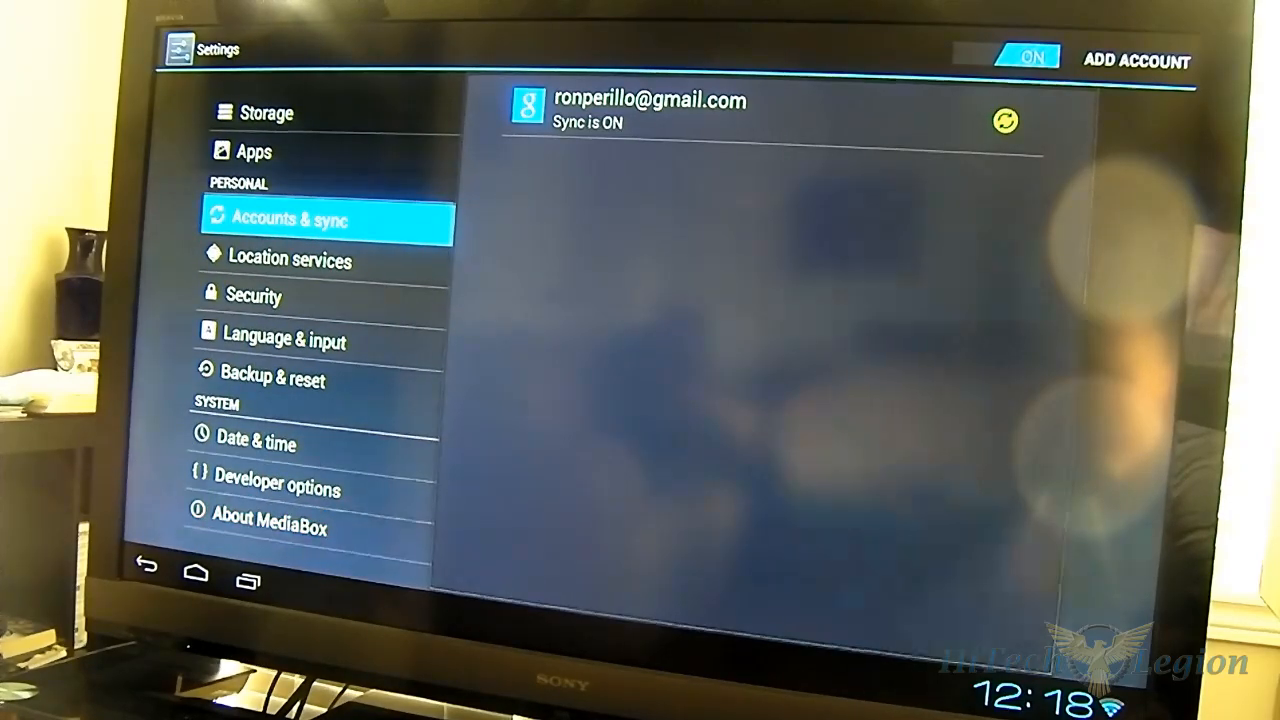
{"action": "left_click", "coordinate": [196, 572]}
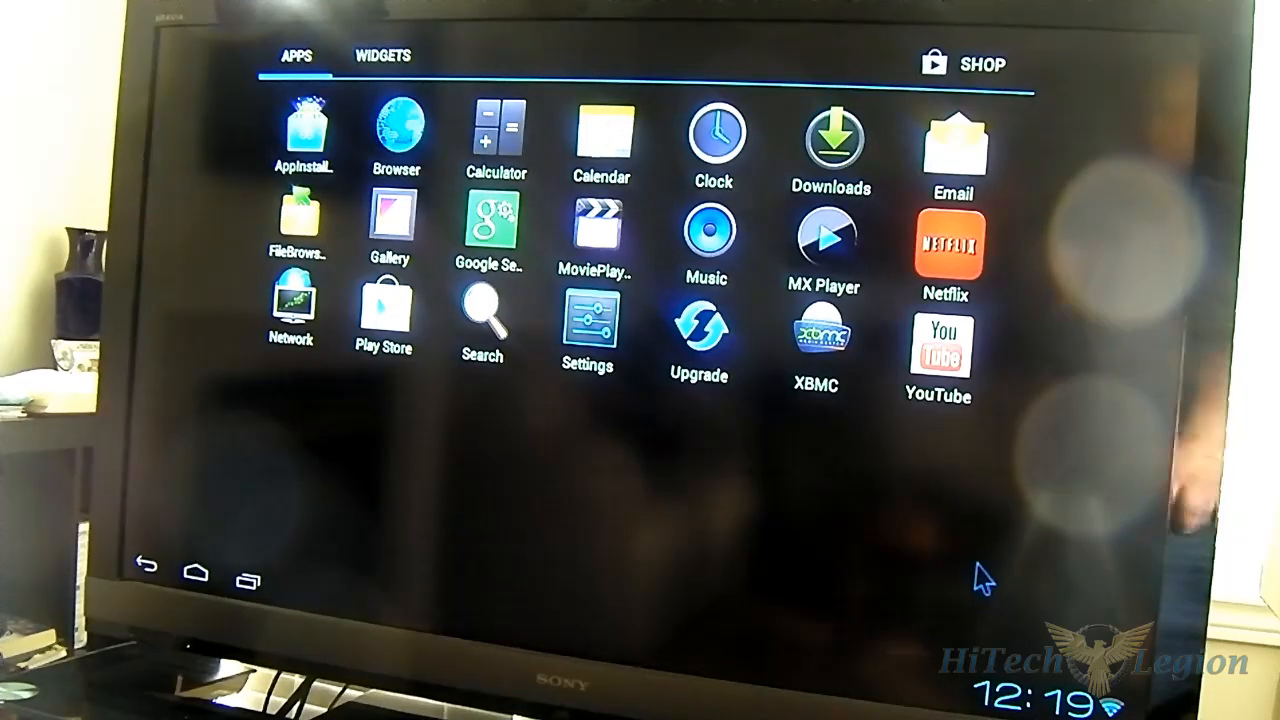
{"action": "mouse_move", "coordinate": [240, 240]}
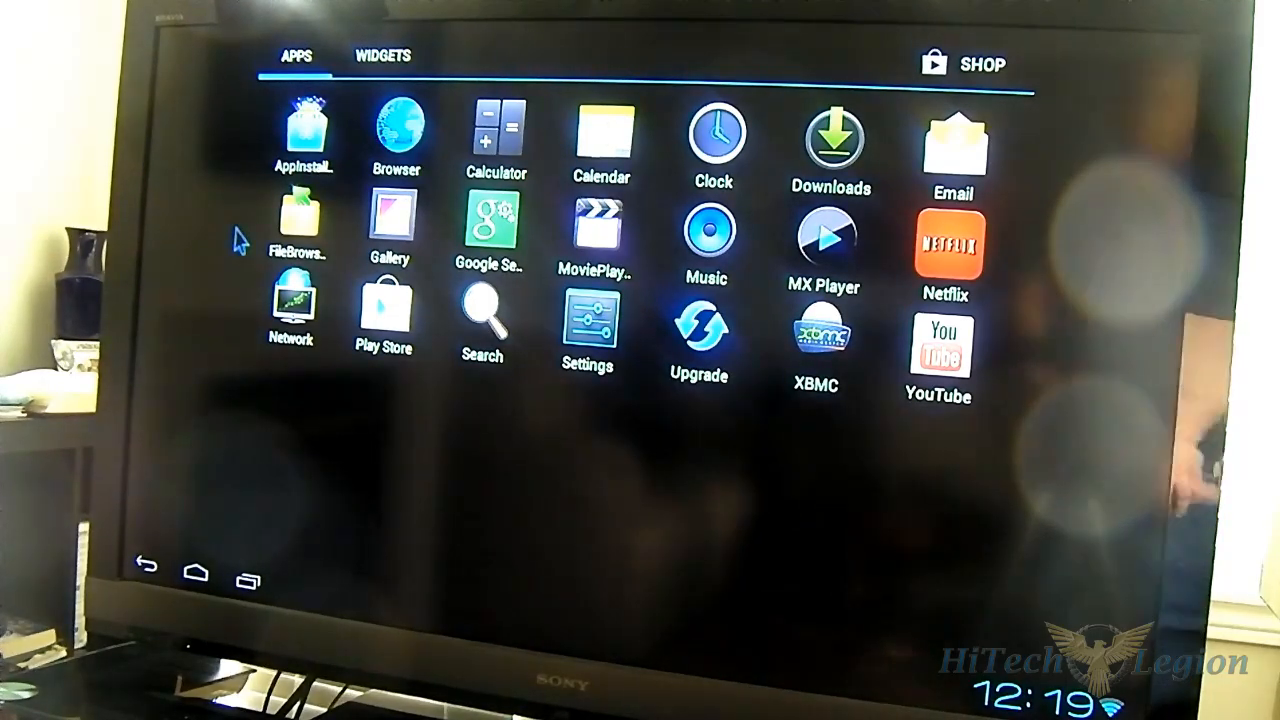
{"action": "mouse_move", "coordinate": [410, 364]}
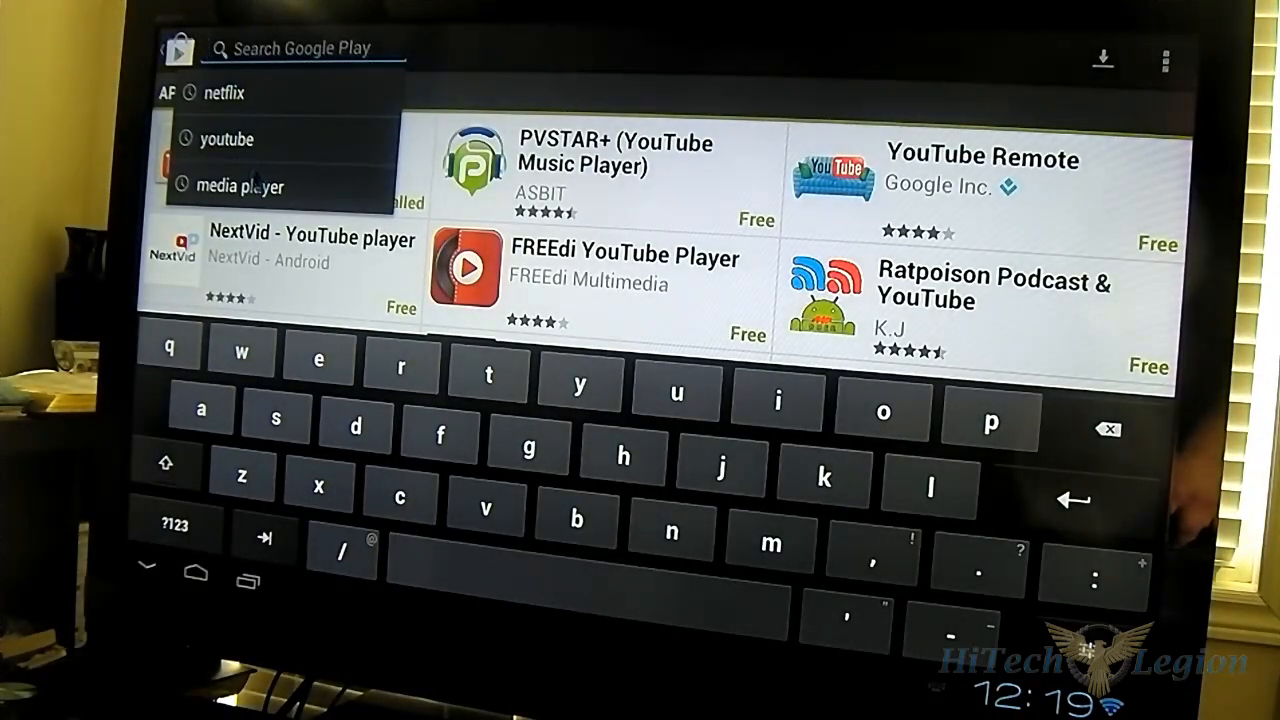
- Search Play Store for 'youtube' from recent searches, then return Home
{"action": "left_click", "coordinate": [226, 140]}
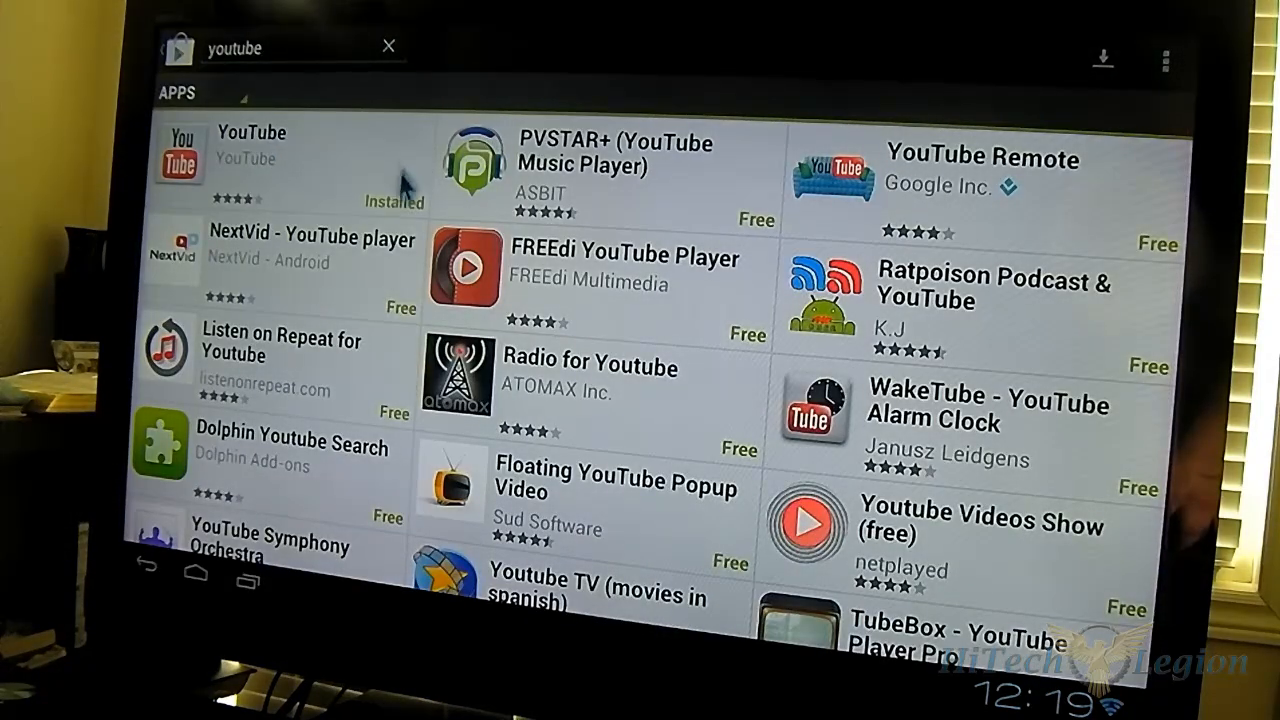
{"action": "mouse_move", "coordinate": [140, 396]}
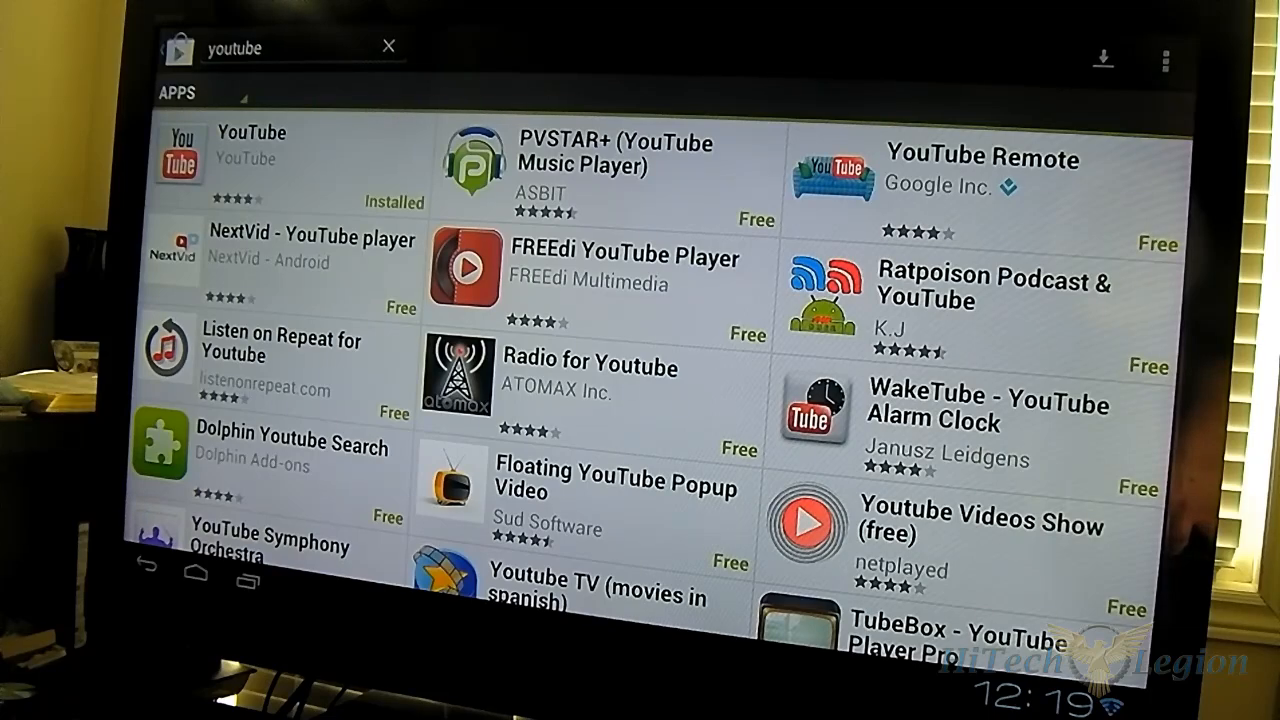
{"action": "key", "text": "Enter"}
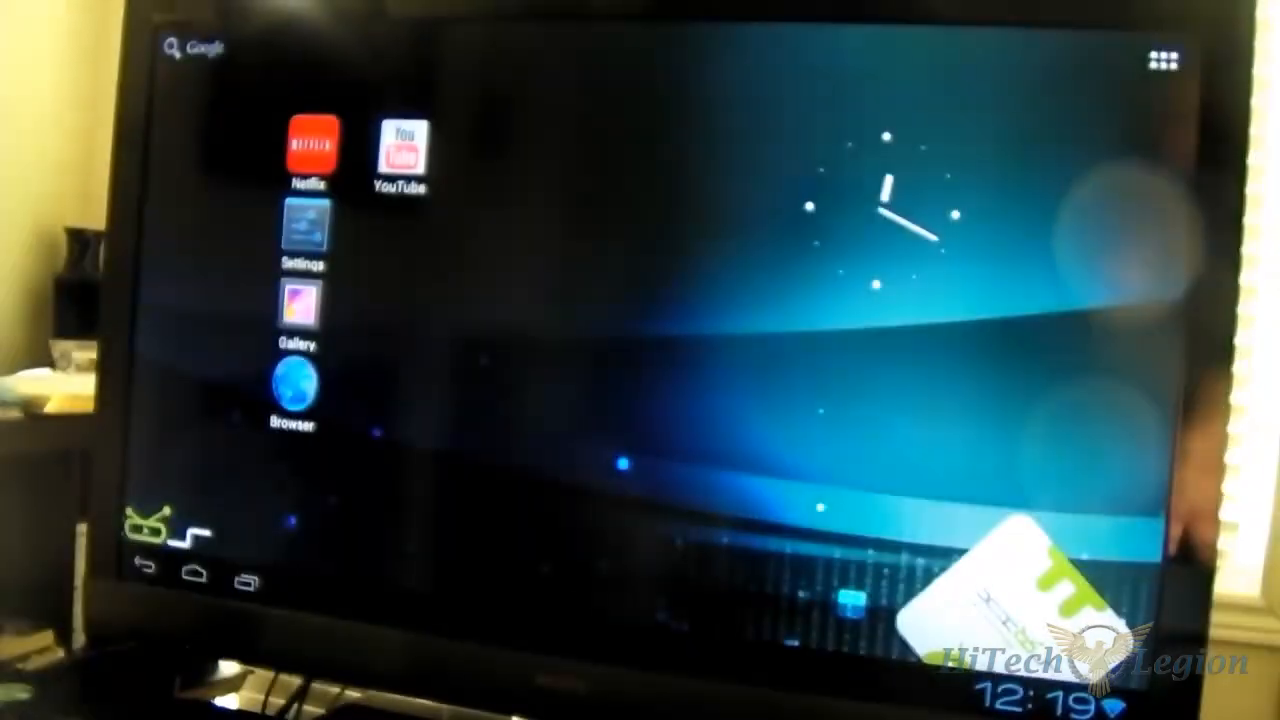
- Launch the web browser from the apps drawer and switch to Google image search
{"action": "left_click", "coordinate": [1164, 58]}
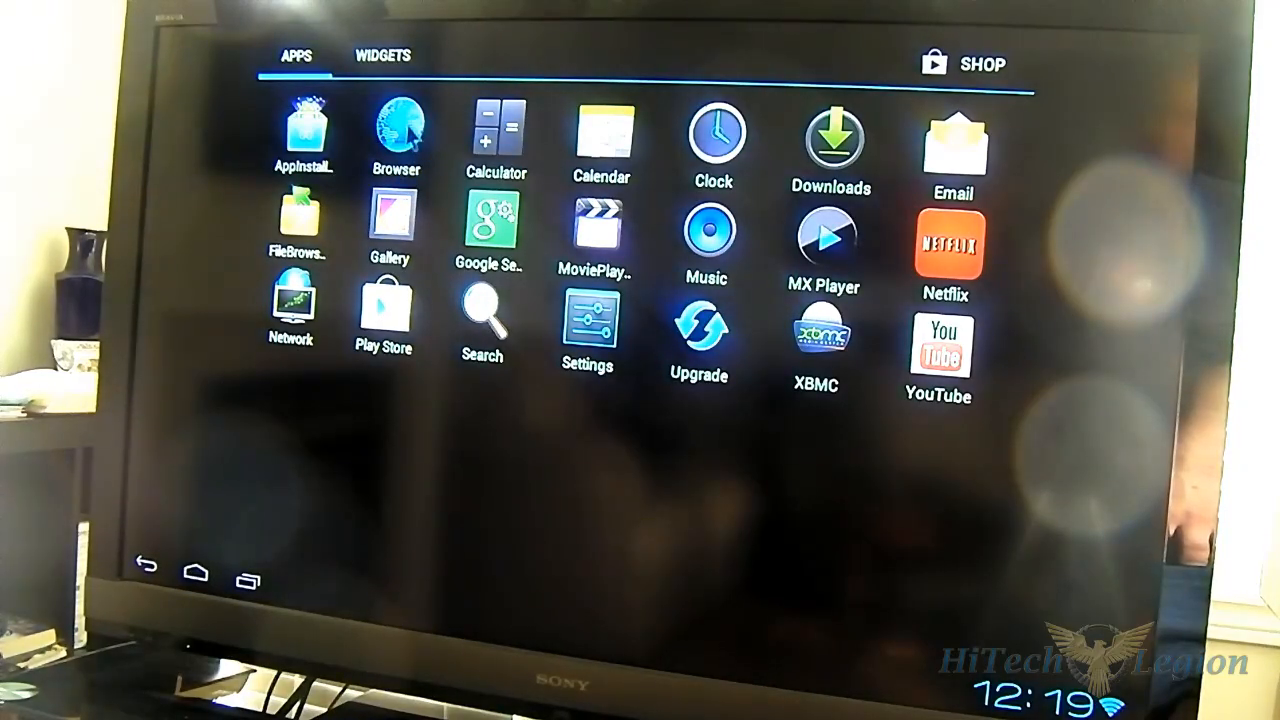
{"action": "left_click", "coordinate": [394, 130]}
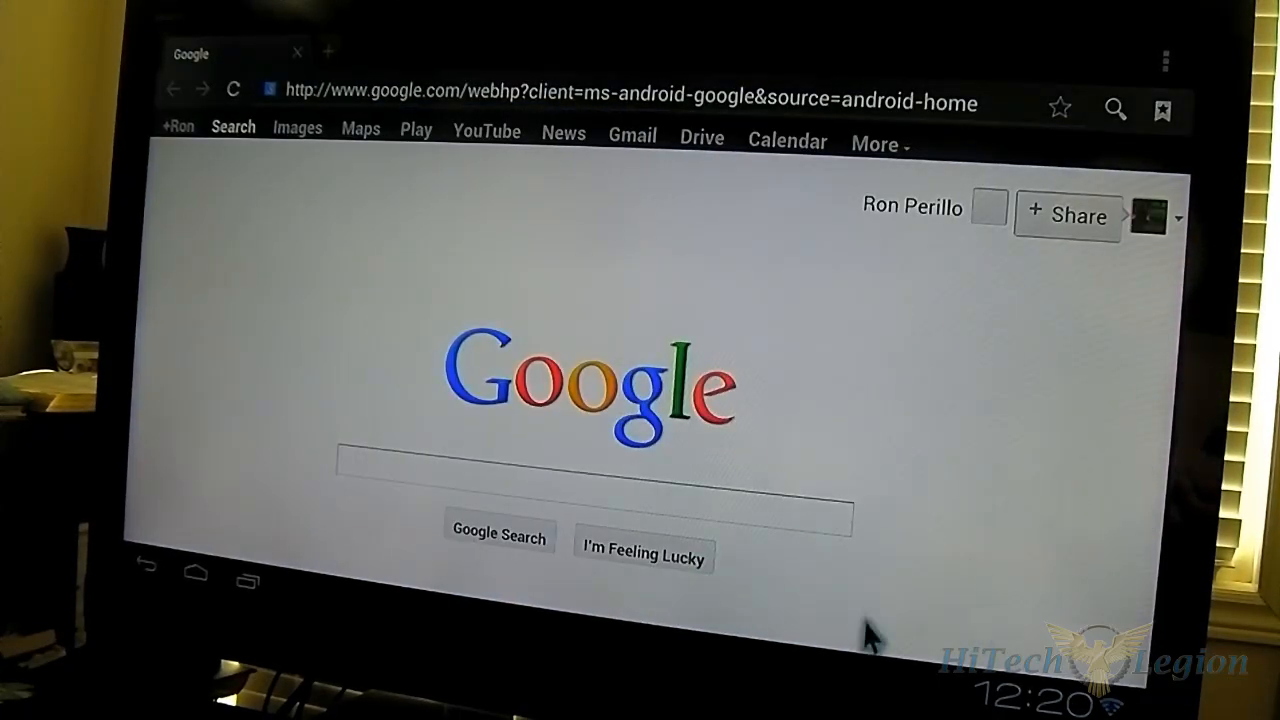
{"action": "mouse_move", "coordinate": [410, 184]}
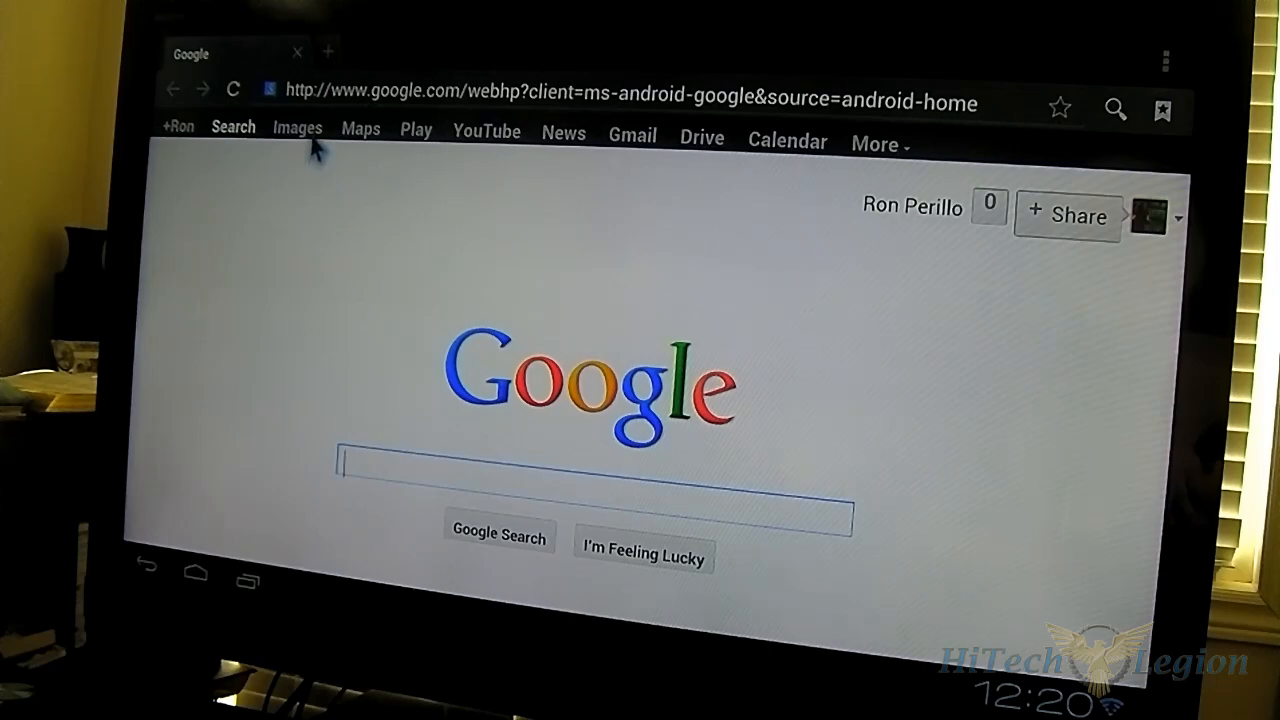
{"action": "left_click", "coordinate": [296, 128]}
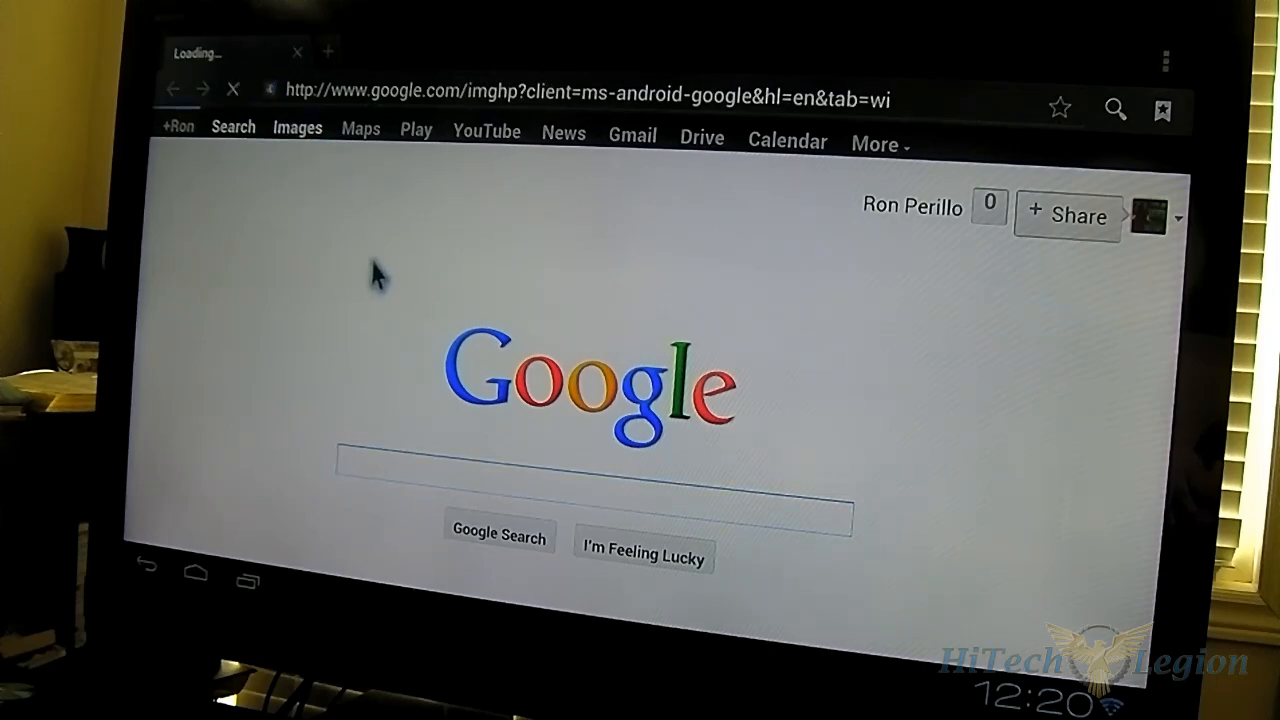
{"action": "left_click", "coordinate": [296, 128]}
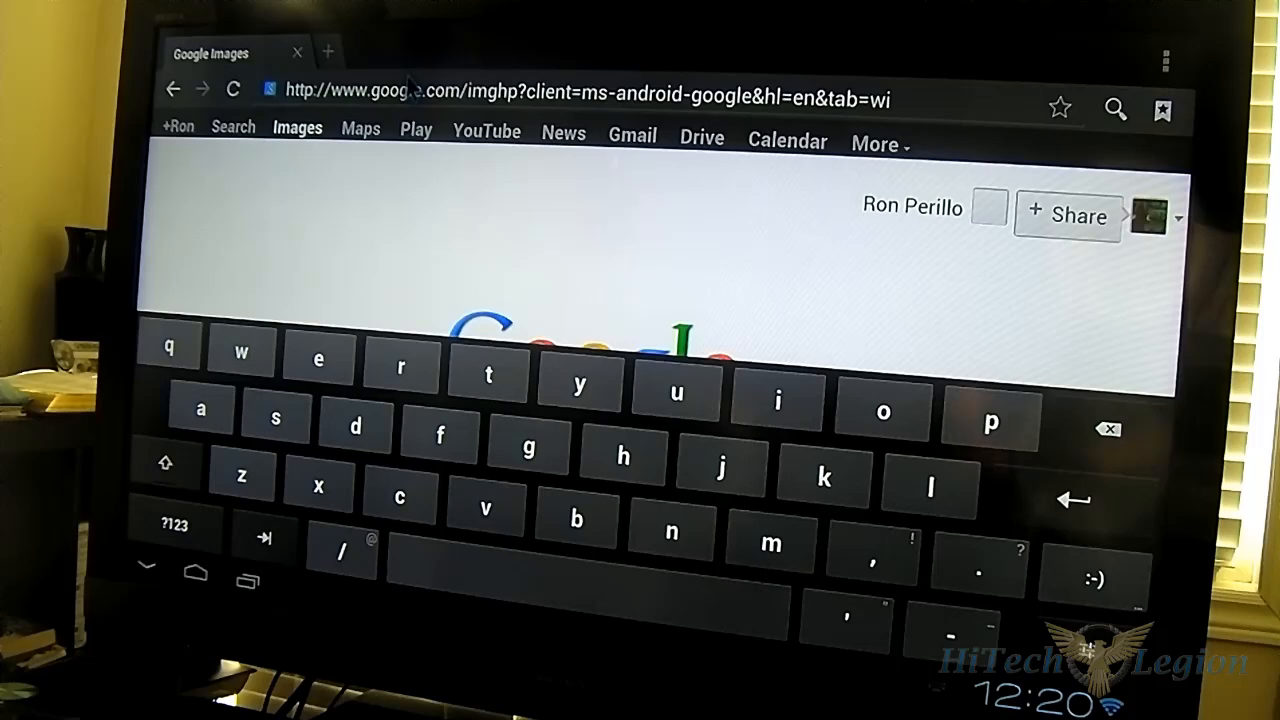
- Run a Google Images search for 'hitechlegion' and scroll through the image results
{"action": "type", "text": "hitechlegion"}
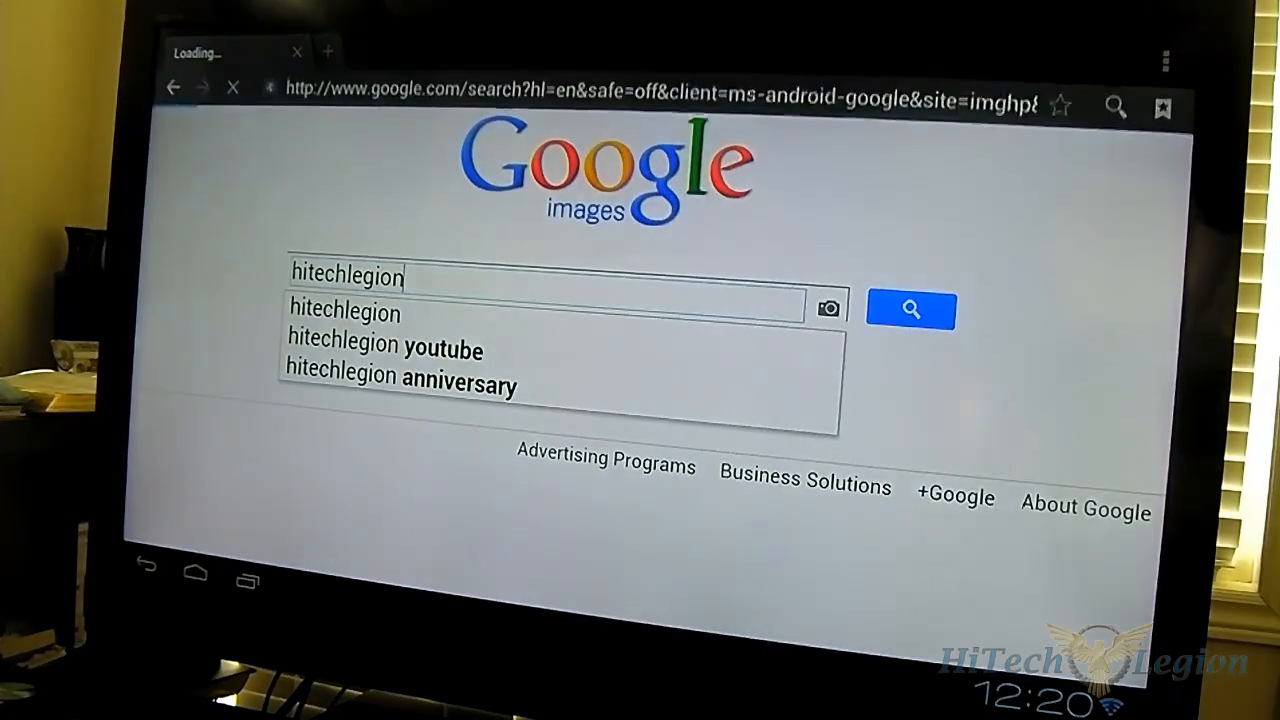
{"action": "left_click", "coordinate": [908, 308]}
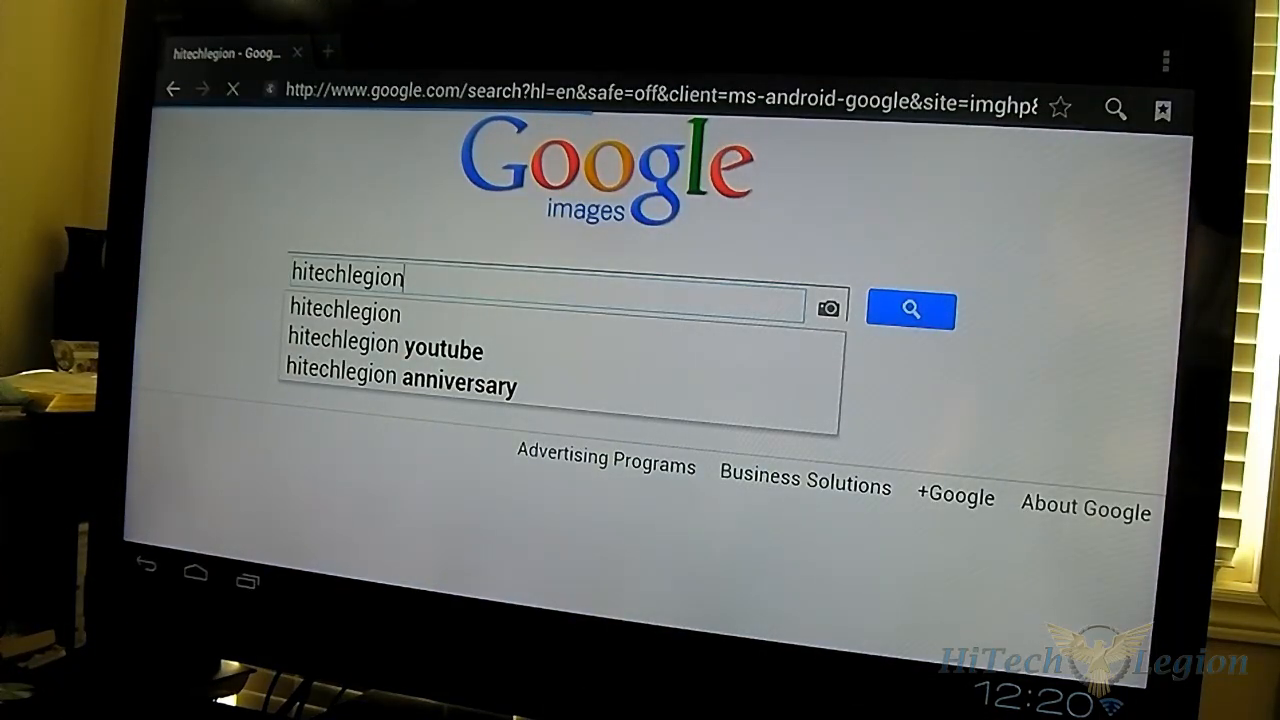
{"action": "mouse_move", "coordinate": [556, 278]}
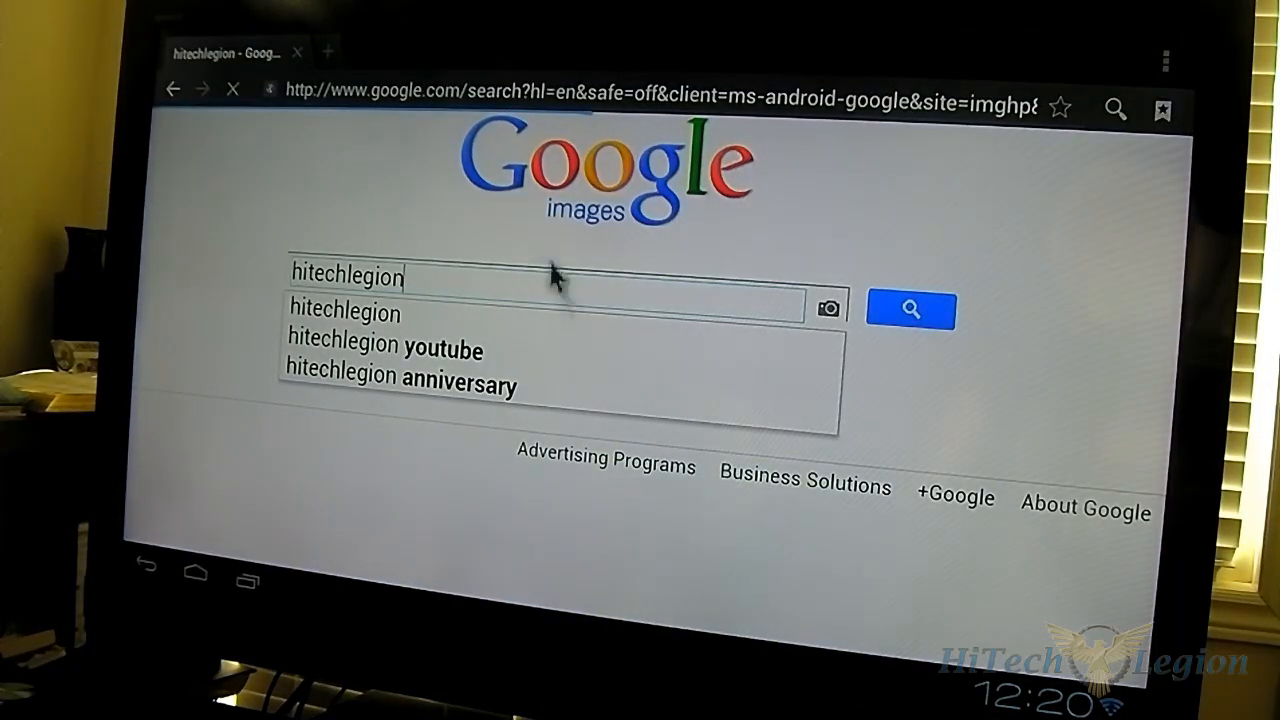
{"action": "left_click", "coordinate": [908, 308]}
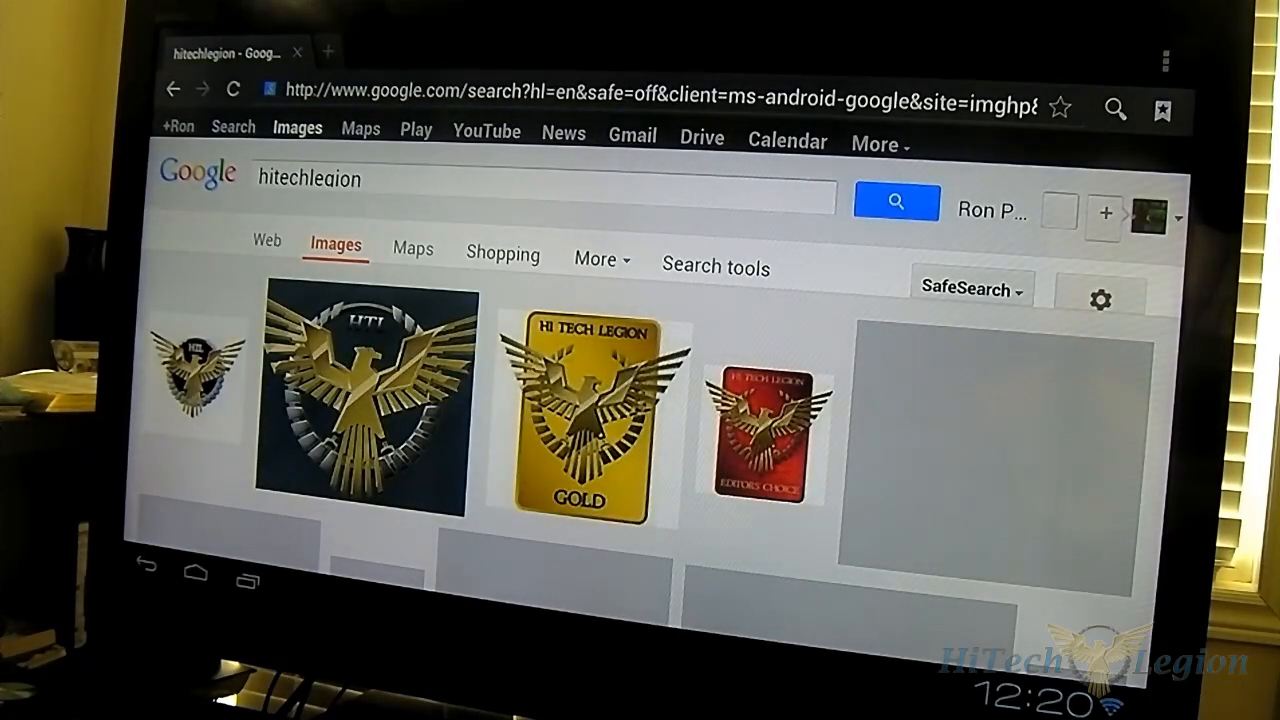
{"action": "mouse_move", "coordinate": [690, 330]}
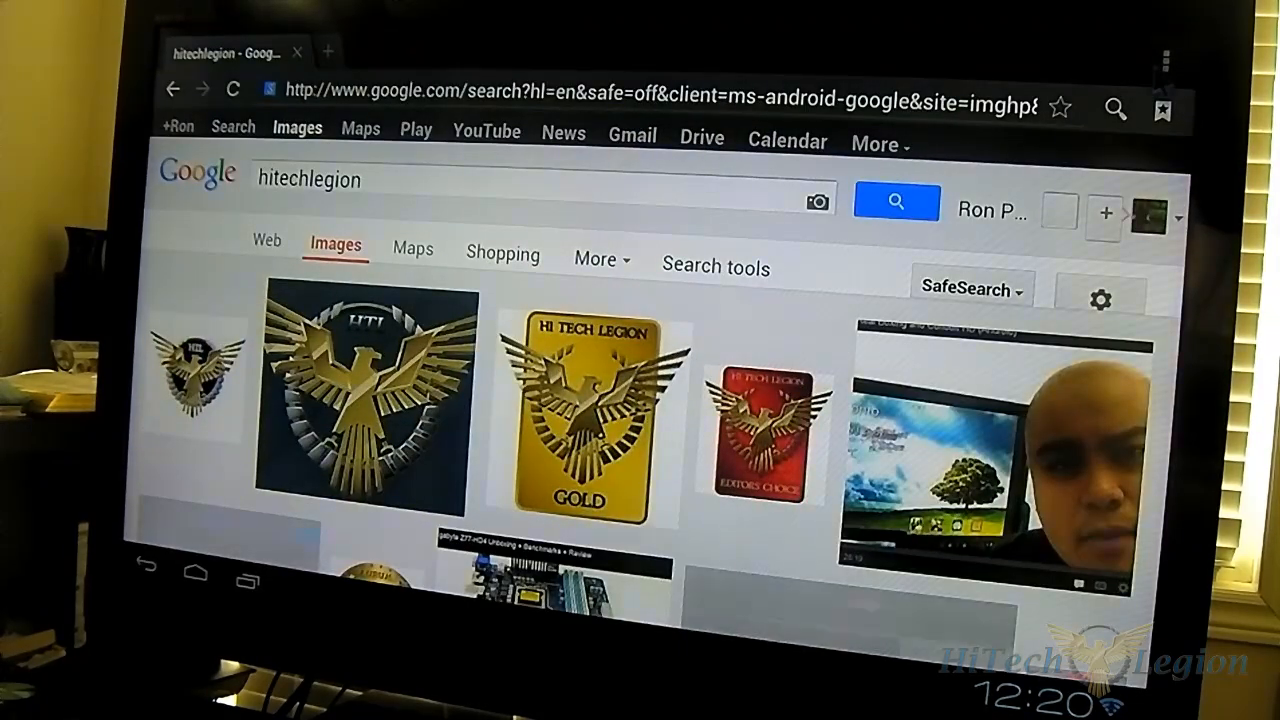
{"action": "scroll", "scroll_direction": "down", "scroll_amount": 3}
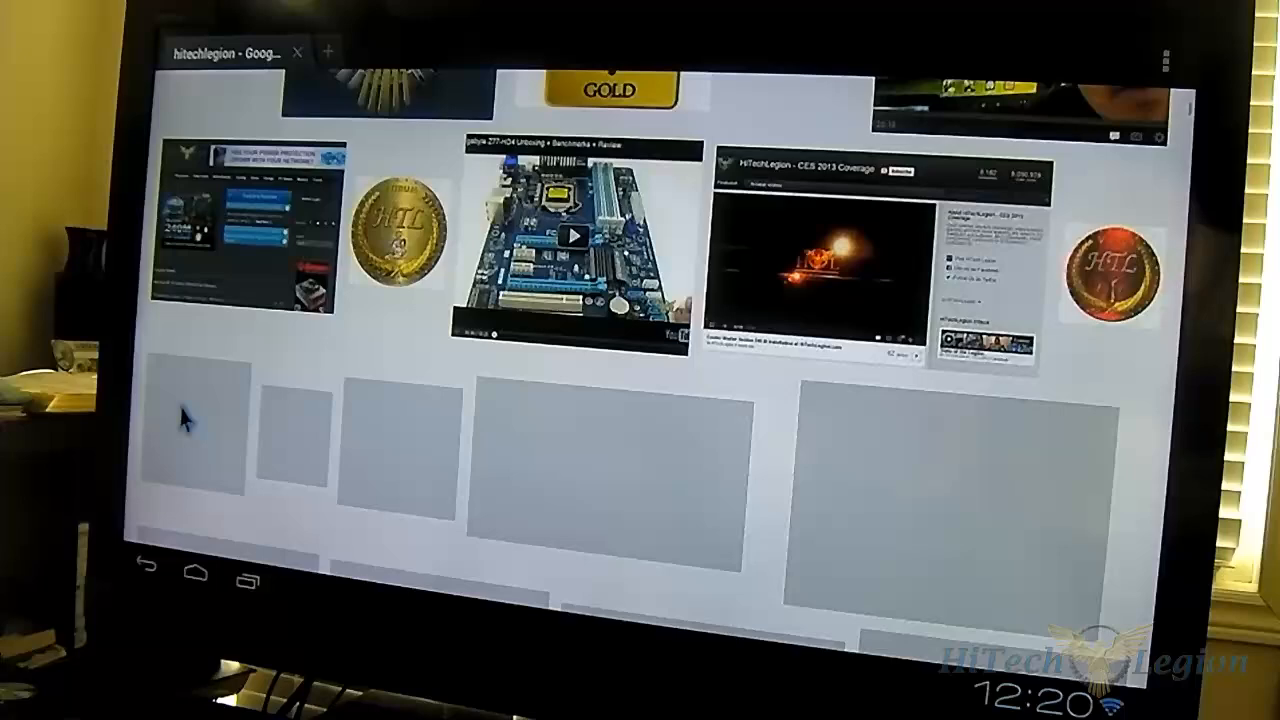
{"action": "scroll", "scroll_direction": "down", "scroll_amount": 3}
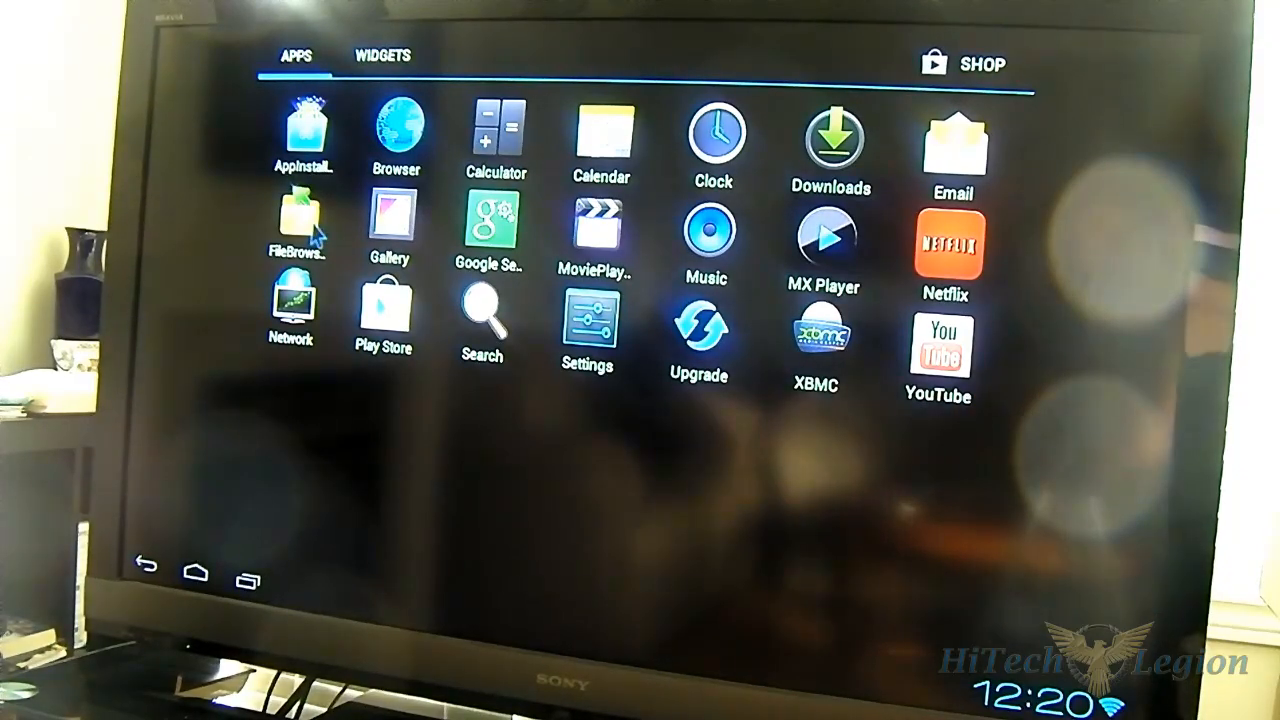
{"action": "mouse_move", "coordinate": [780, 516]}
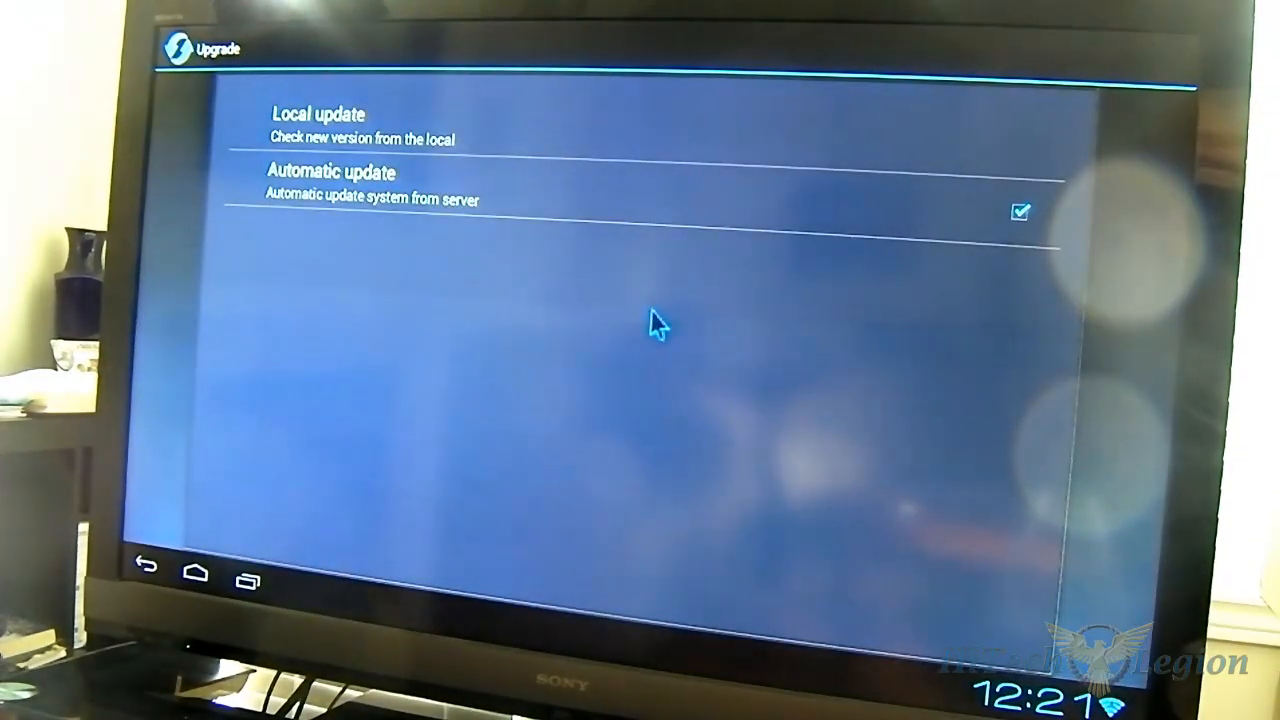
{"action": "mouse_move", "coordinate": [700, 156]}
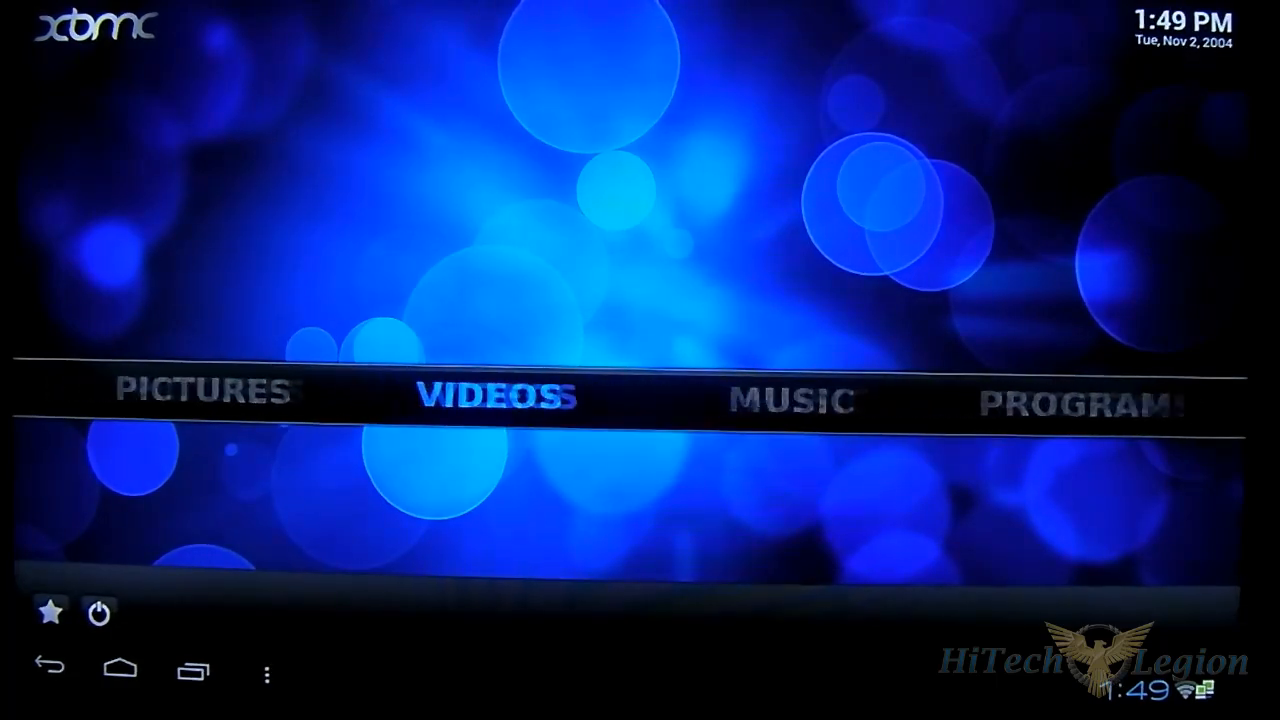
- Exit XBMC via the power menu, then relaunch it from the app drawer
{"action": "scroll", "scroll_direction": "left", "scroll_amount": 3}
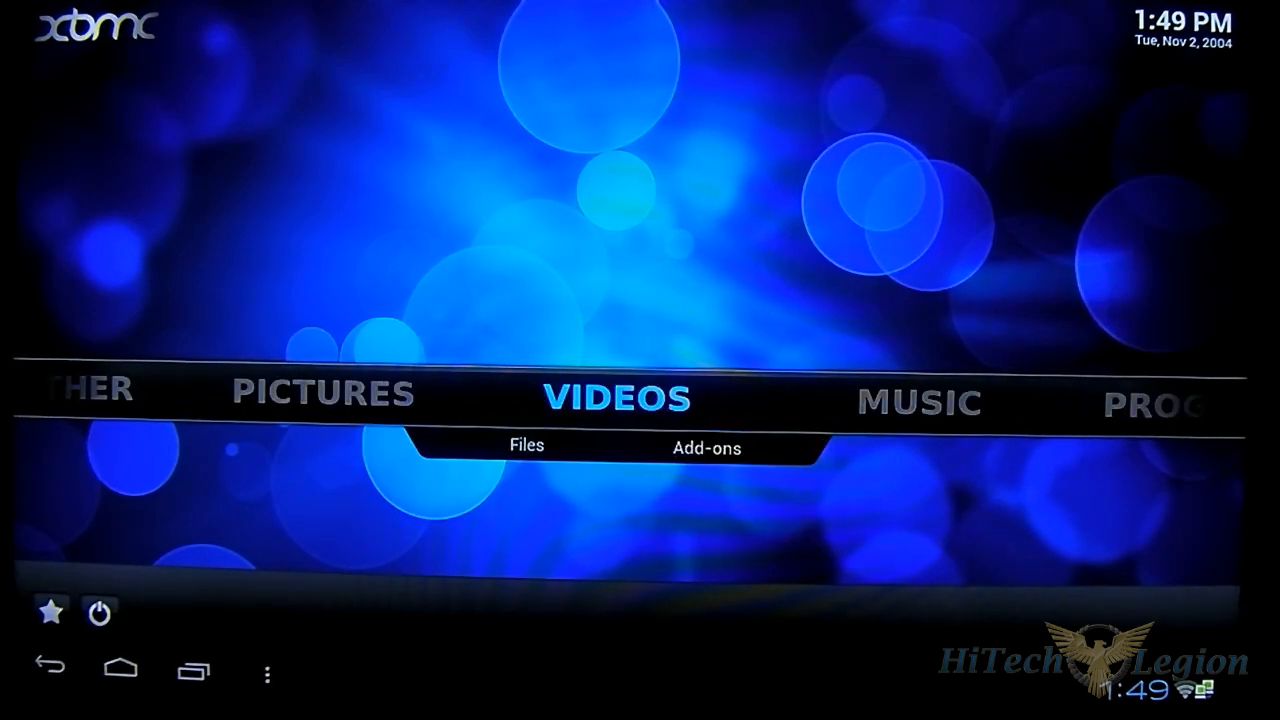
{"action": "left_click", "coordinate": [98, 612]}
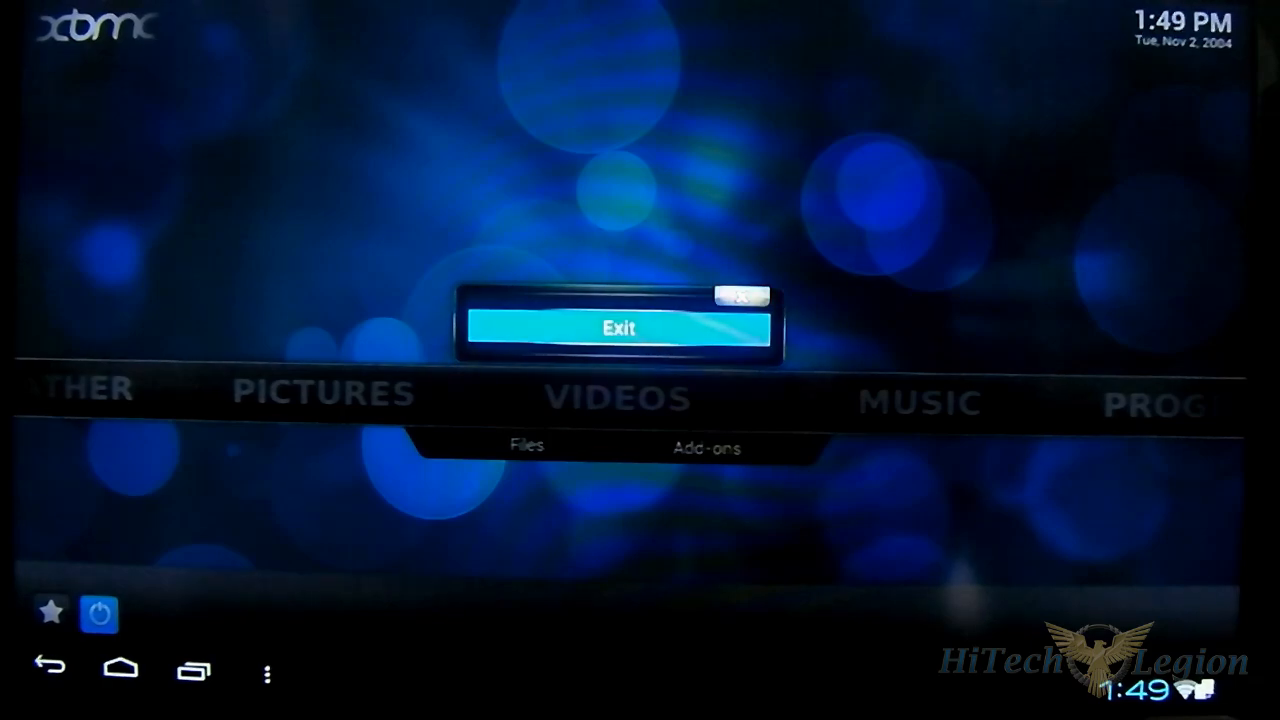
{"action": "left_click", "coordinate": [620, 328]}
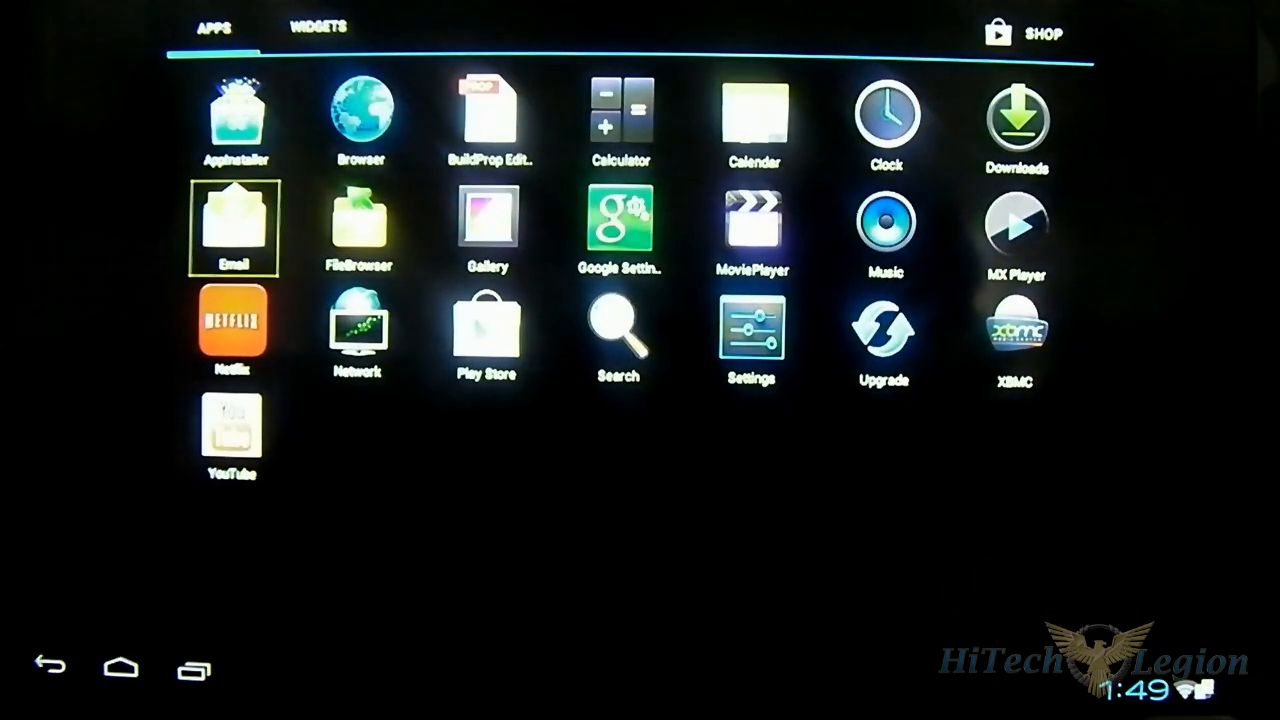
{"action": "left_click", "coordinate": [884, 330]}
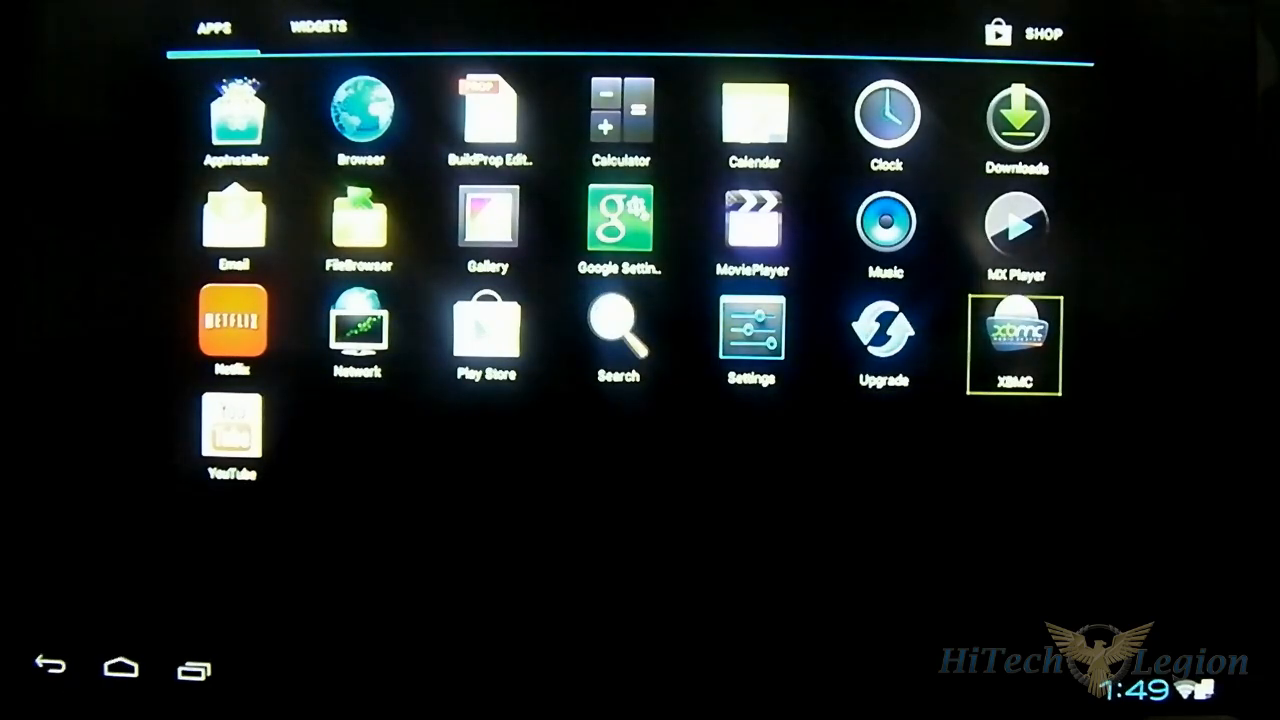
{"action": "left_click", "coordinate": [1012, 344]}
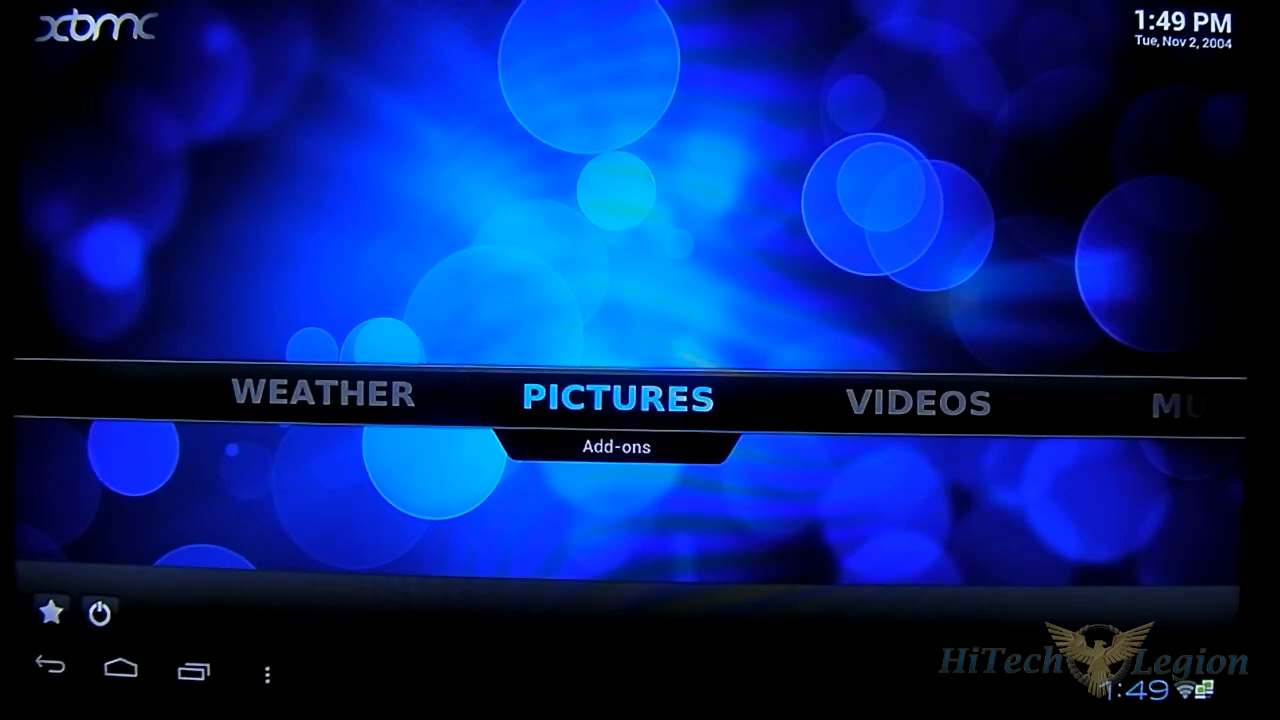
- Add a Pictures source browsing the Root filesystem to /mnt/sda1/photos/, named photos, and confirm it
{"action": "left_click", "coordinate": [616, 446]}
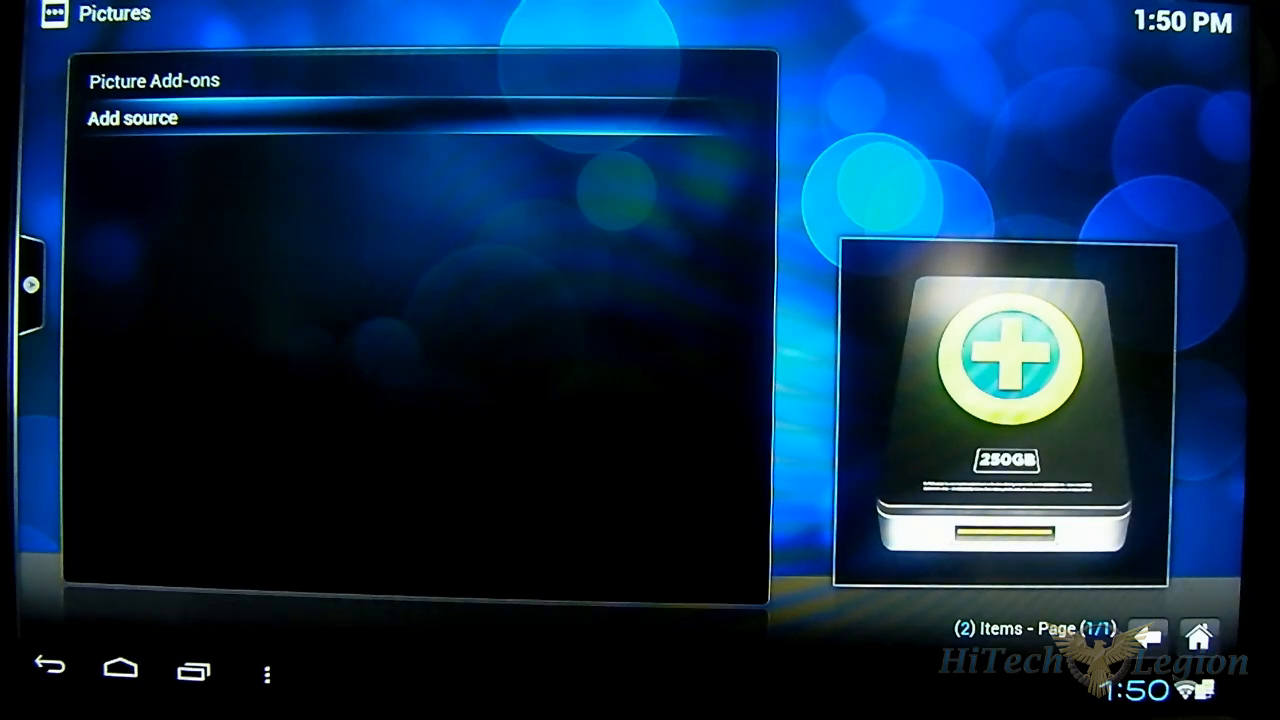
{"action": "left_click", "coordinate": [132, 118]}
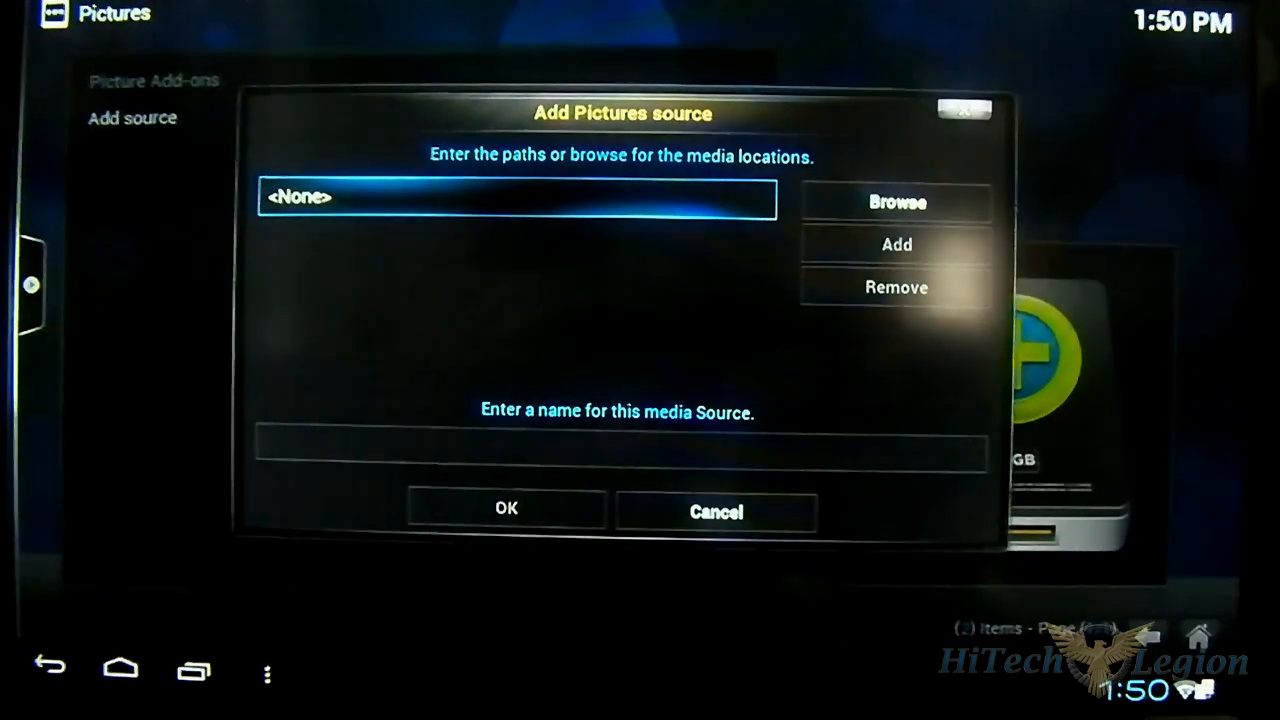
{"action": "left_click", "coordinate": [896, 202]}
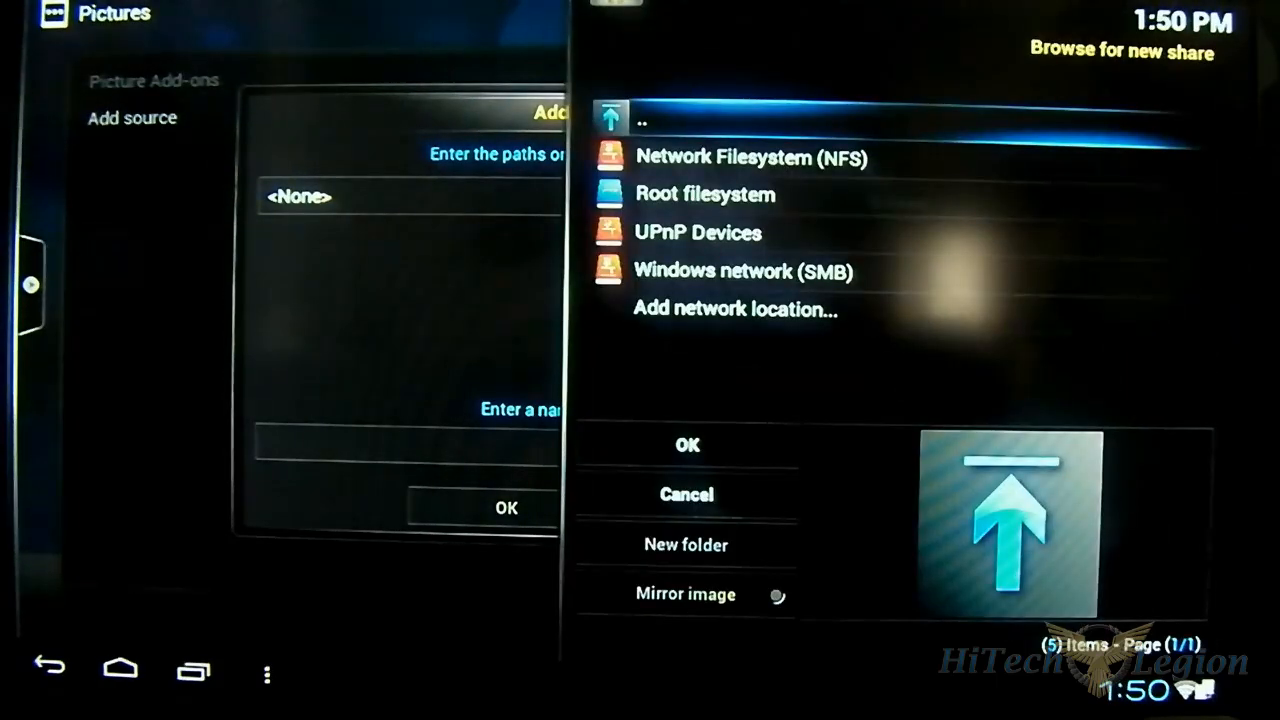
{"action": "left_click", "coordinate": [704, 194]}
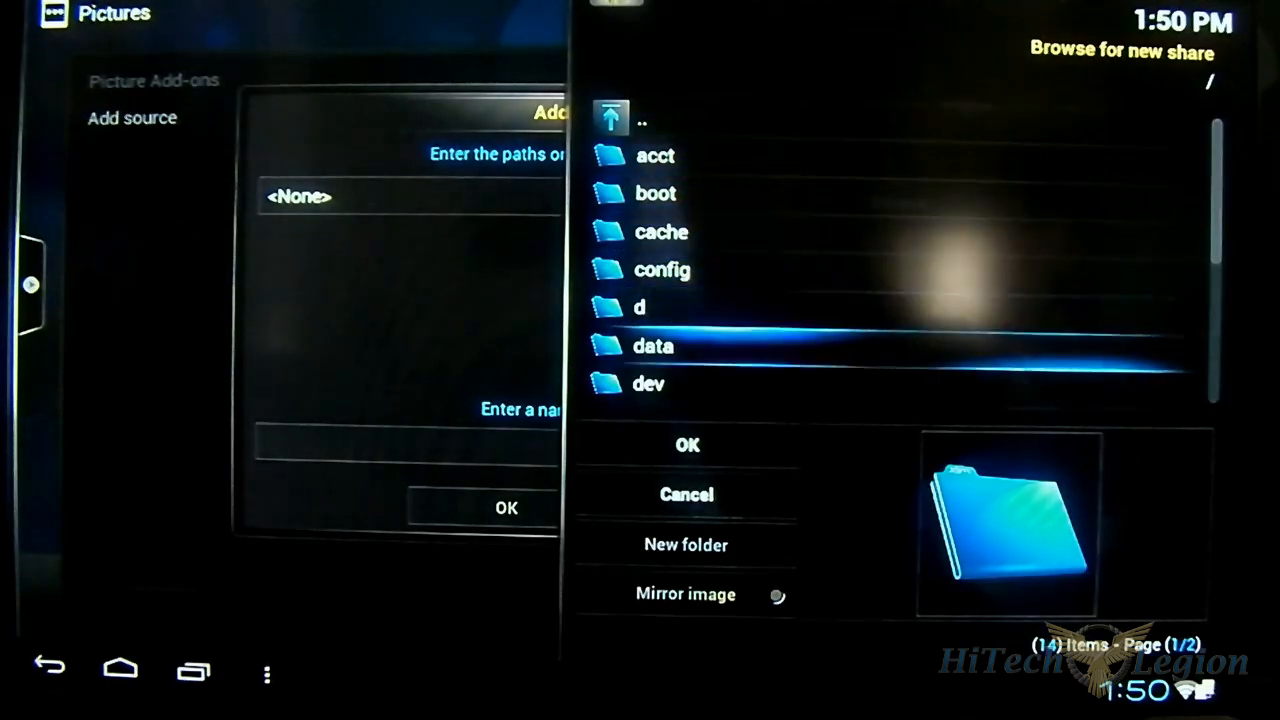
{"action": "scroll", "scroll_direction": "down", "scroll_amount": 3}
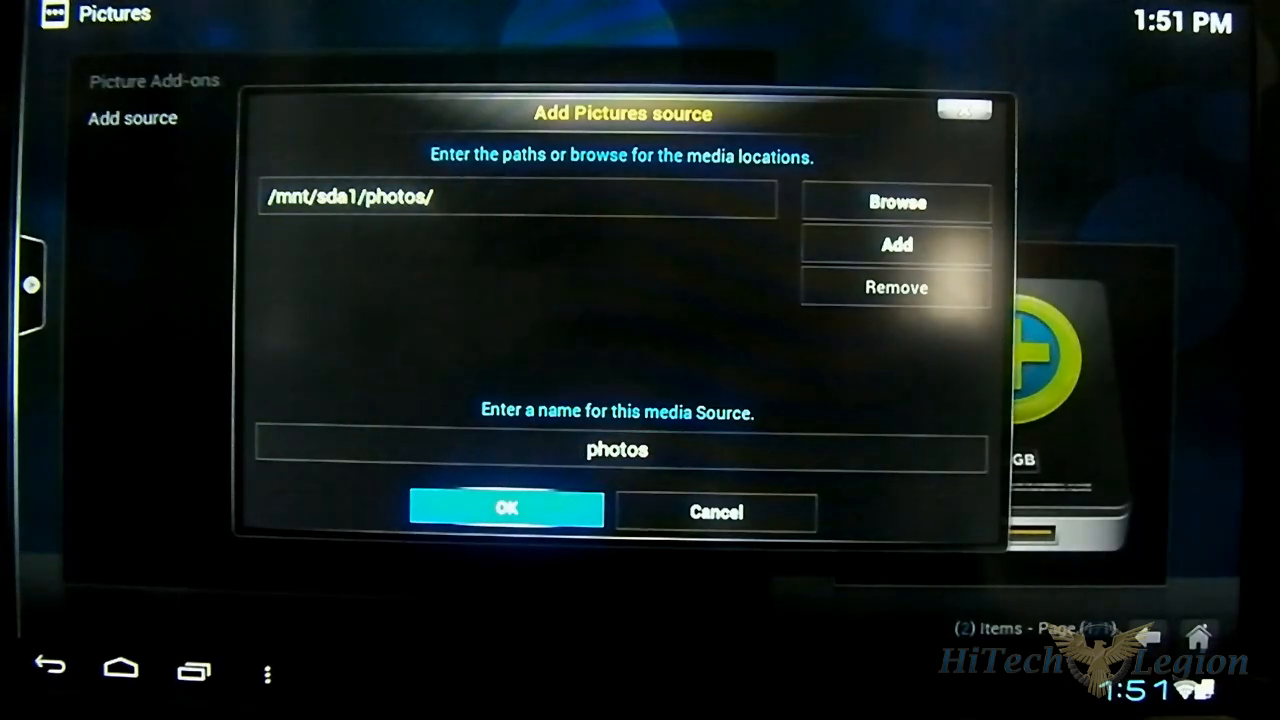
{"action": "left_click", "coordinate": [504, 508]}
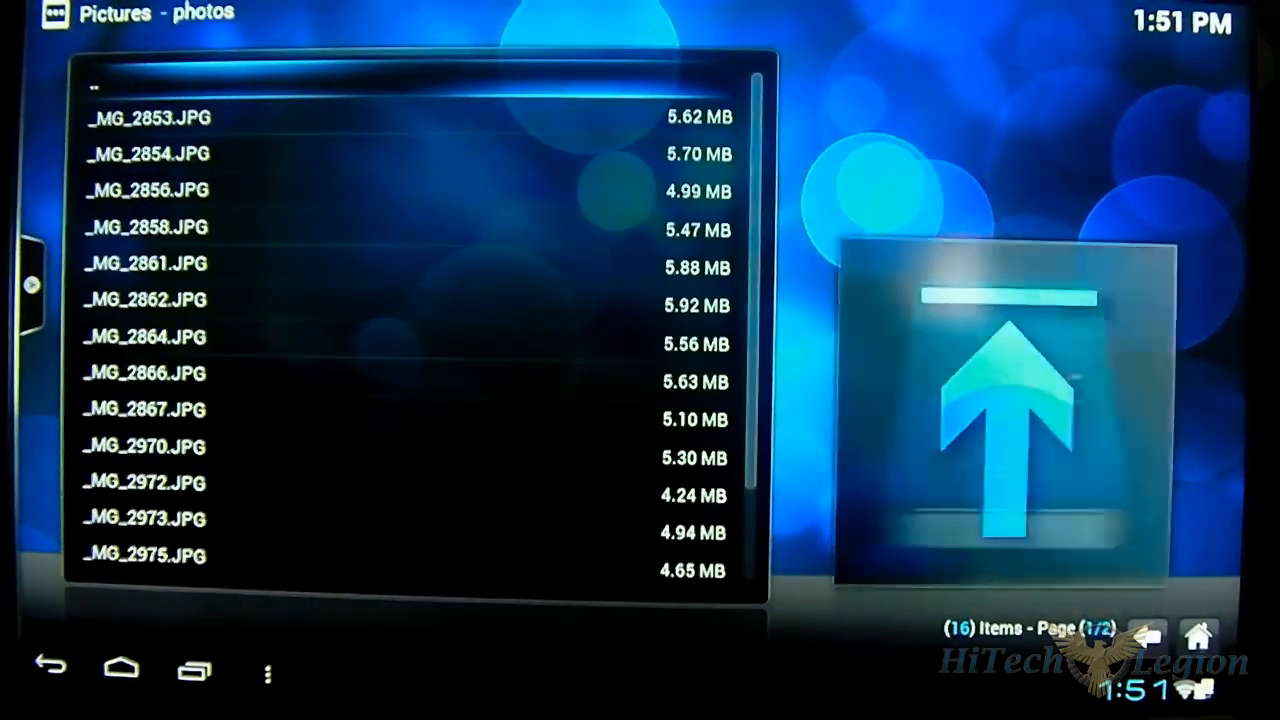
- Leave the photos JPG listing and return to the XBMC home menu
{"action": "left_click", "coordinate": [144, 116]}
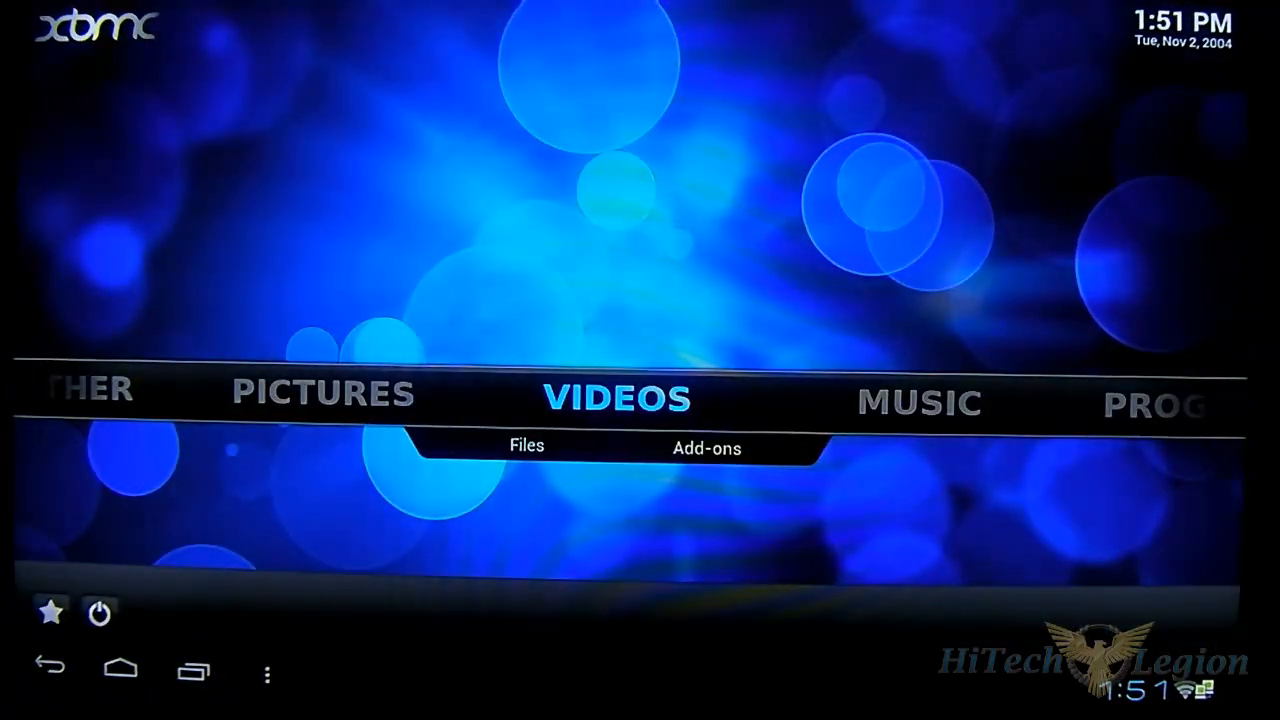
- Play the Sintel trailer .avi and .mkv from the video folder, then leave cm1.mp4 playing
{"action": "left_click", "coordinate": [528, 446]}
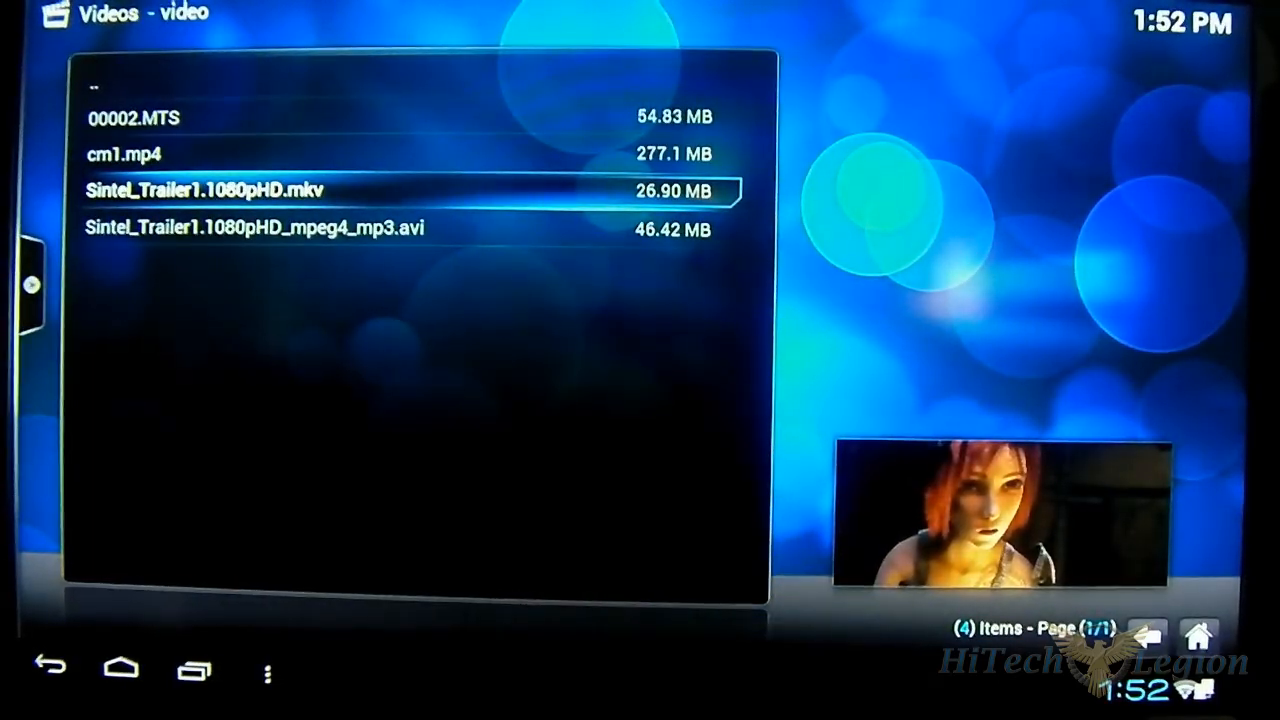
{"action": "key", "text": "Down"}
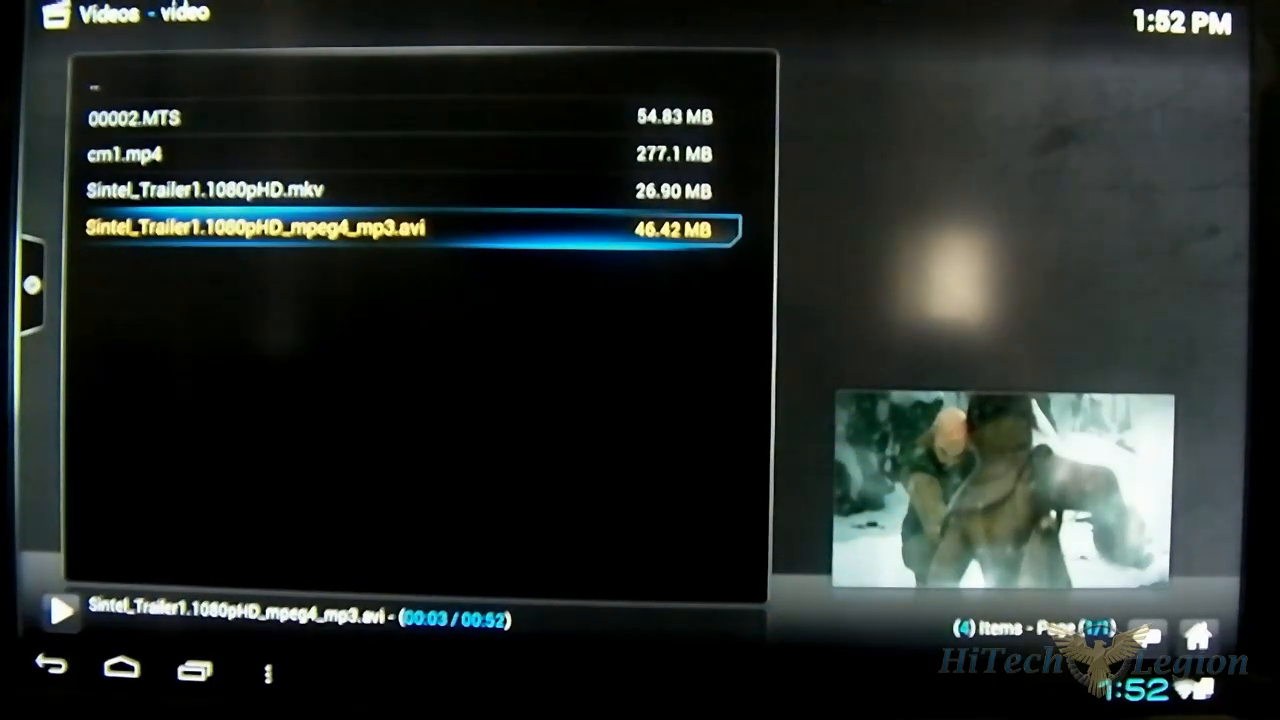
{"action": "key", "text": "up"}
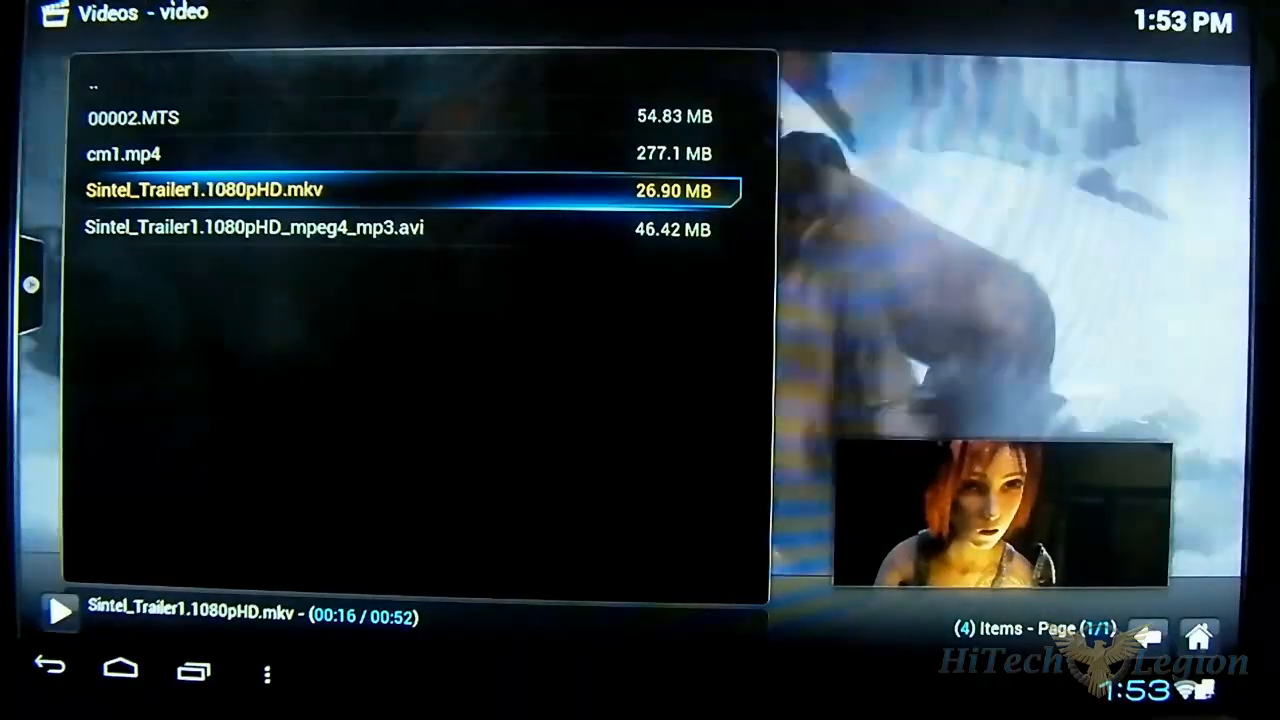
{"action": "key", "text": "Up"}
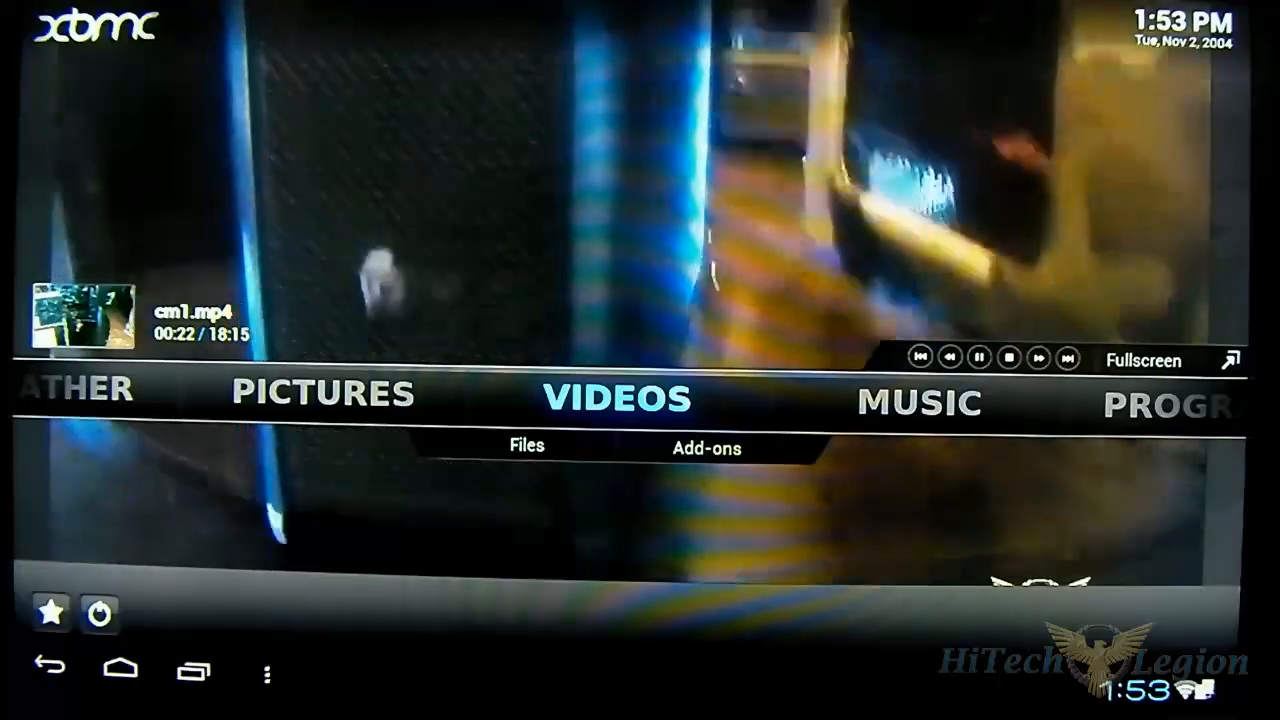
- Start adding a new Music source and browse the filesystem for its folder
{"action": "left_click", "coordinate": [916, 400]}
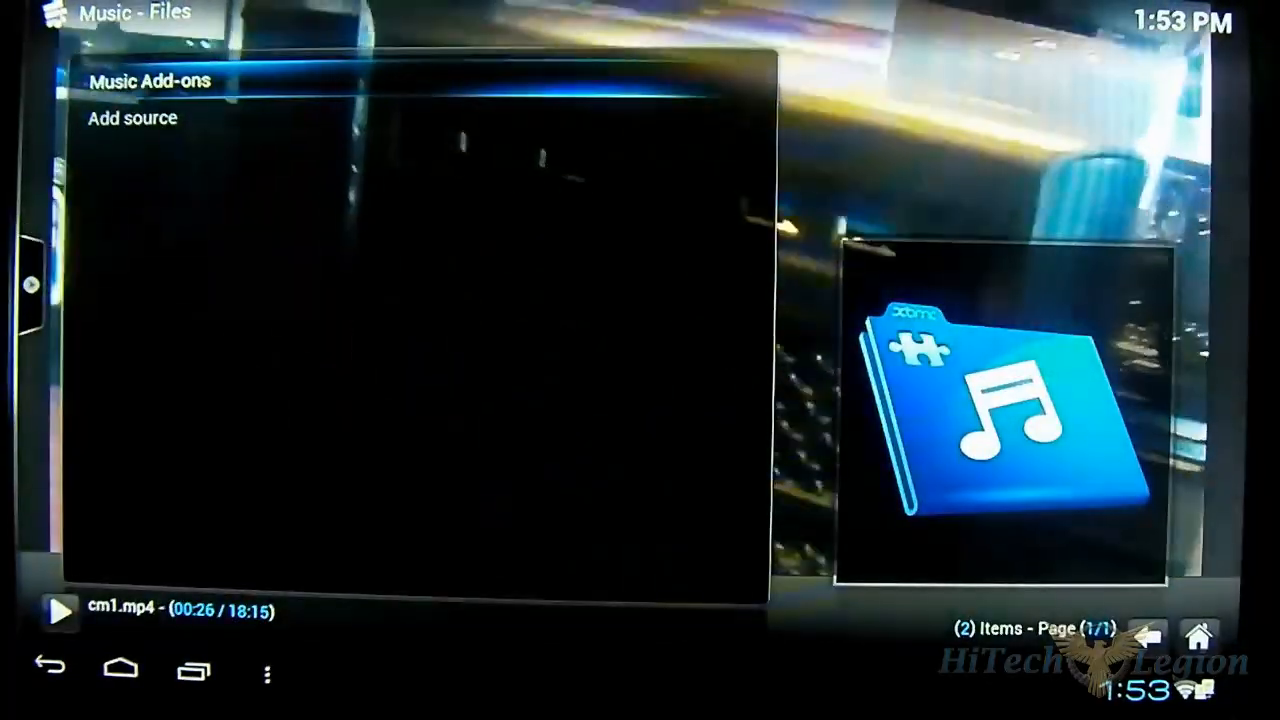
{"action": "left_click", "coordinate": [132, 118]}
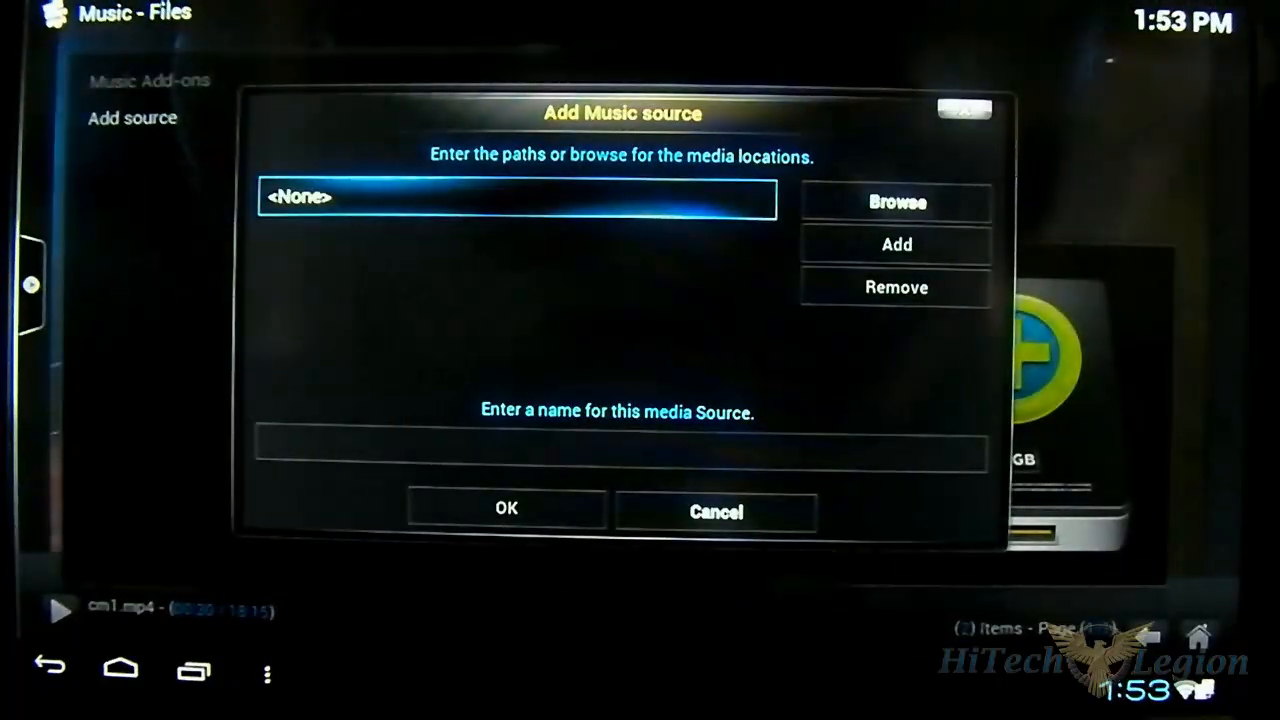
{"action": "left_click", "coordinate": [618, 448]}
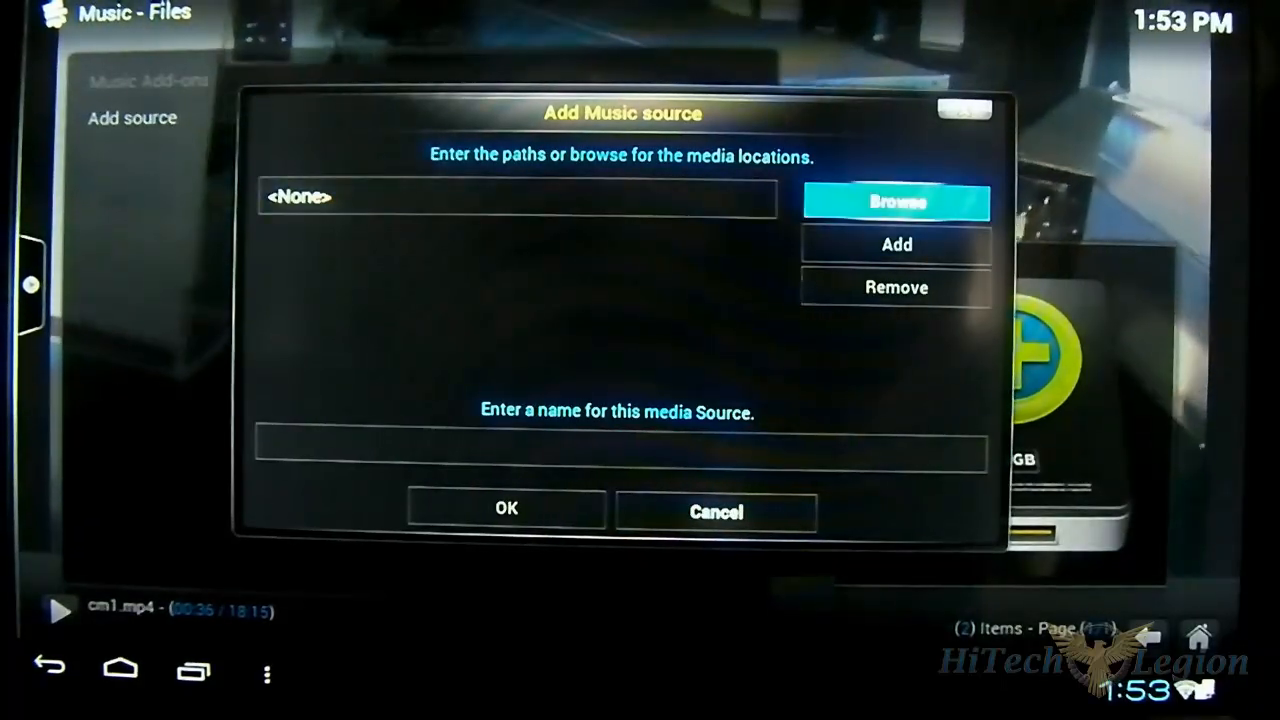
{"action": "left_click", "coordinate": [896, 200]}
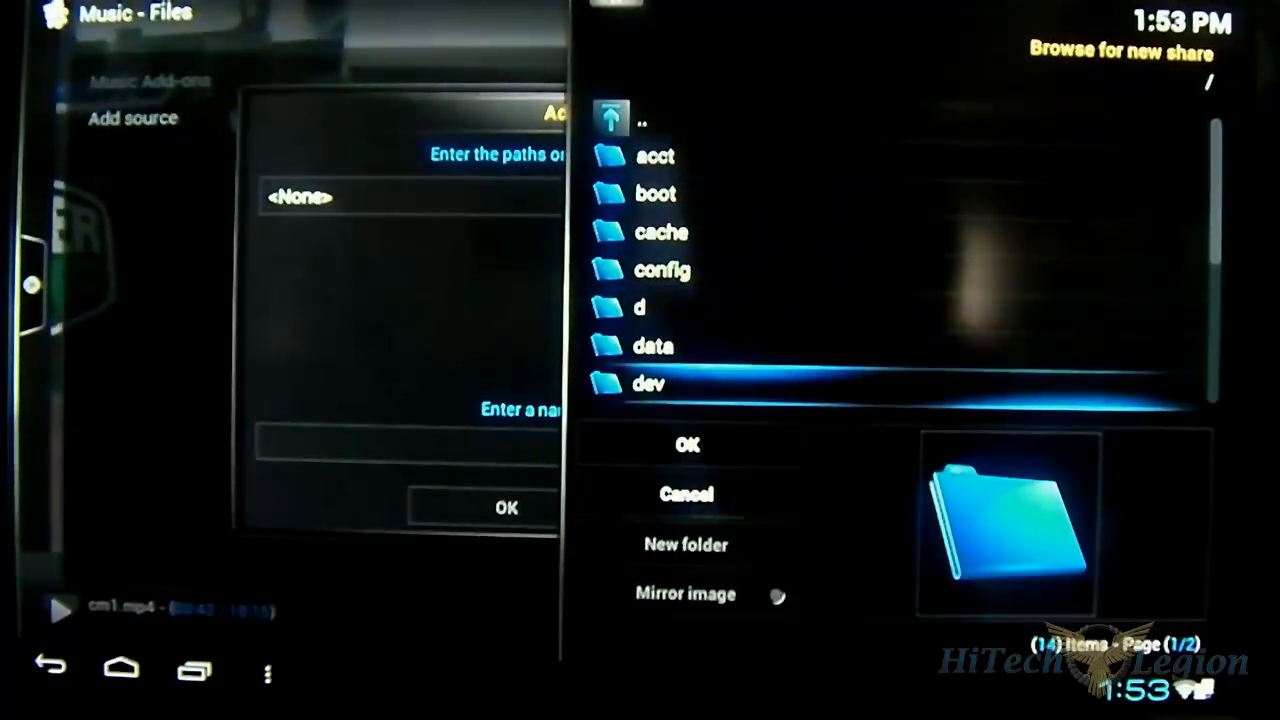
- Choose /mnt/sda1/audio/ as the source path, naming the source audio
{"action": "scroll", "scroll_direction": "down", "scroll_amount": 3}
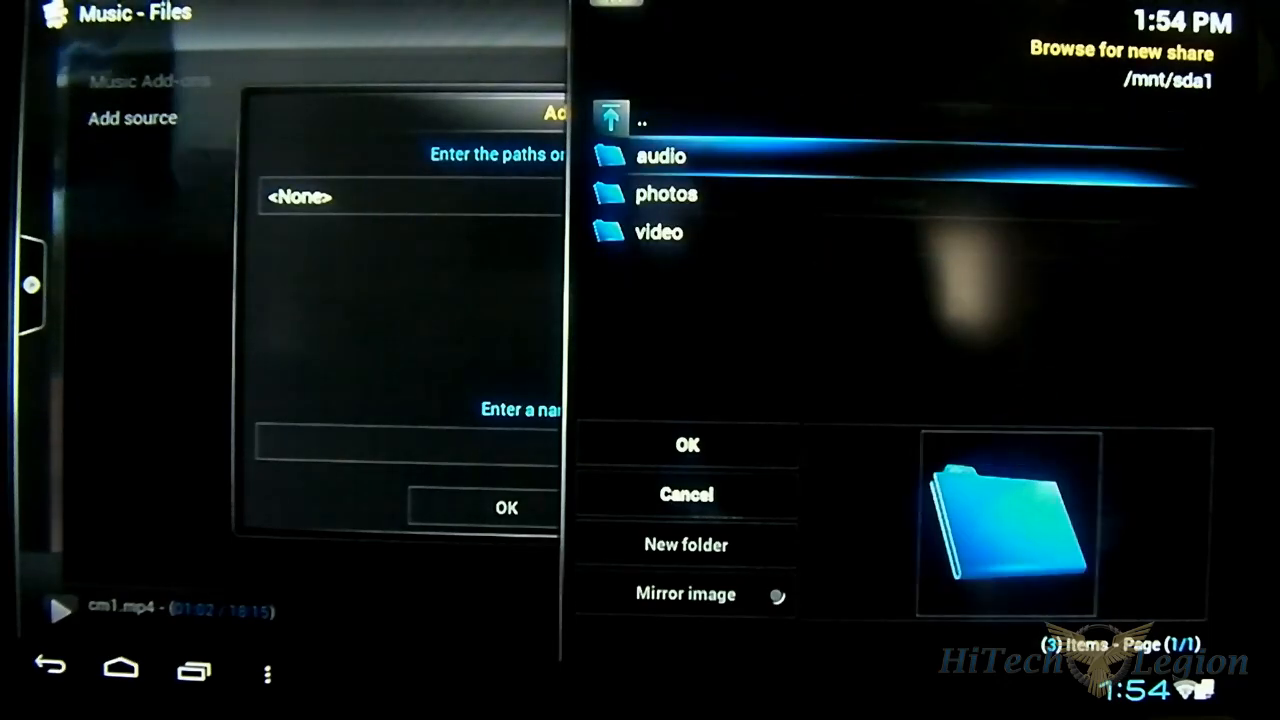
{"action": "left_click", "coordinate": [660, 156]}
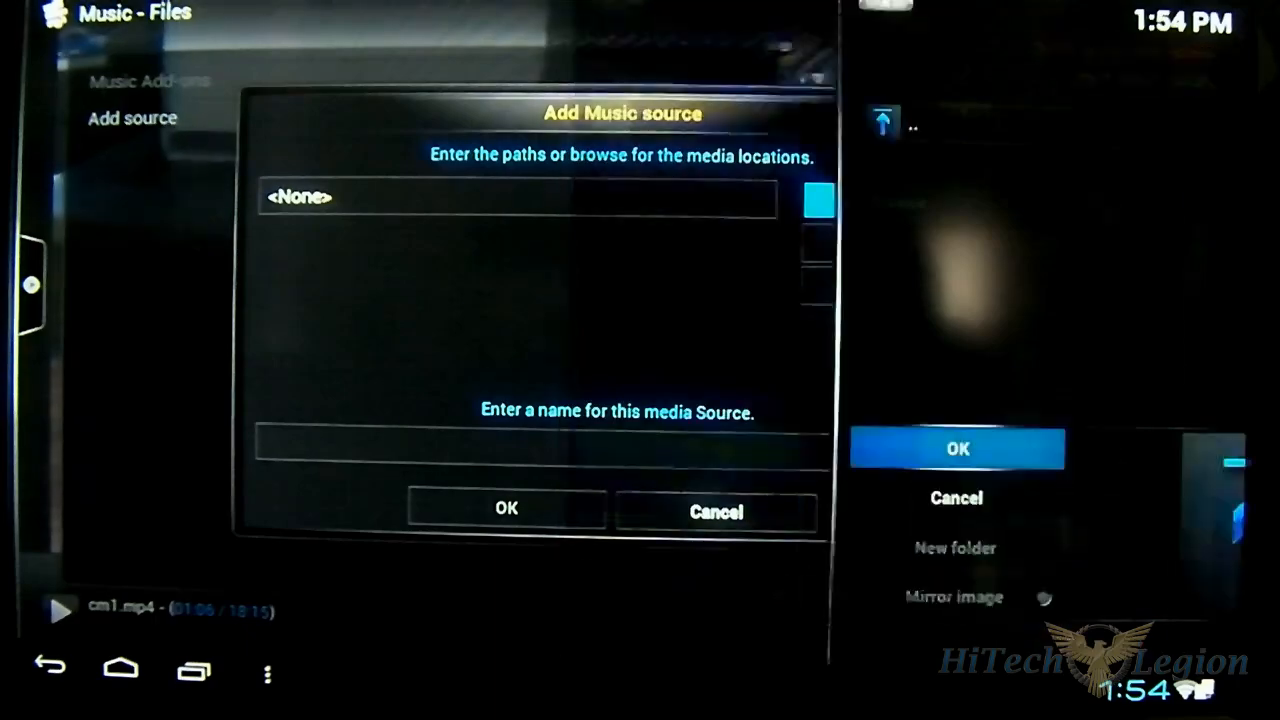
{"action": "left_click", "coordinate": [956, 448]}
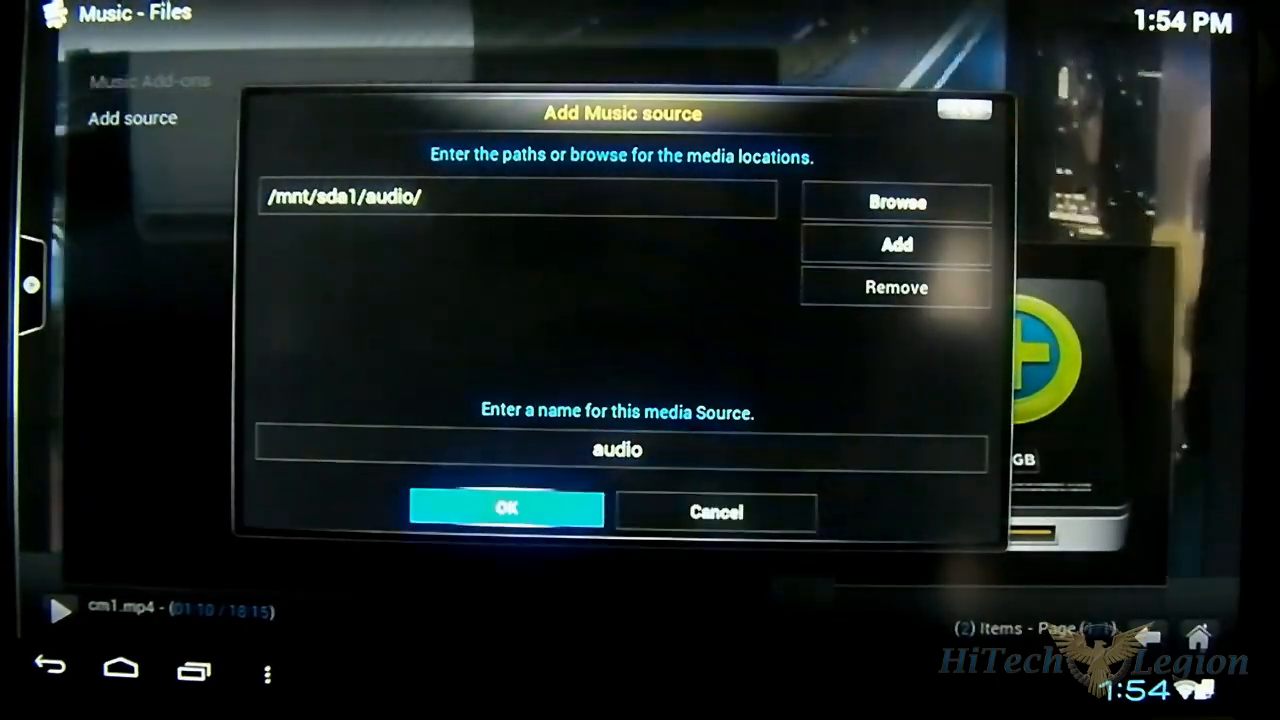
{"action": "left_click", "coordinate": [504, 508]}
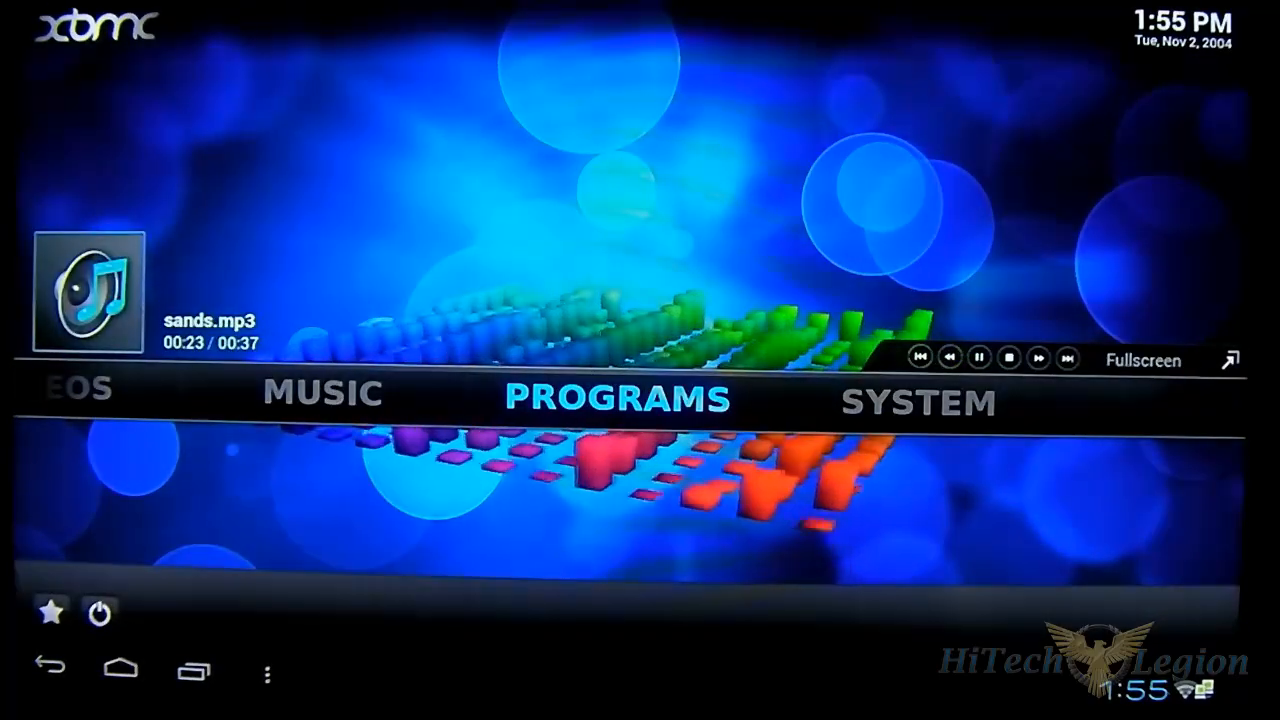
- Go to SYSTEM on the home menu and enter the XBMC Settings screen
{"action": "left_click", "coordinate": [920, 404]}
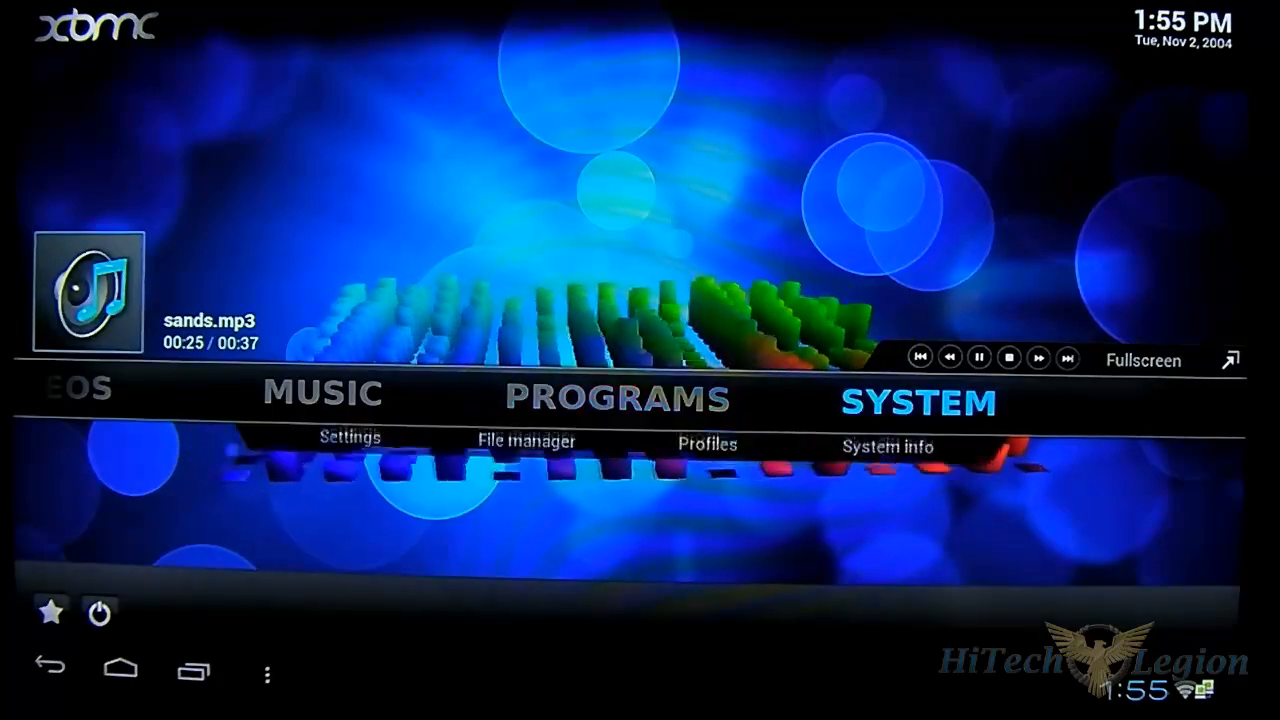
{"action": "left_click", "coordinate": [350, 438]}
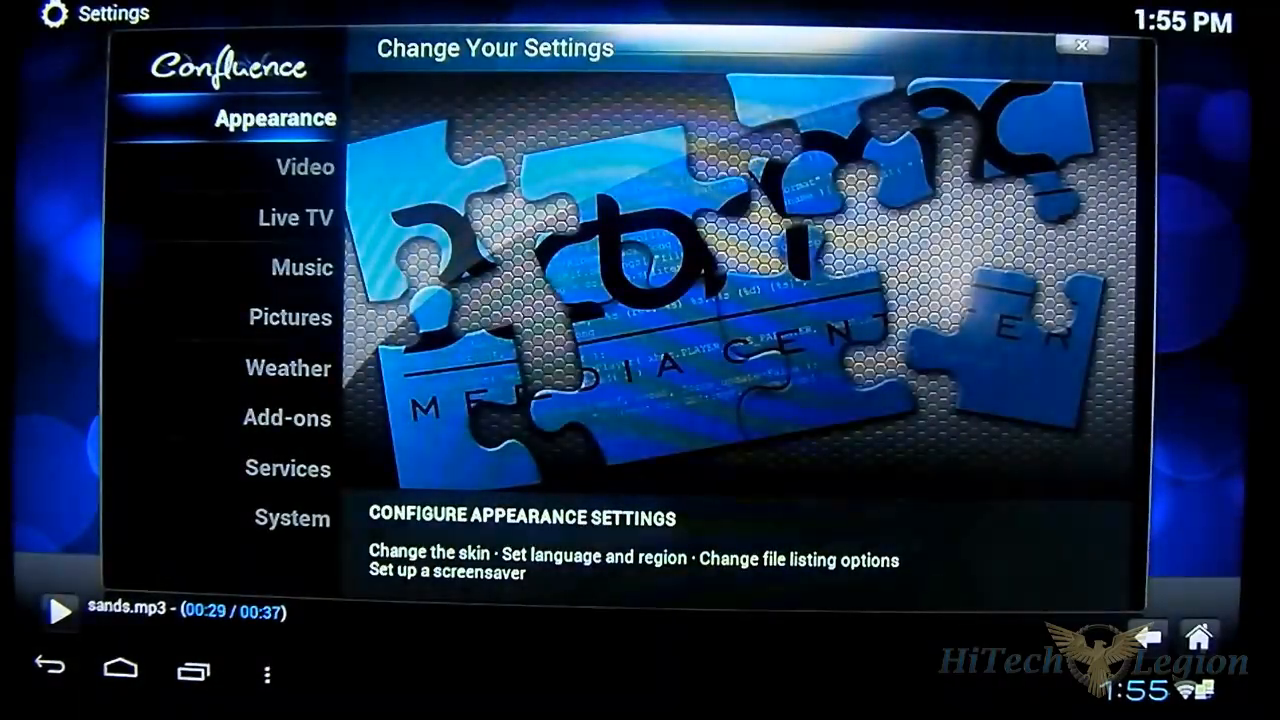
- Browse System settings — Video output, Power saving, Debugging — then return to the home menu
{"action": "left_click", "coordinate": [300, 268]}
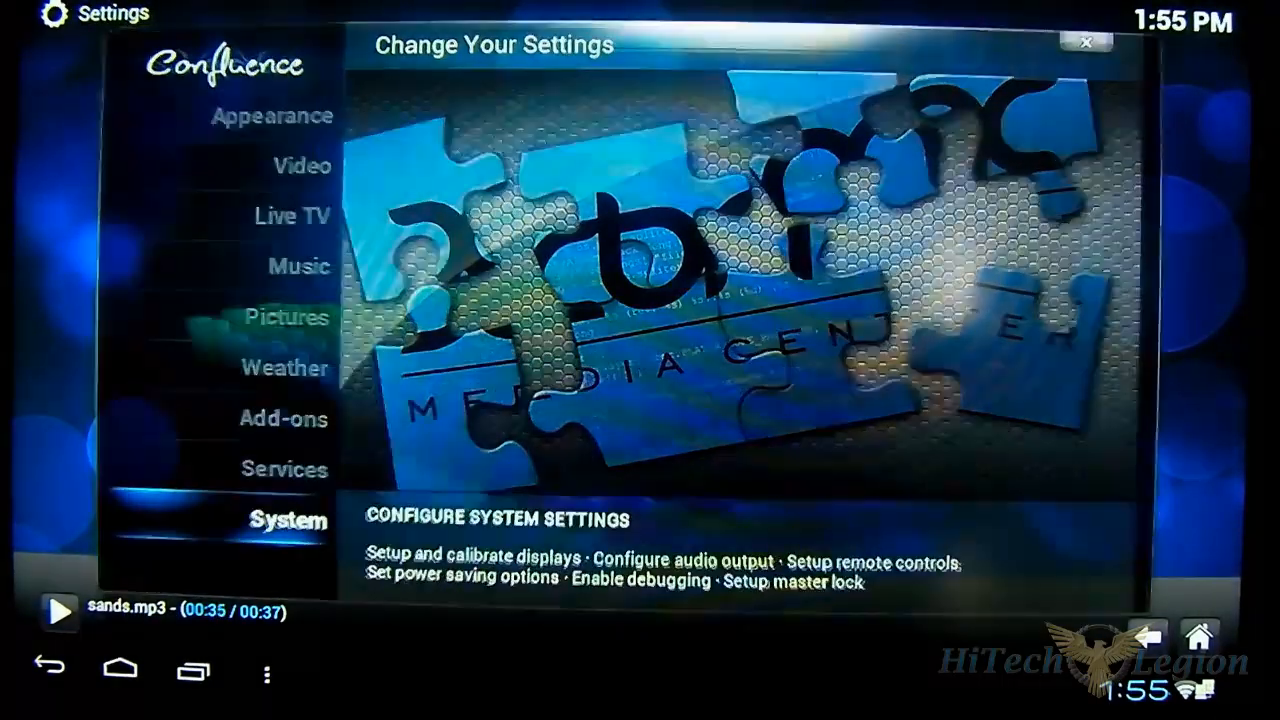
{"action": "left_click", "coordinate": [288, 520]}
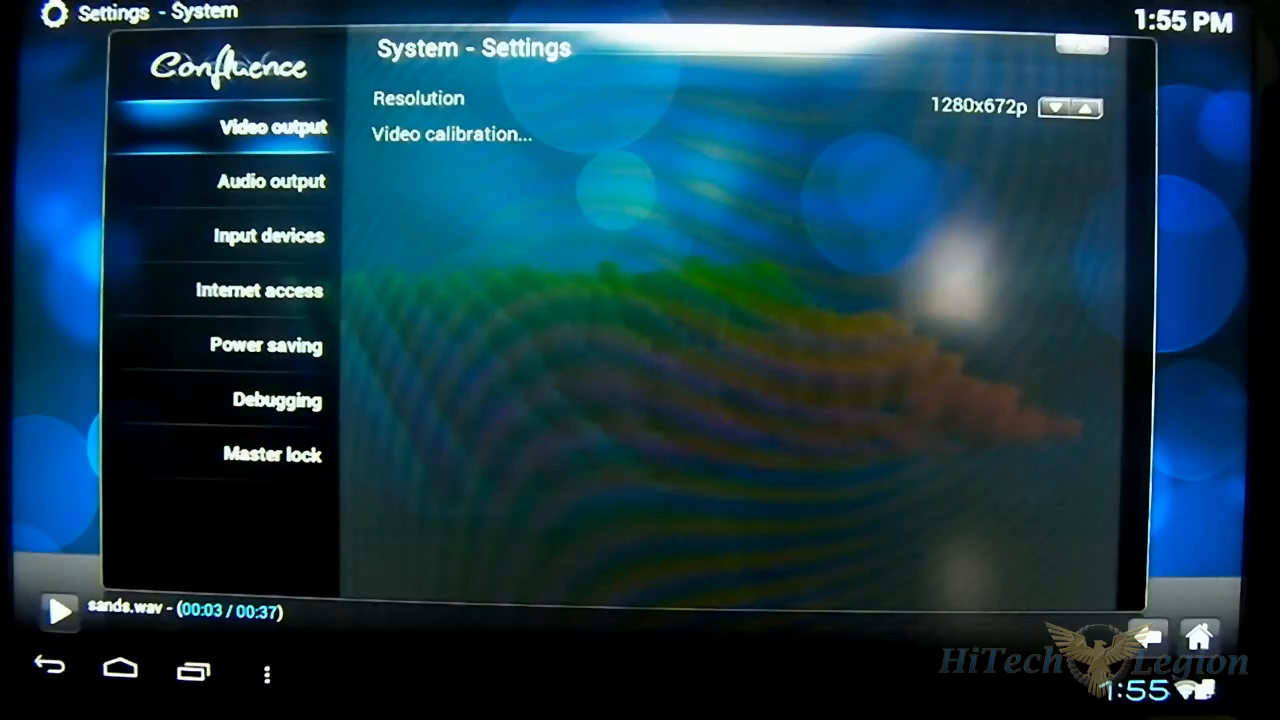
{"action": "left_click", "coordinate": [266, 344]}
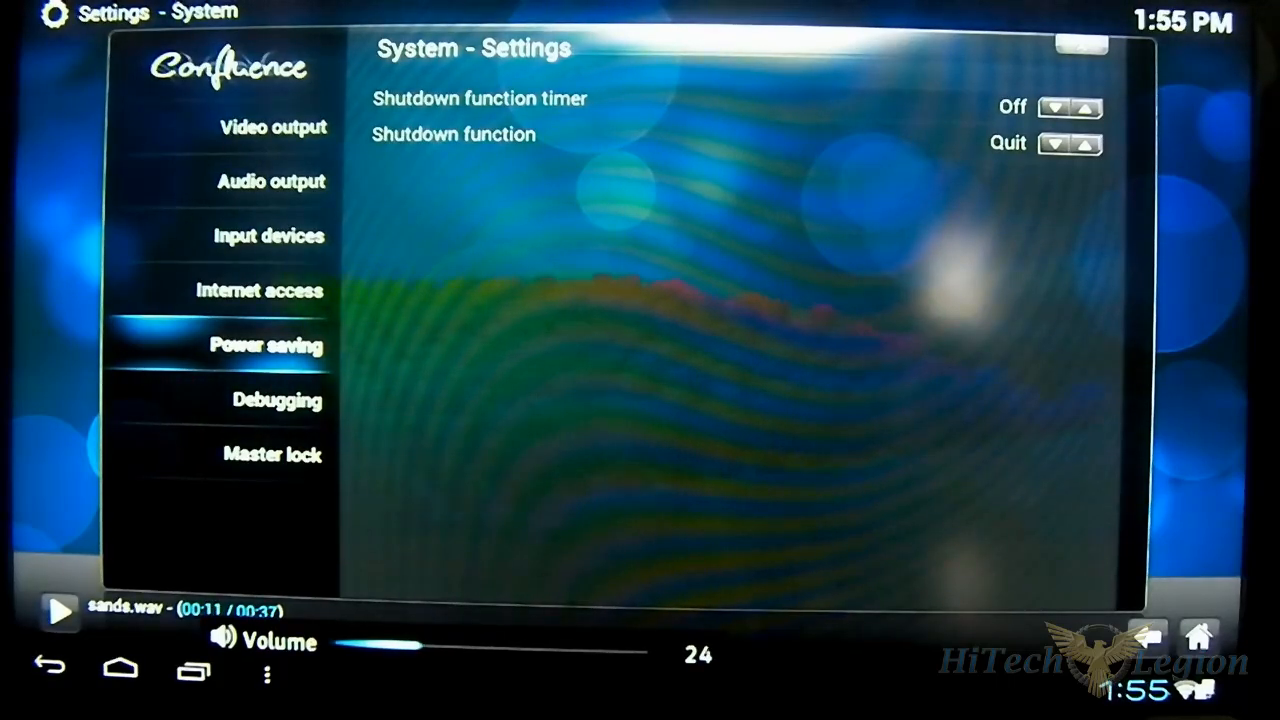
{"action": "left_click", "coordinate": [276, 400]}
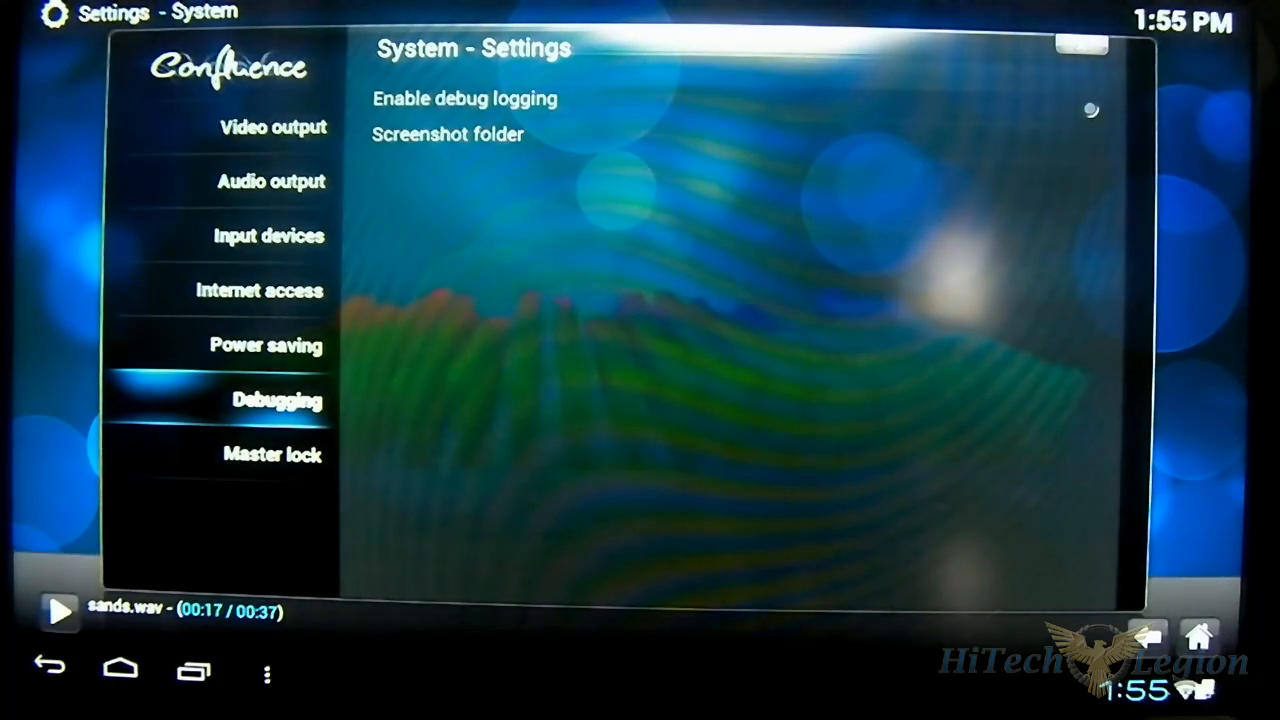
{"action": "left_click", "coordinate": [268, 236]}
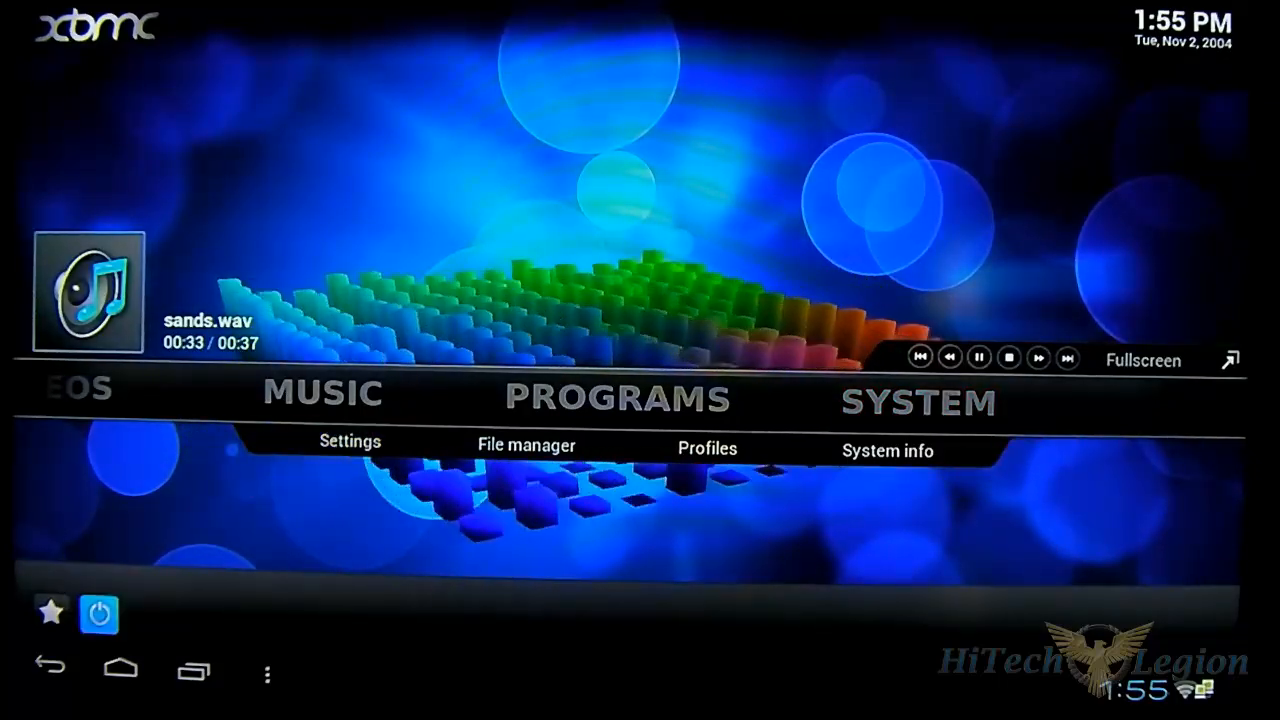
- Quit XBMC via the power menu's Exit, landing in the file browser's videos folder
{"action": "left_click", "coordinate": [98, 612]}
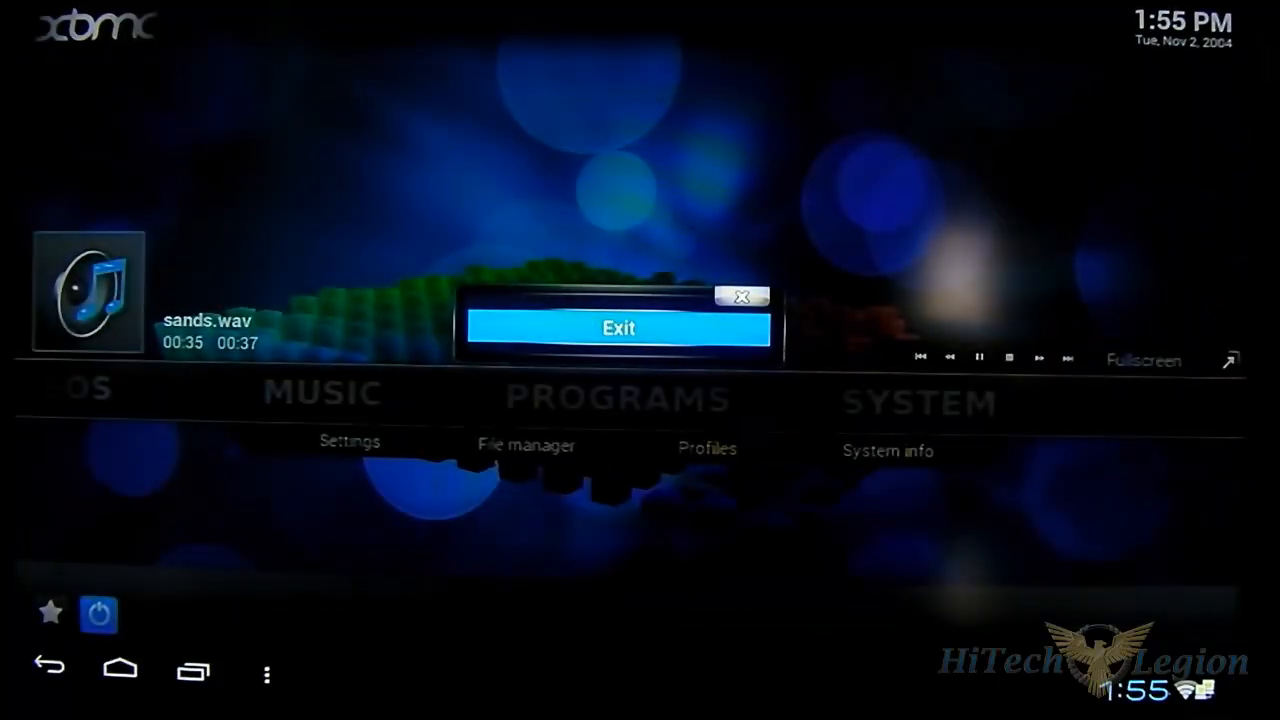
{"action": "left_click", "coordinate": [618, 328]}
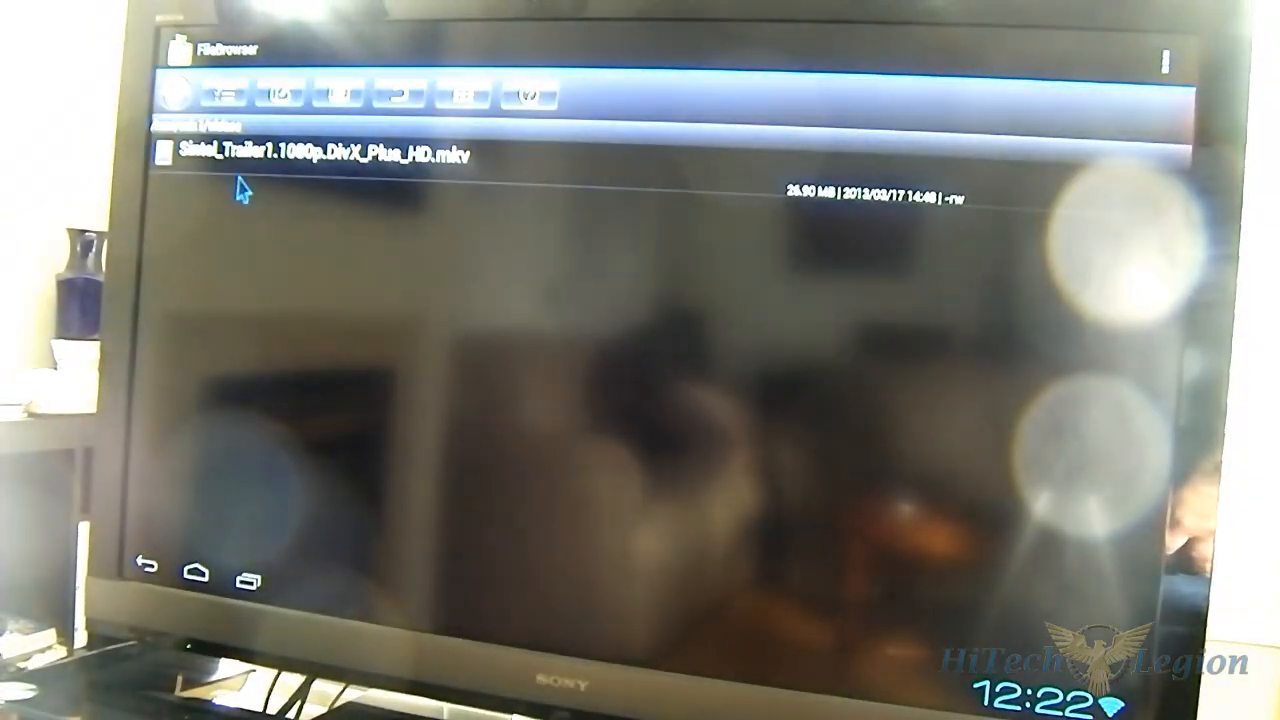
{"action": "mouse_move", "coordinate": [284, 158]}
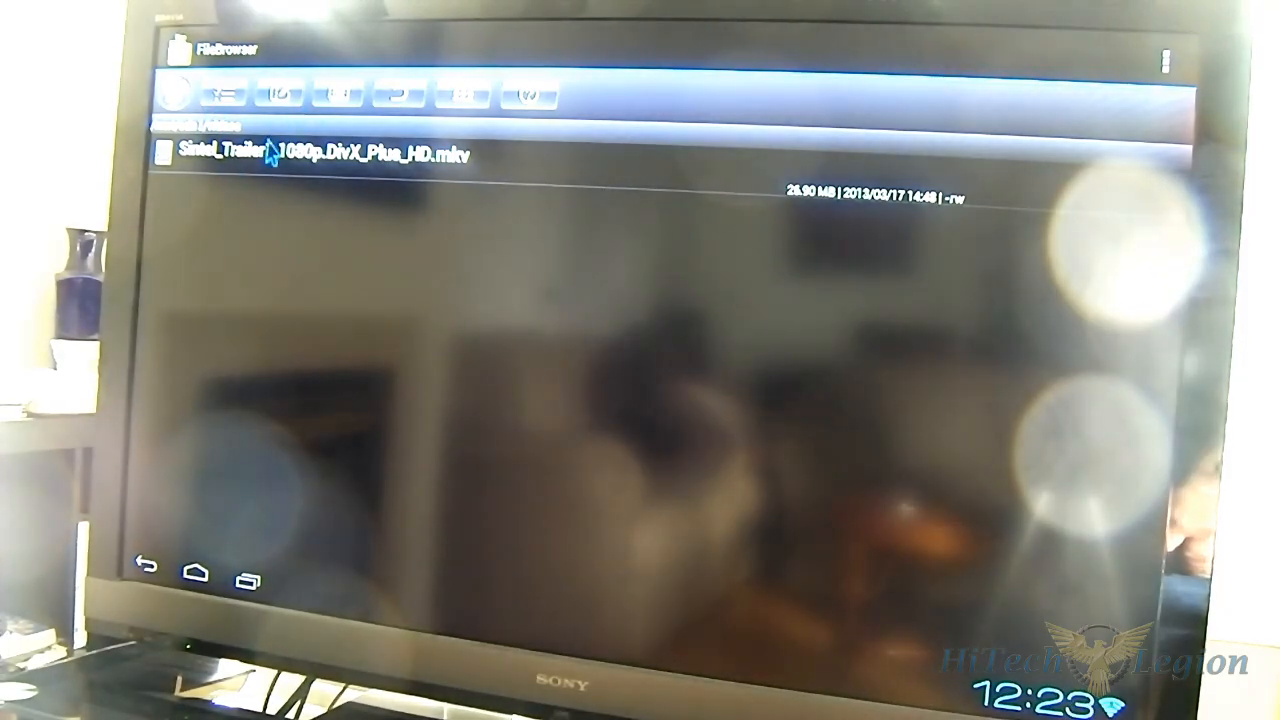
- Select Sintel_Trailer1.1080p.DivX_Plus_HD.mkv to bring up the 'Complete action using' player choice
{"action": "left_click", "coordinate": [300, 154]}
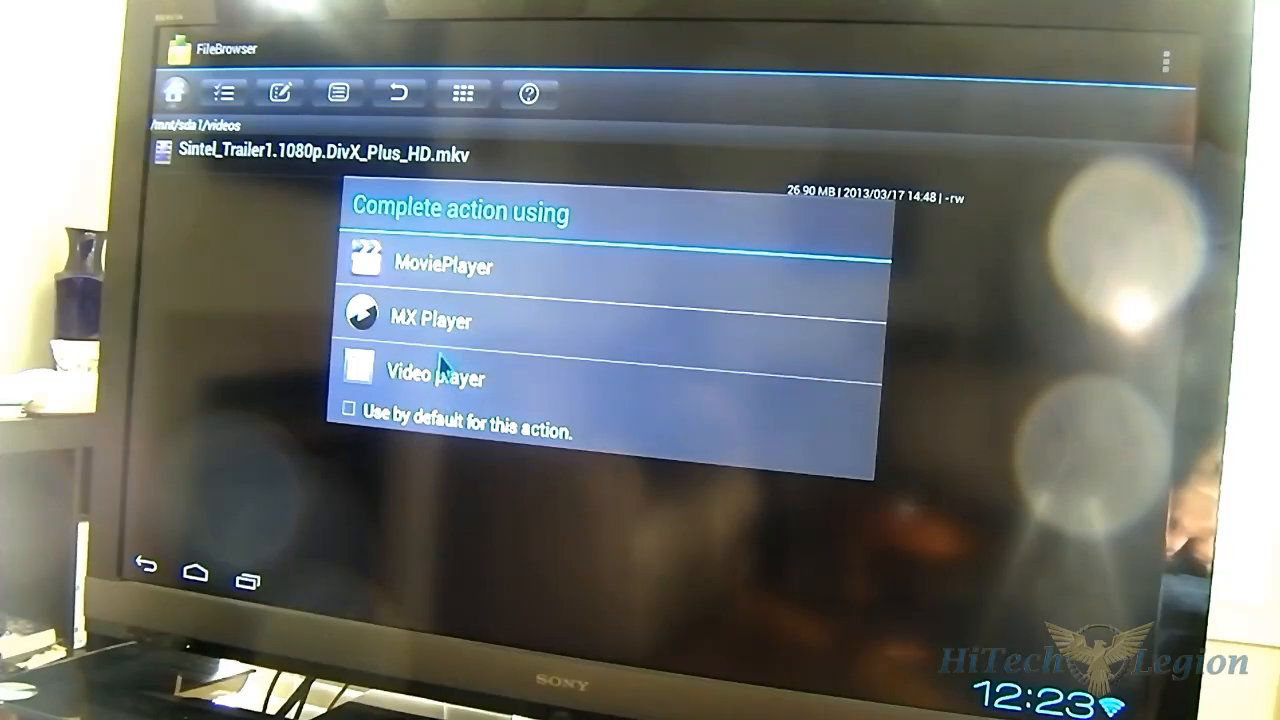
{"action": "left_click", "coordinate": [450, 264]}
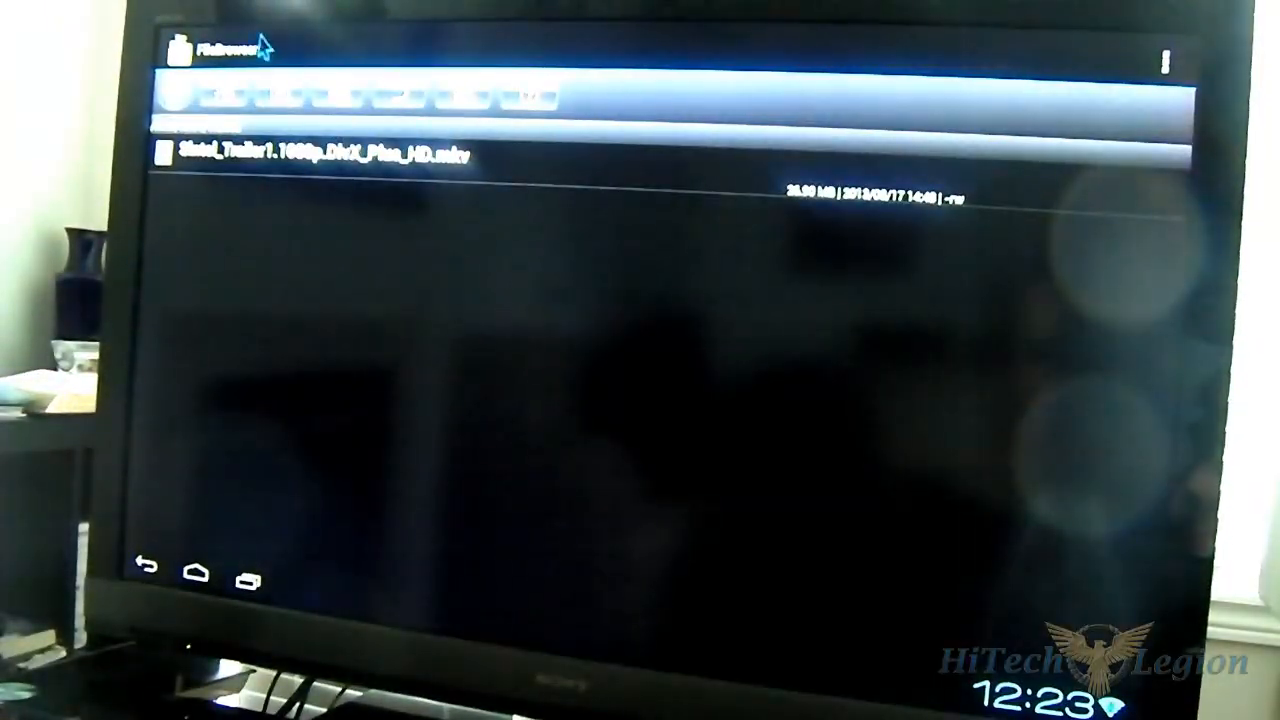
{"action": "left_click", "coordinate": [310, 152]}
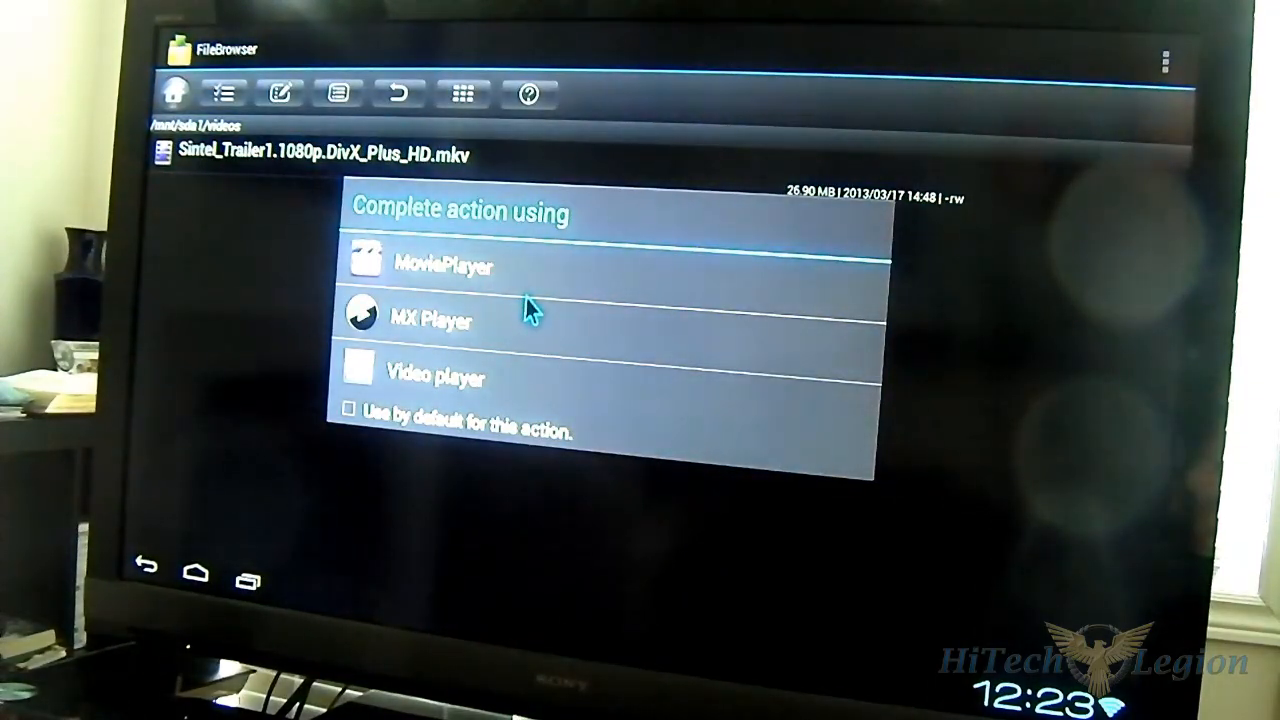
{"action": "mouse_move", "coordinate": [510, 390]}
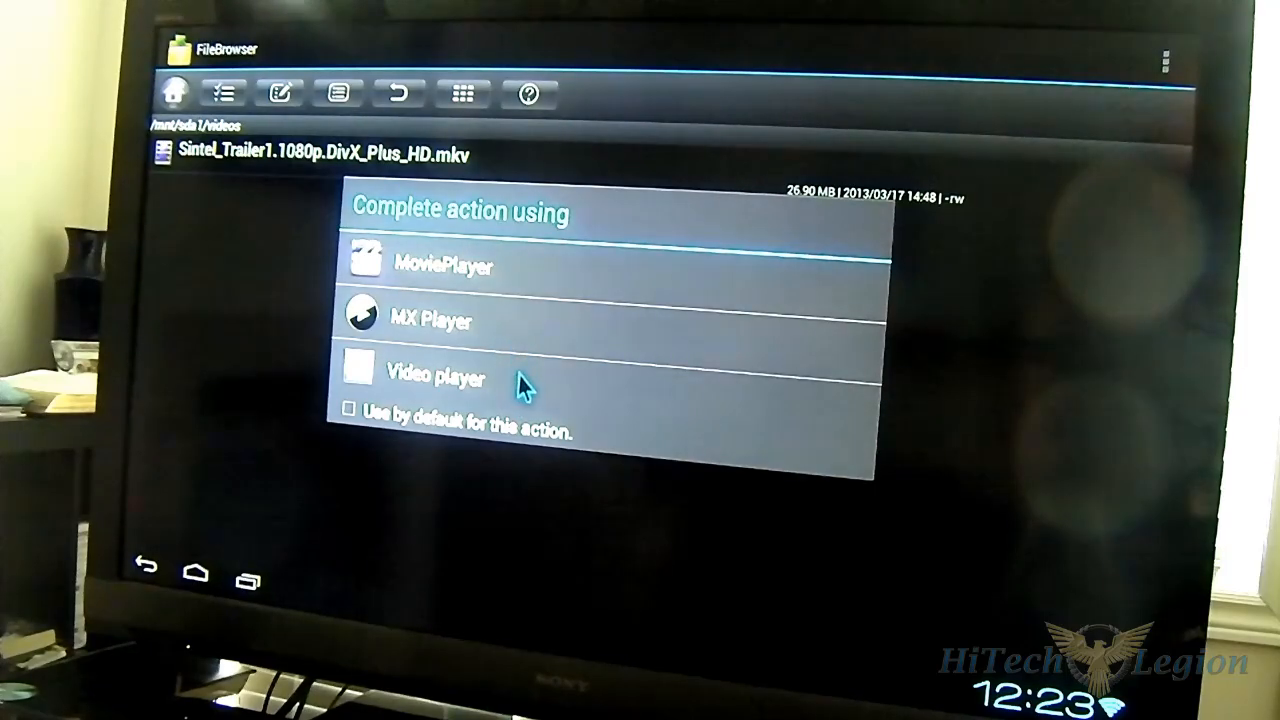
- Play the trailer in Video player, pause and resume it, then exit to the app drawer
{"action": "left_click", "coordinate": [432, 376]}
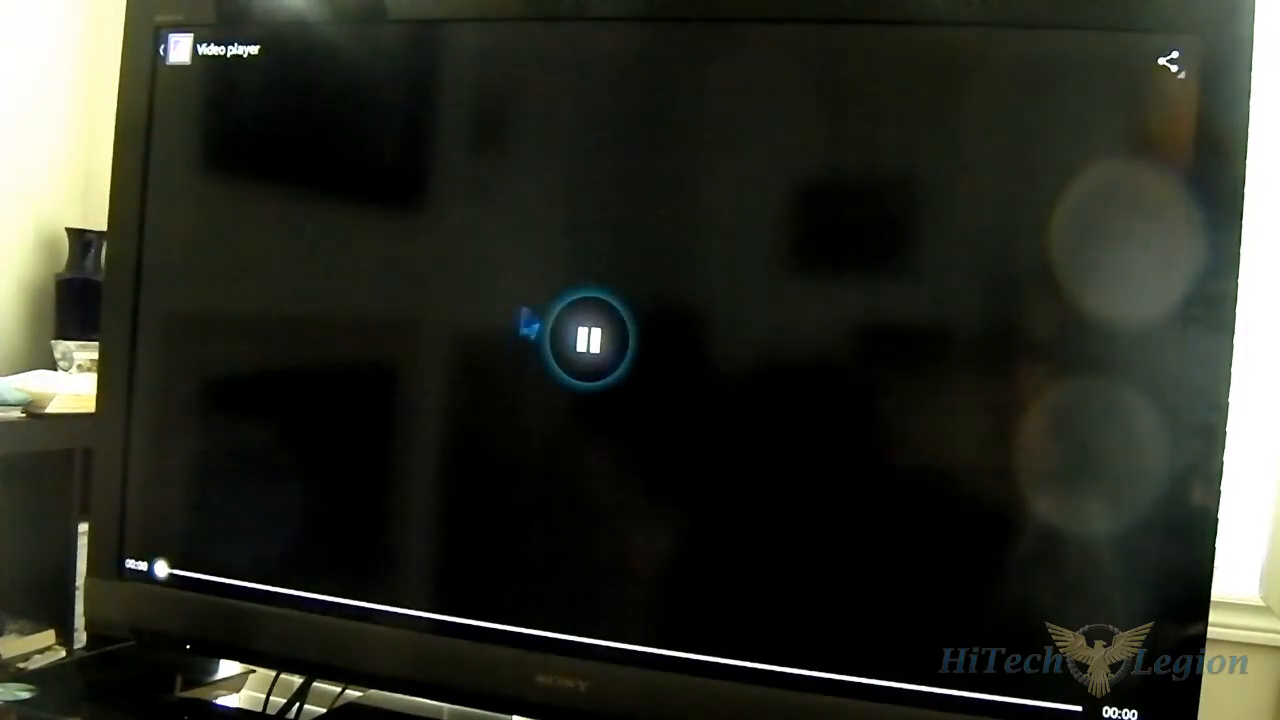
{"action": "left_click", "coordinate": [588, 340]}
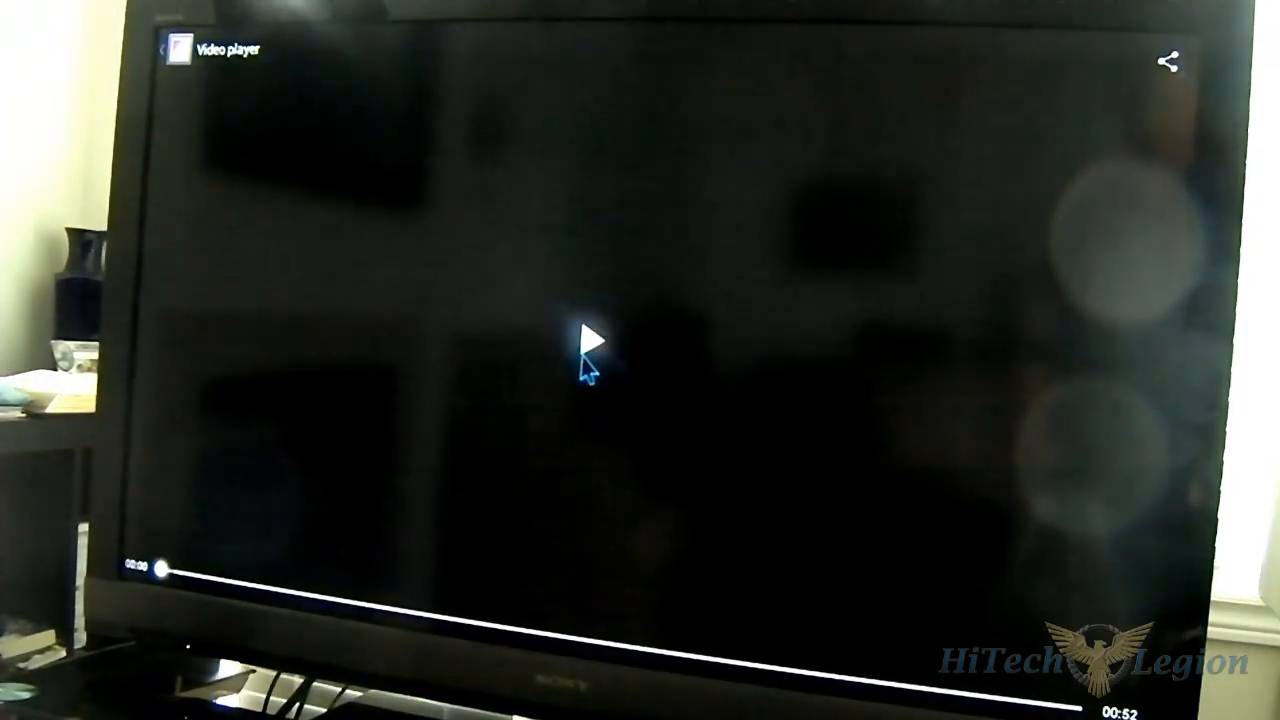
{"action": "left_click", "coordinate": [592, 344]}
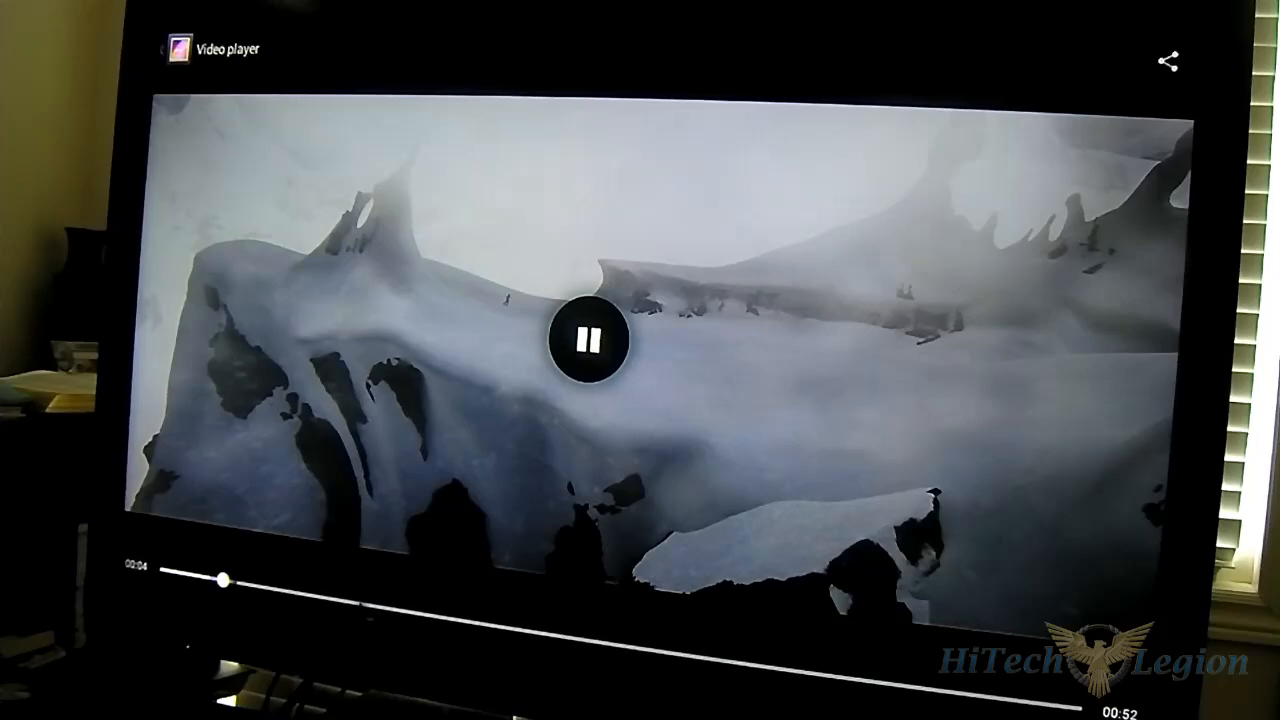
{"action": "left_click", "coordinate": [592, 340]}
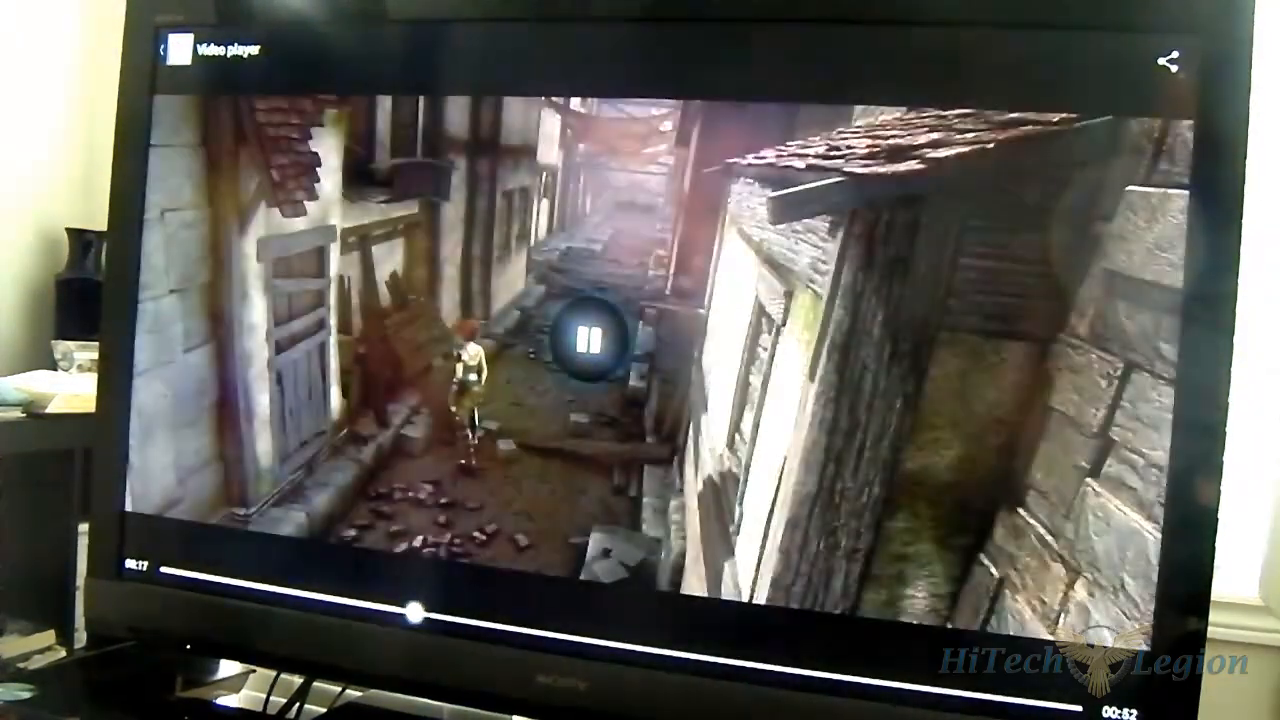
{"action": "left_click", "coordinate": [592, 336]}
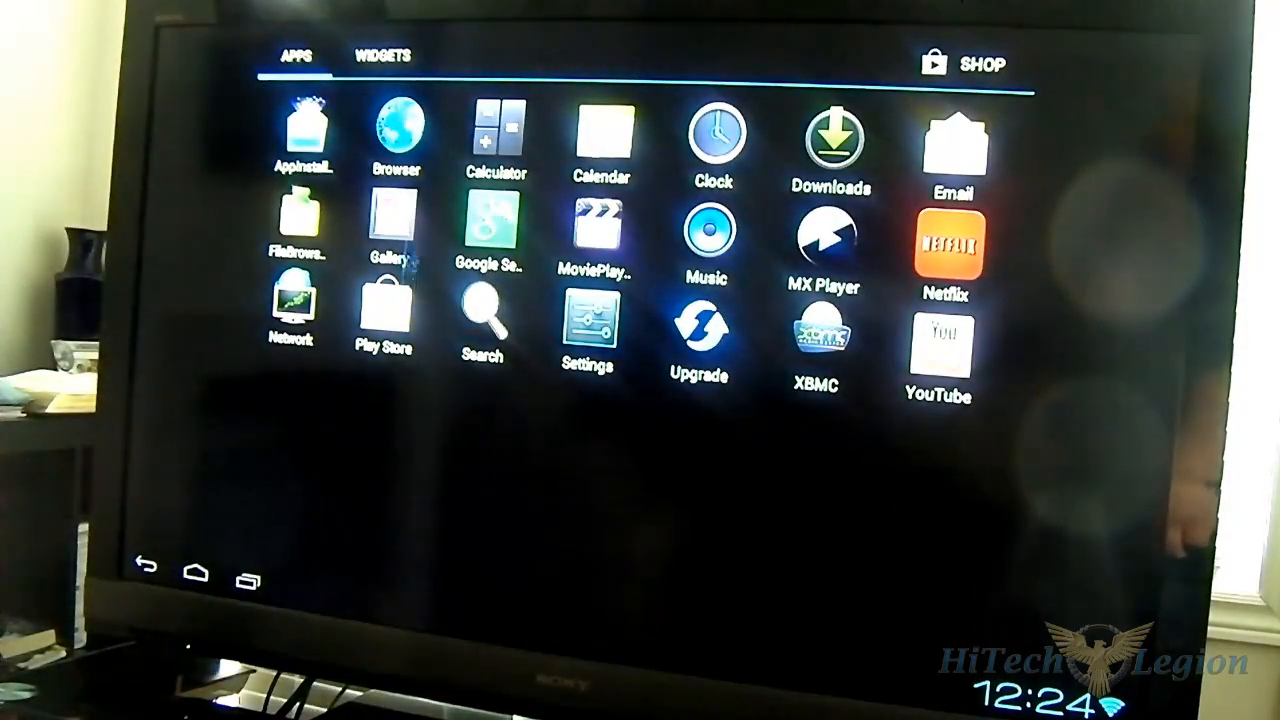
{"action": "left_click", "coordinate": [384, 236]}
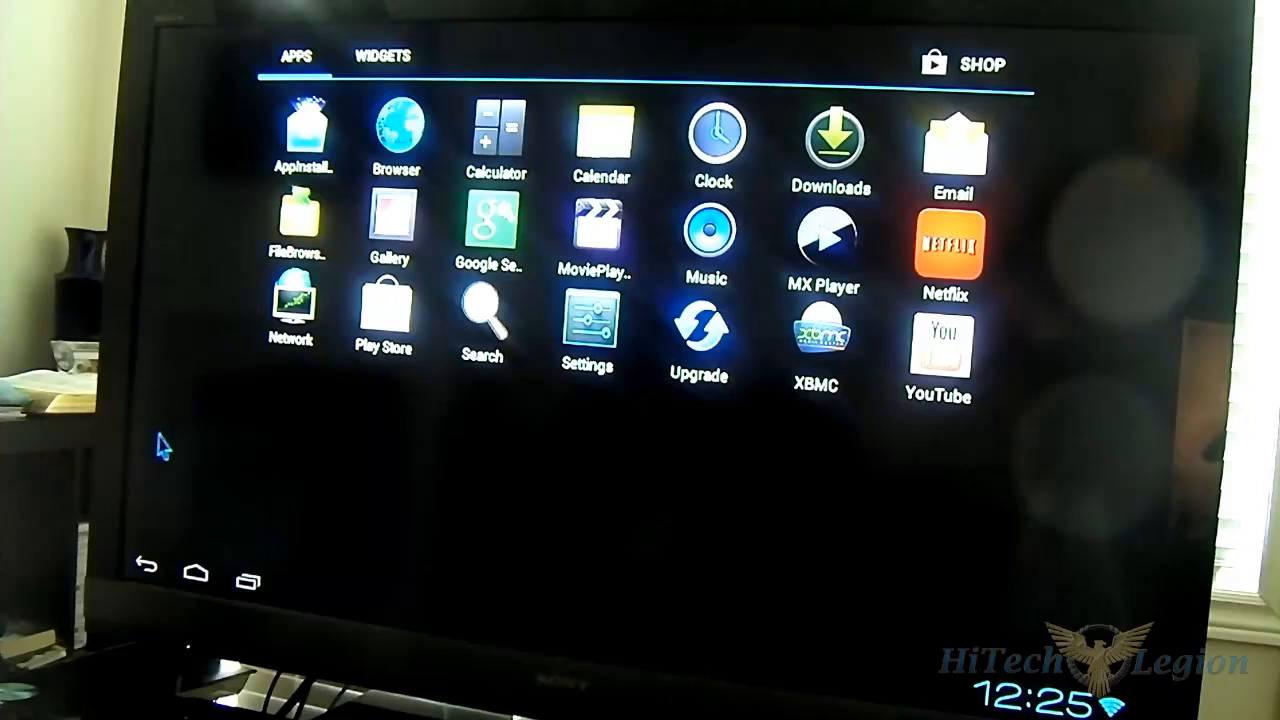
{"action": "mouse_move", "coordinate": [136, 486]}
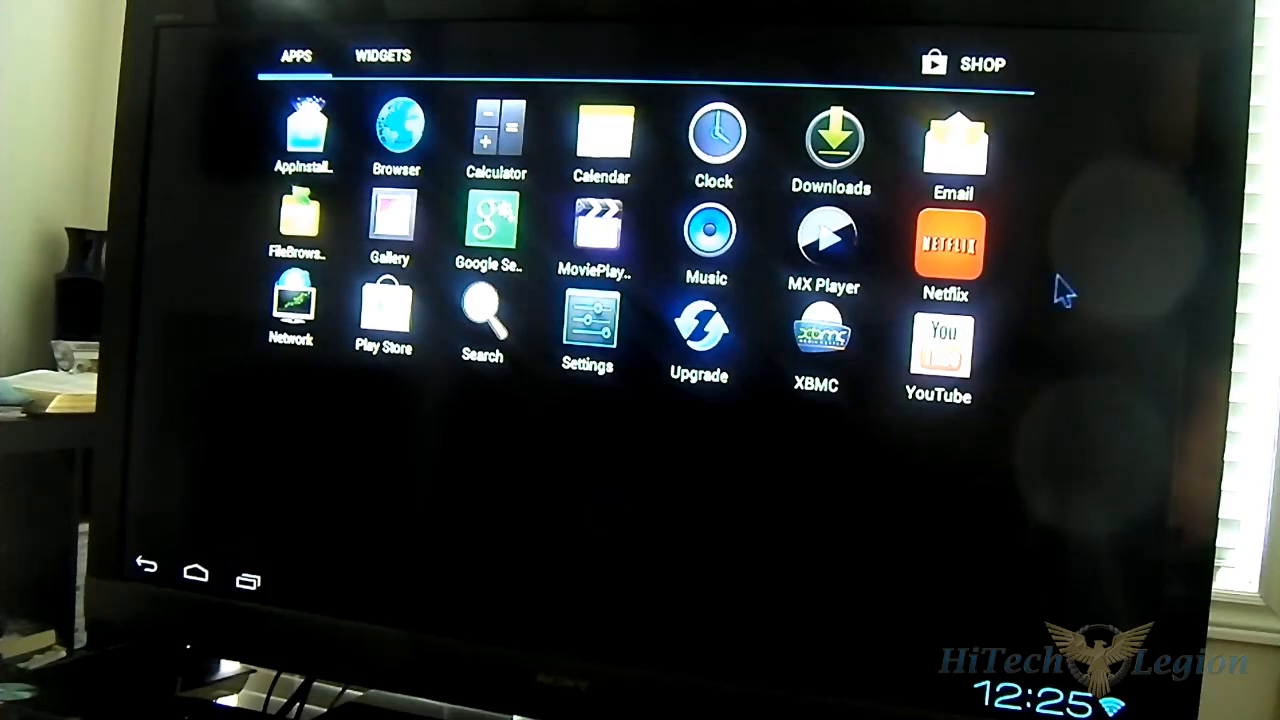
{"action": "mouse_move", "coordinate": [956, 240]}
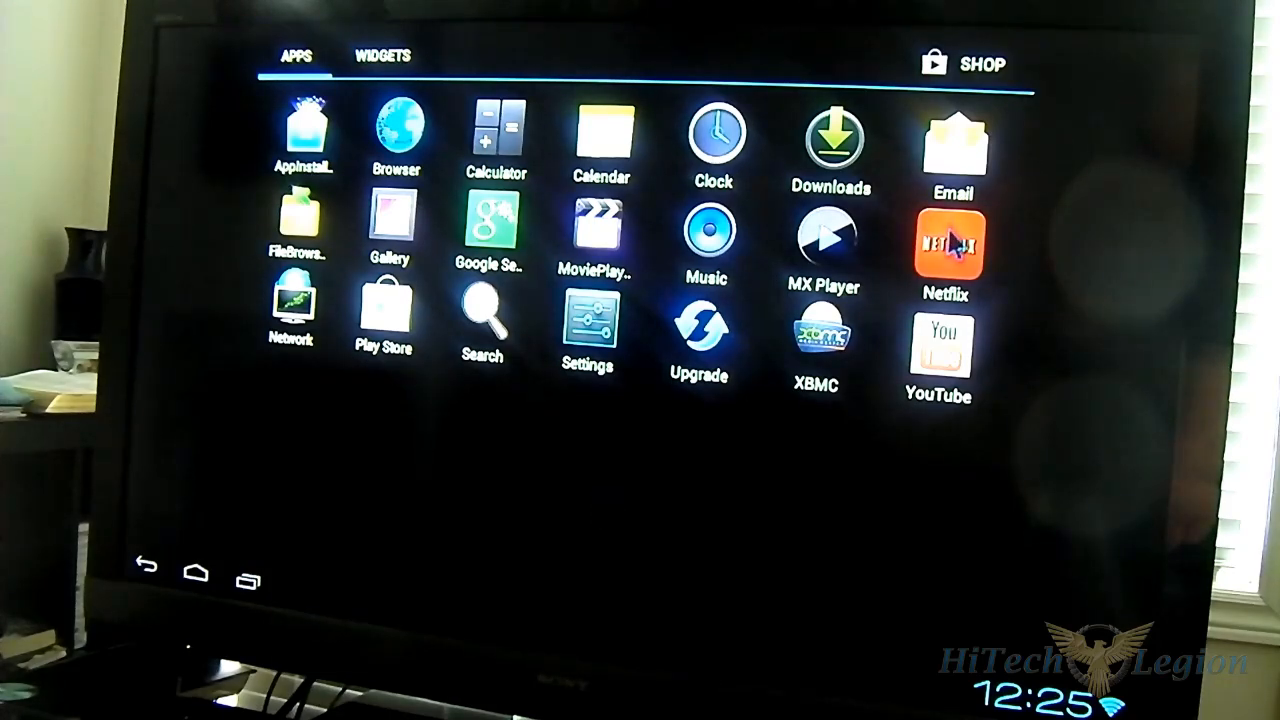
- Launch Netflix, scroll its Browse rows, then confirm Yes to exit back to the home screen
{"action": "left_click", "coordinate": [944, 244]}
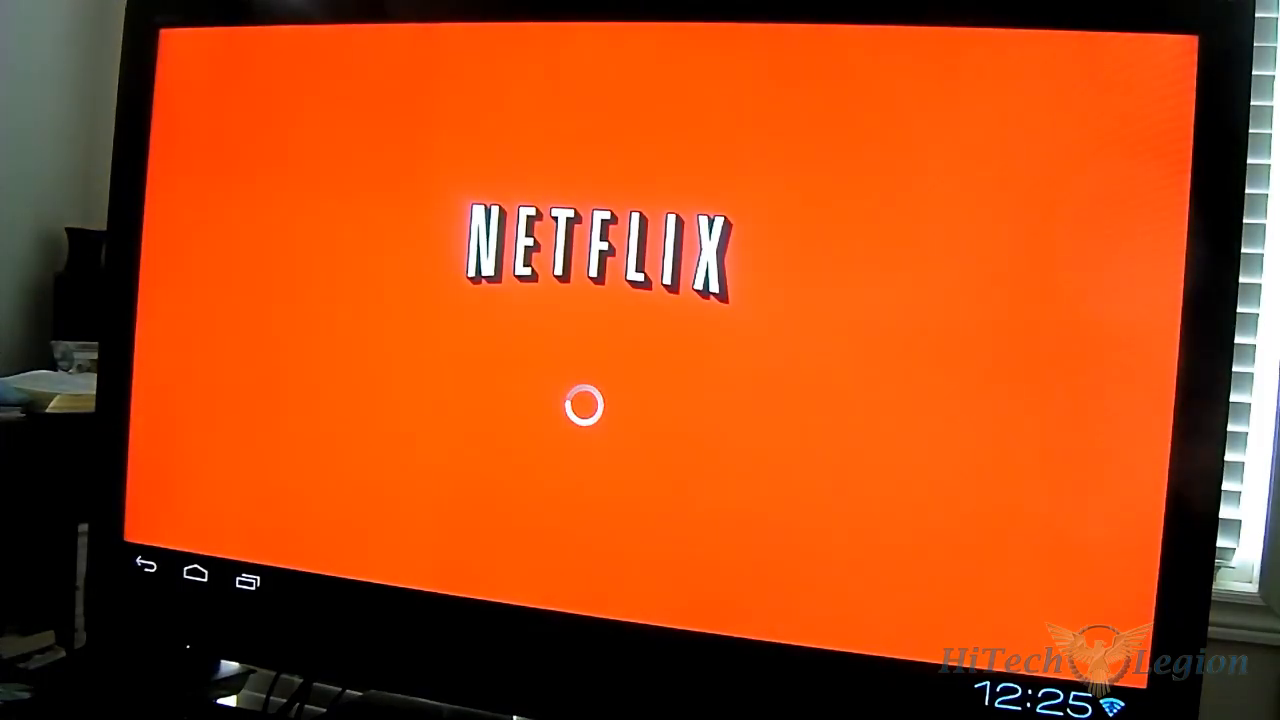
{"action": "mouse_move", "coordinate": [1020, 570]}
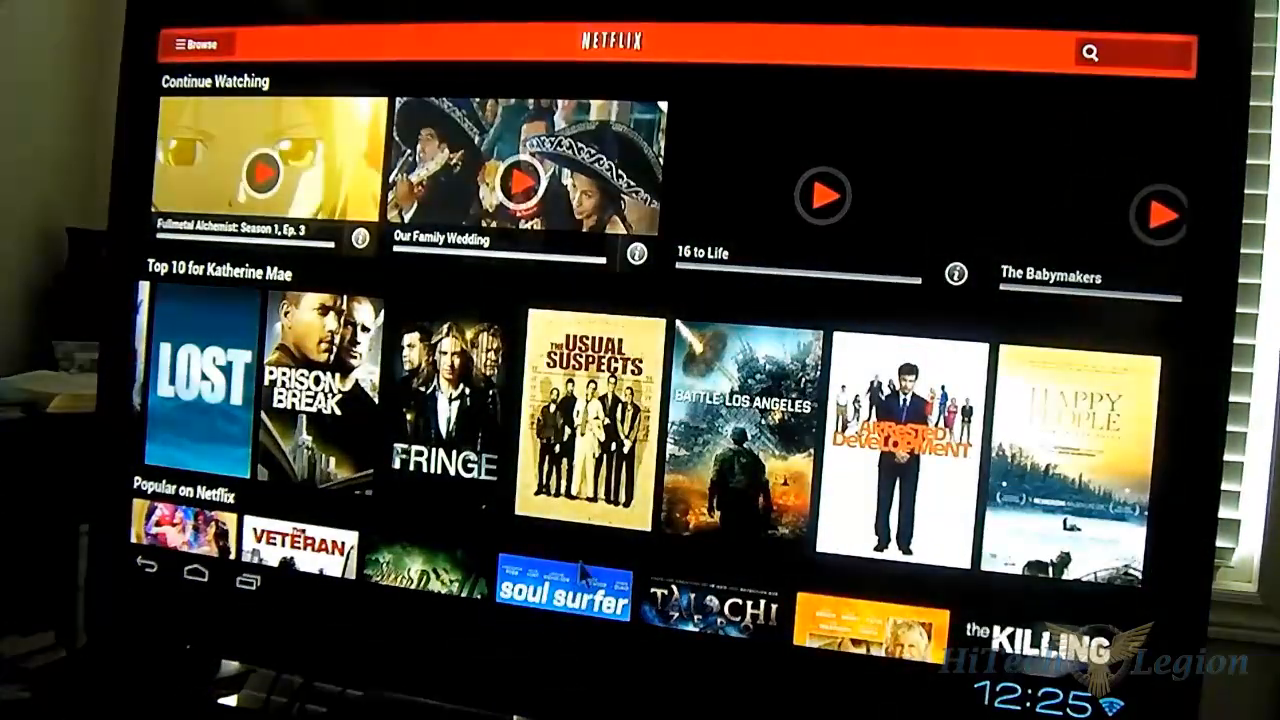
{"action": "scroll", "scroll_direction": "down", "scroll_amount": 3}
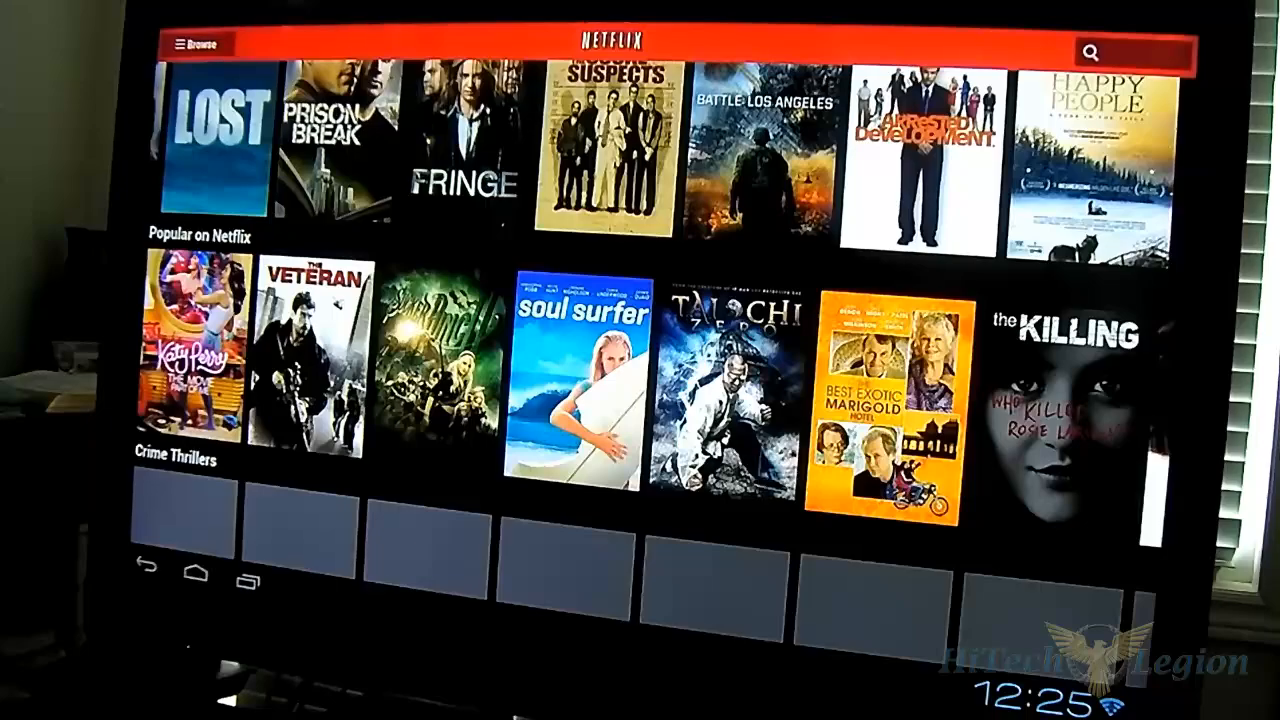
{"action": "scroll", "scroll_direction": "down", "scroll_amount": 3}
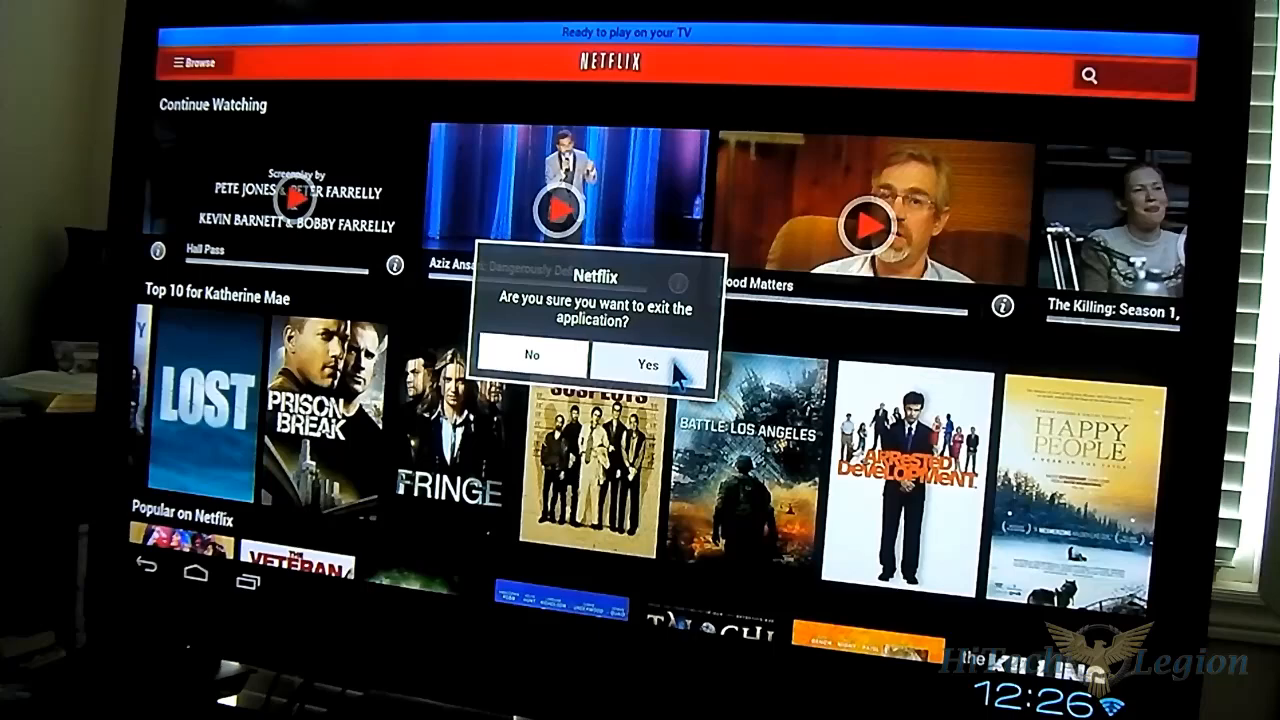
{"action": "left_click", "coordinate": [532, 364]}
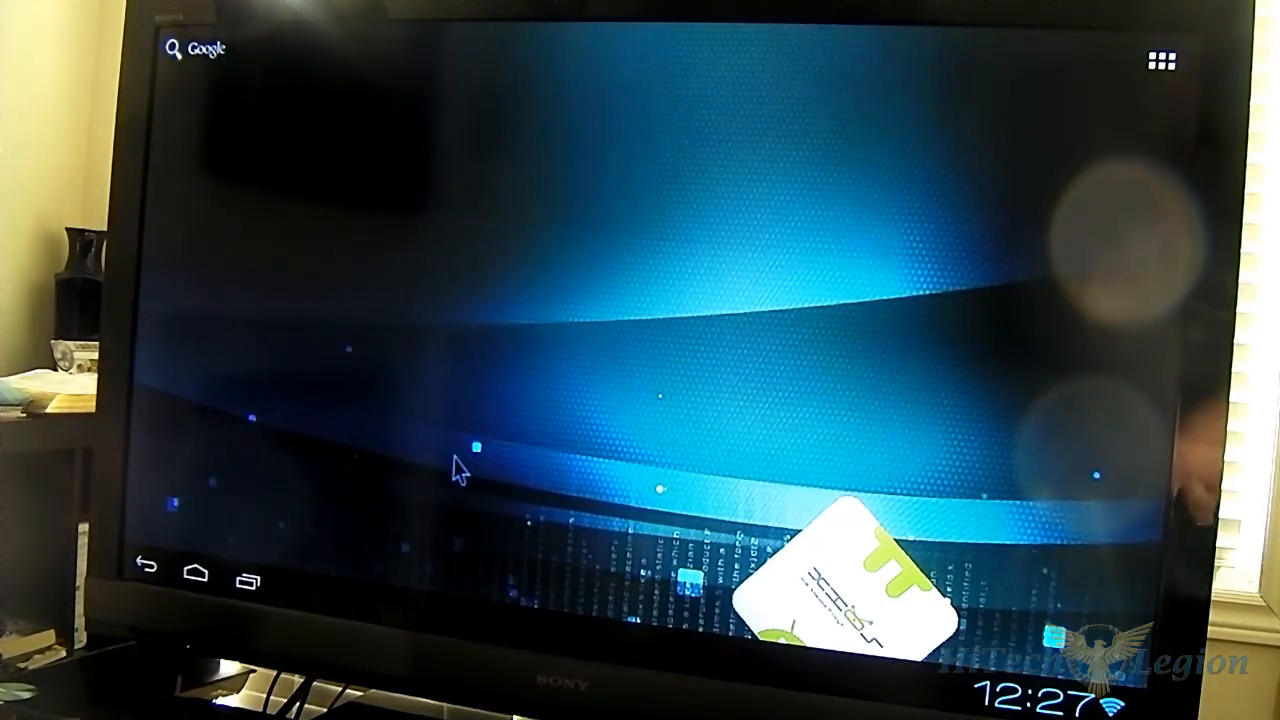
{"action": "mouse_move", "coordinate": [762, 358]}
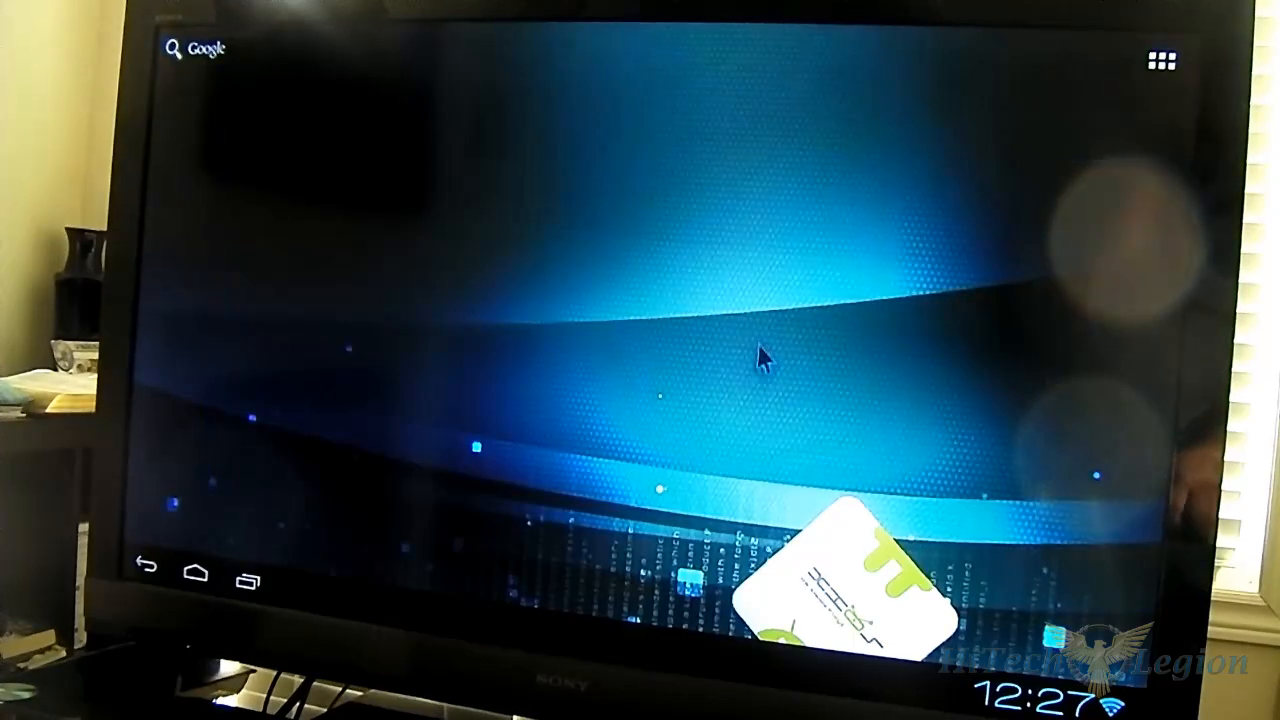